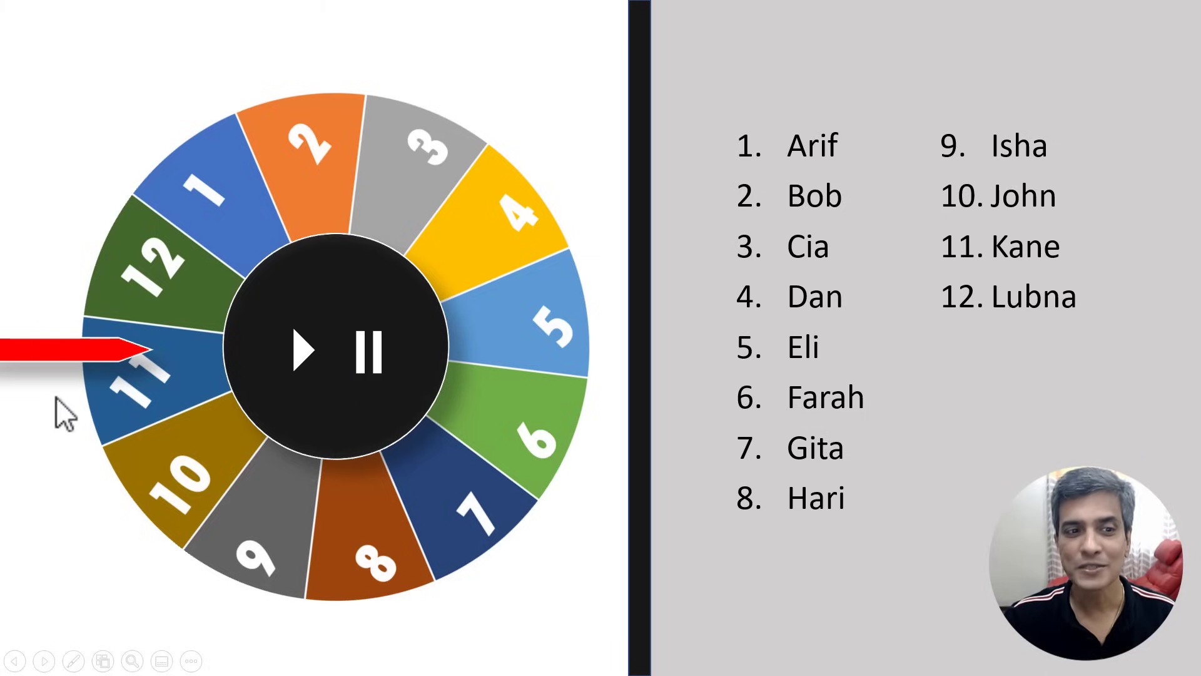
mouse_move(1061, 276)
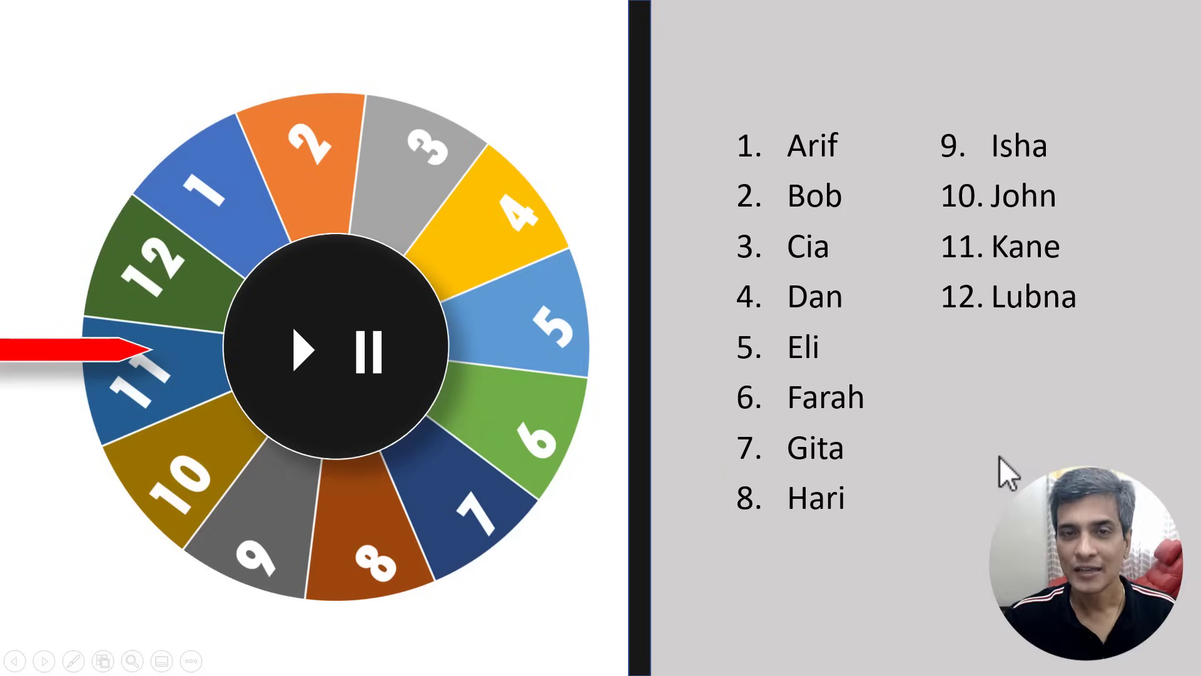
mouse_move(969, 482)
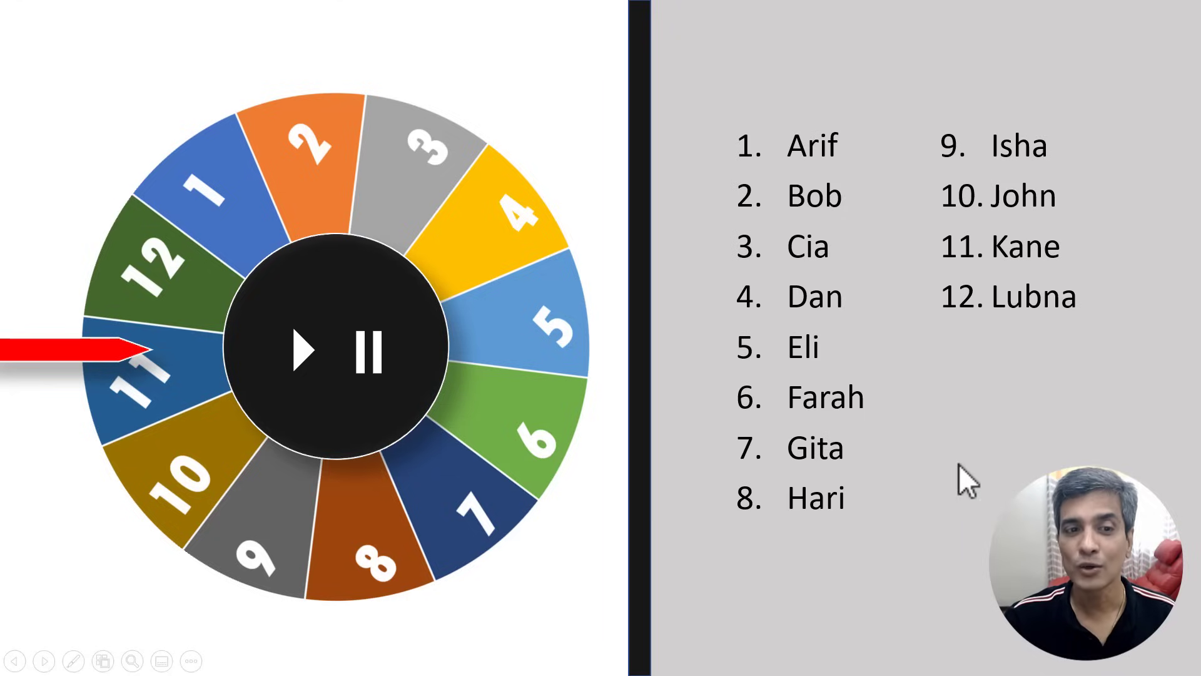
mouse_move(498, 490)
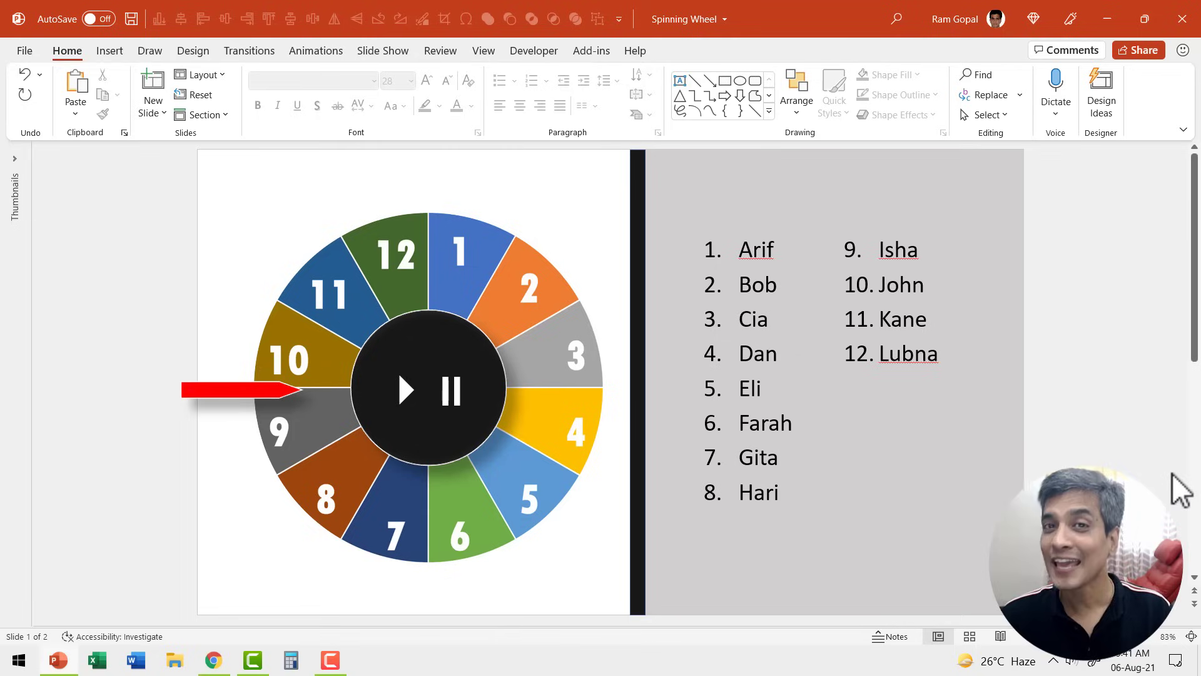
mouse_move(1081, 353)
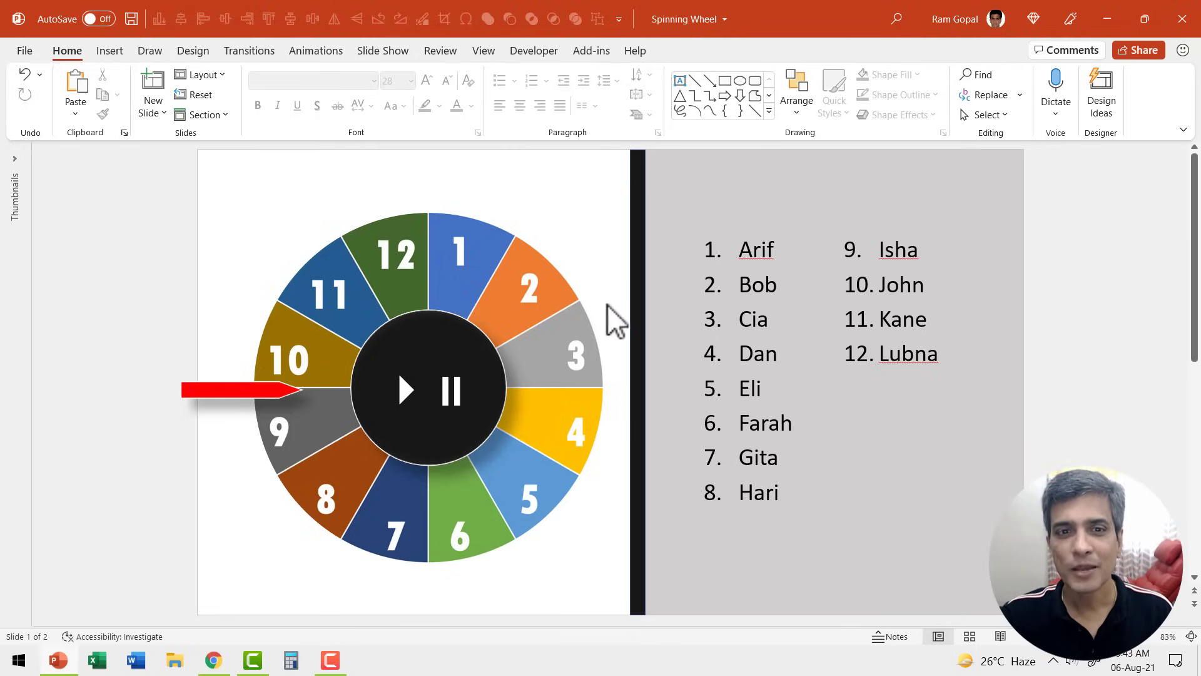
mouse_move(604, 299)
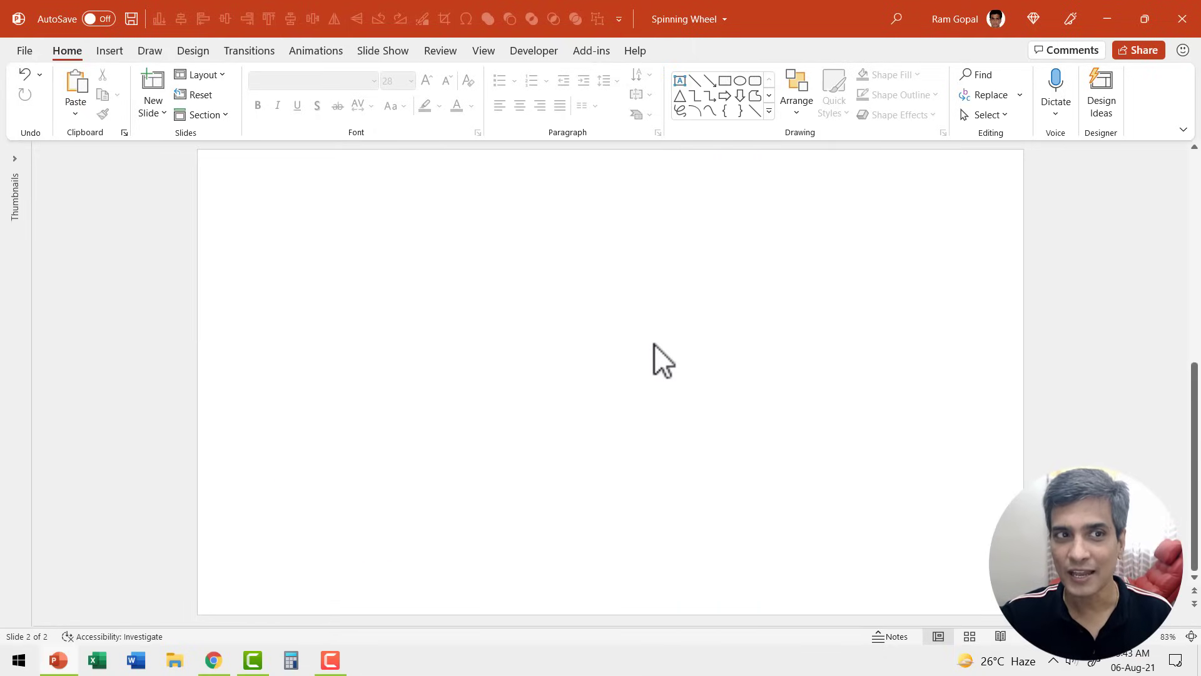
Insert a Pie chart with its sample sales data on blank slide 2.
left_click(108, 50)
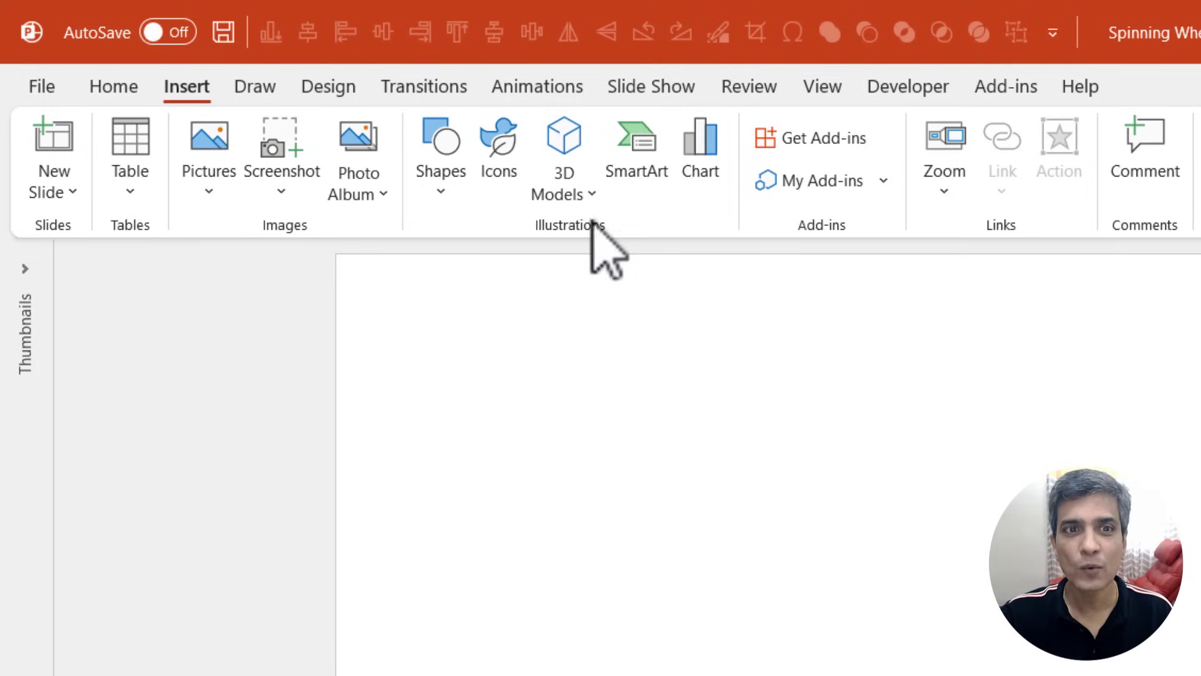
left_click(698, 150)
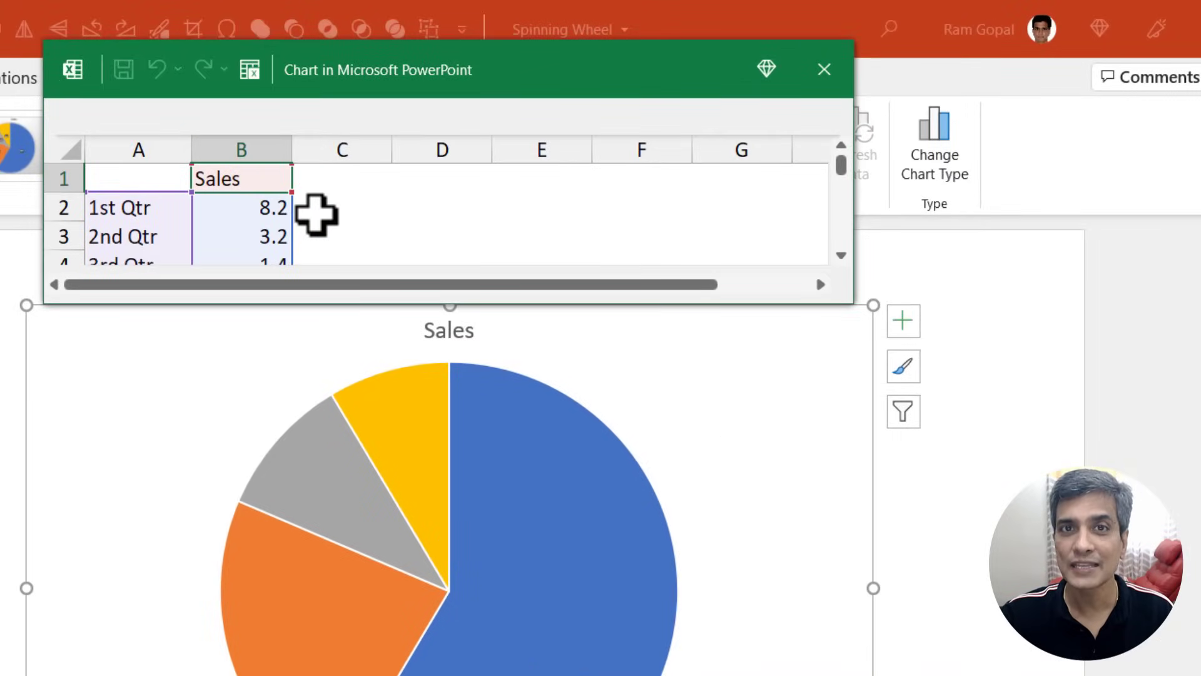
mouse_move(393, 451)
type("1")
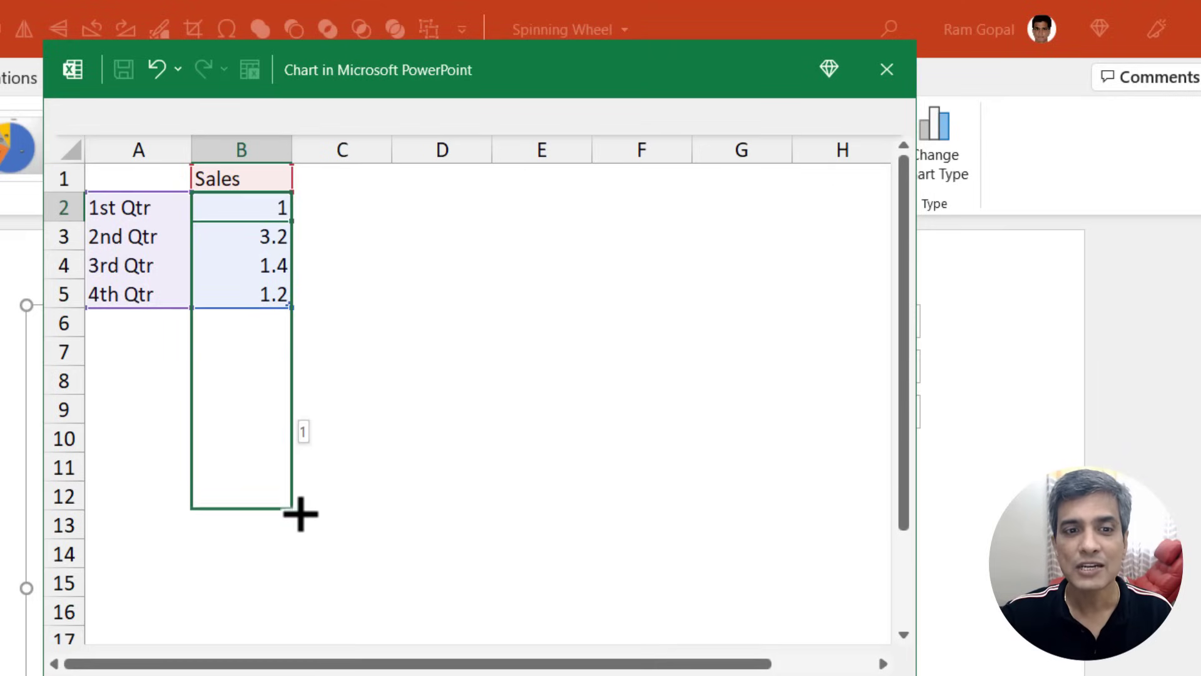
Fill the Sales column with the value 1 from B2 down to B13.
left_click_drag(291, 306, 291, 536)
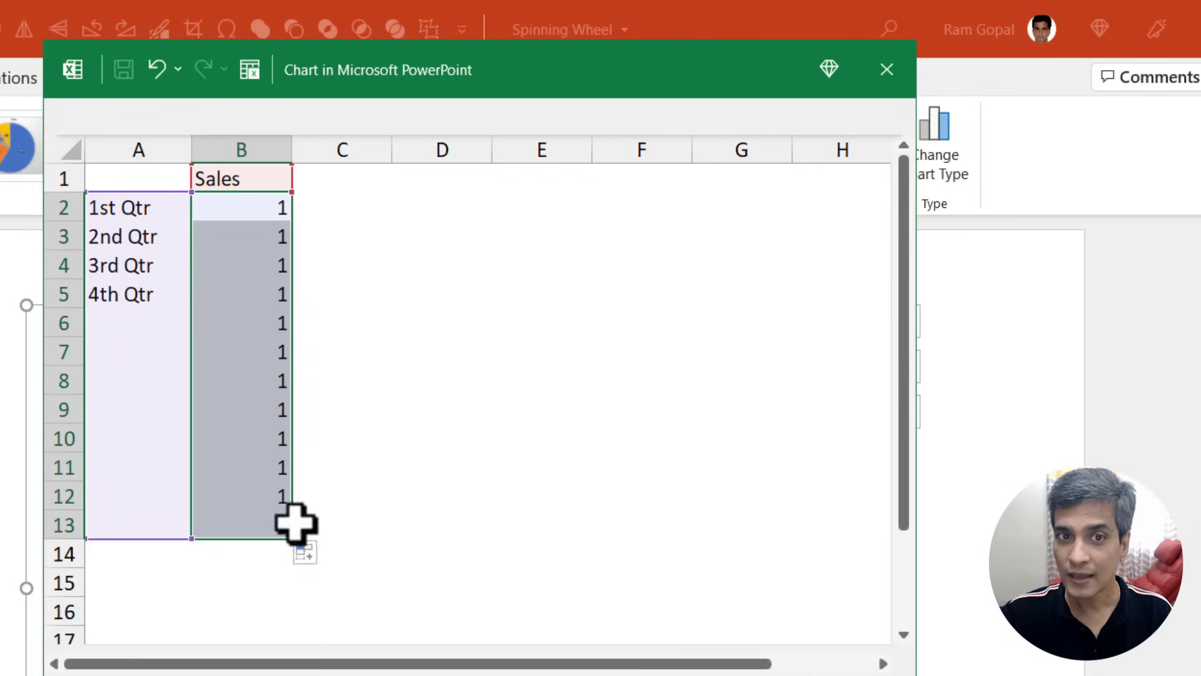
mouse_move(215, 492)
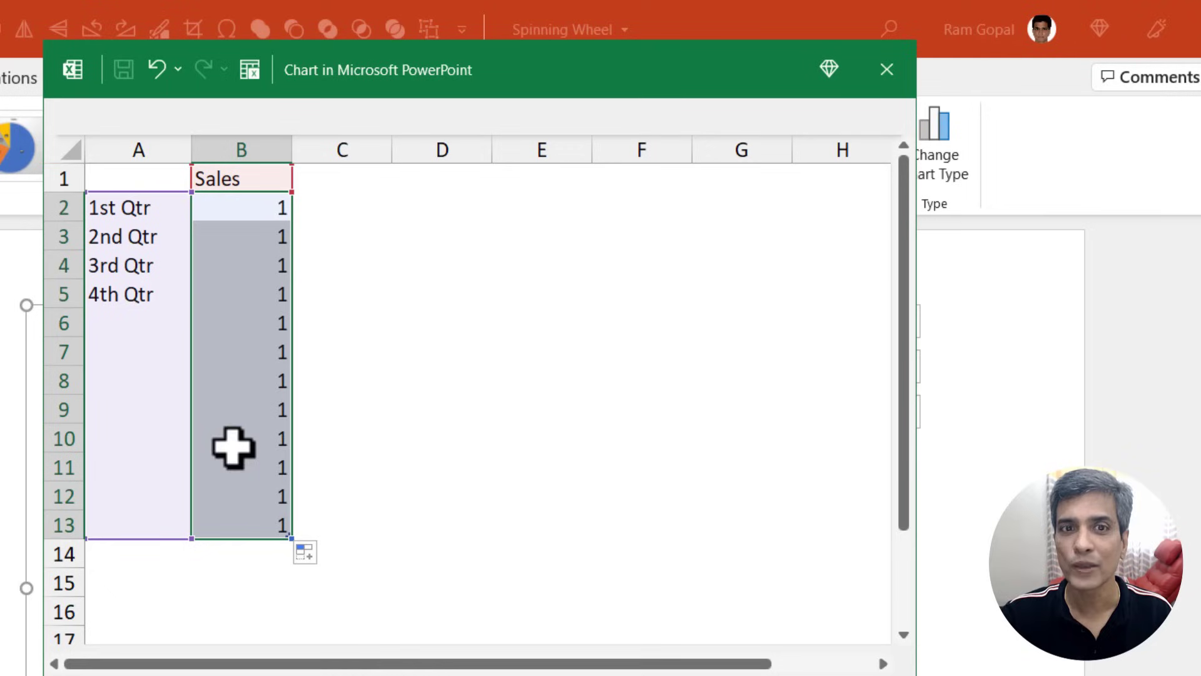
mouse_move(269, 509)
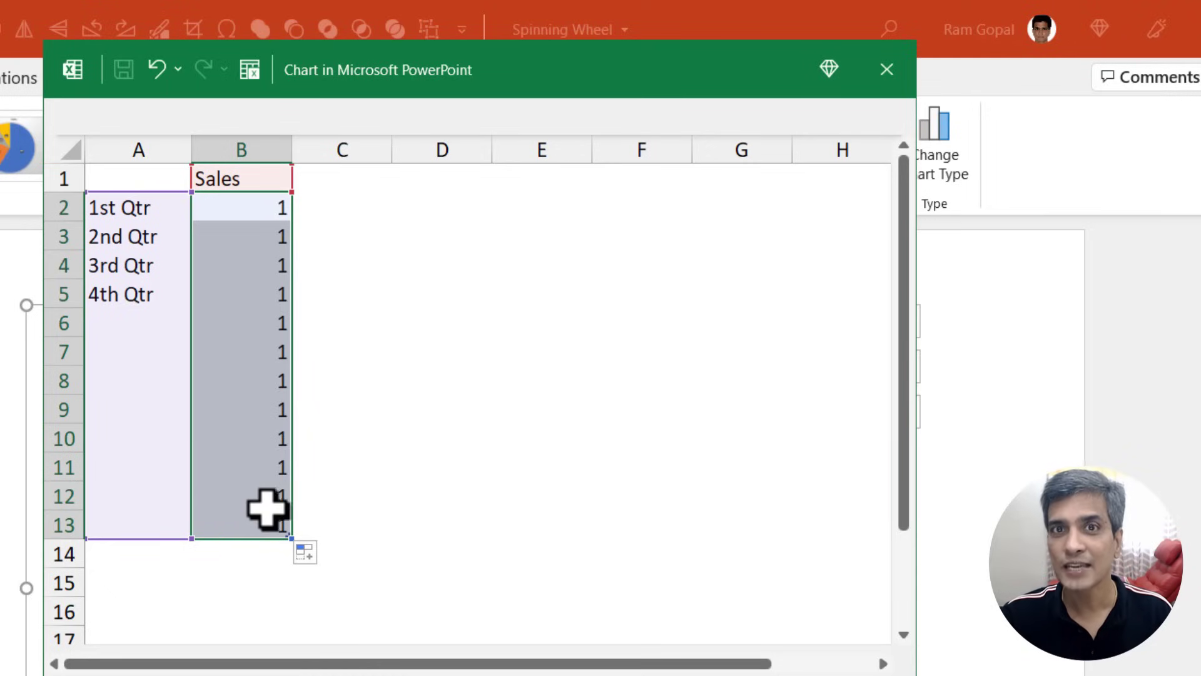
left_click(441, 235)
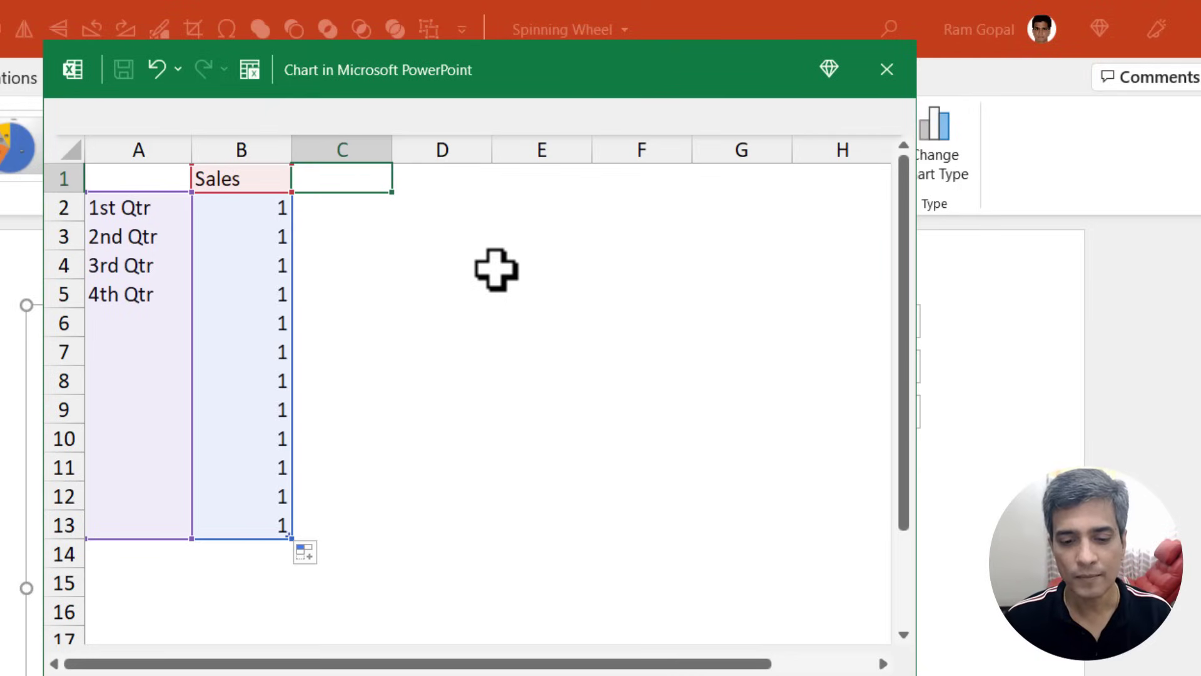
Add a 'Lables' heading in C1 and number C2 to C13 from 1 to 12.
type("Lables")
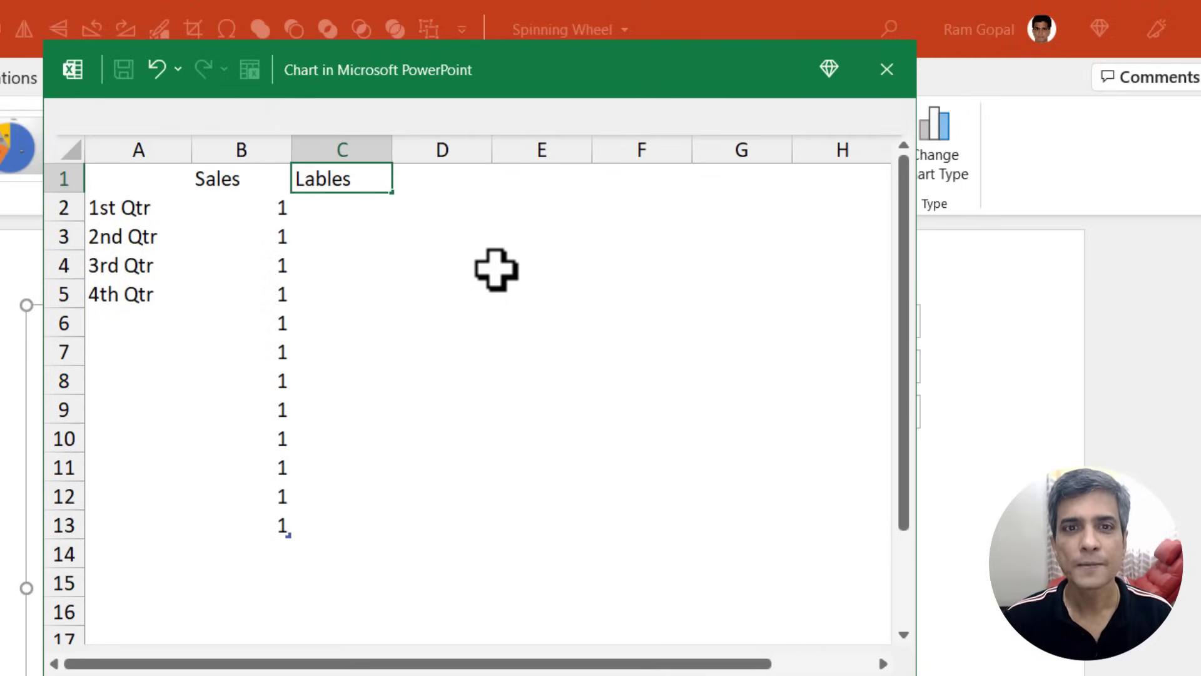
left_click(341, 207)
type("1")
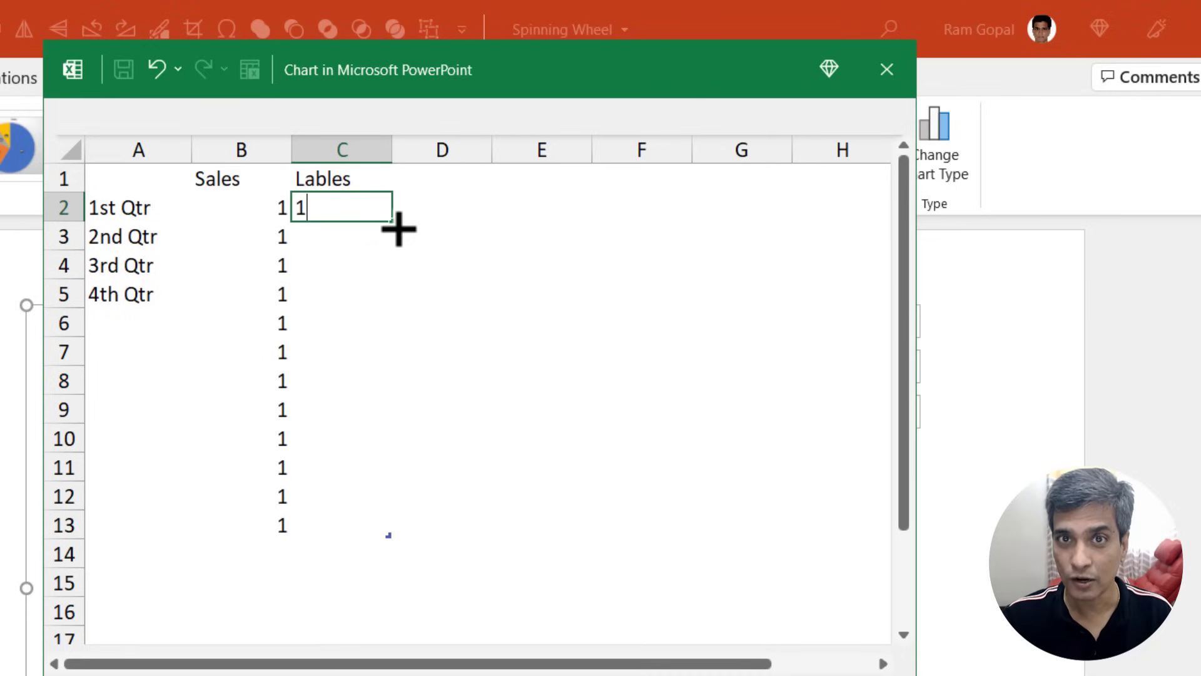
key("ctrl")
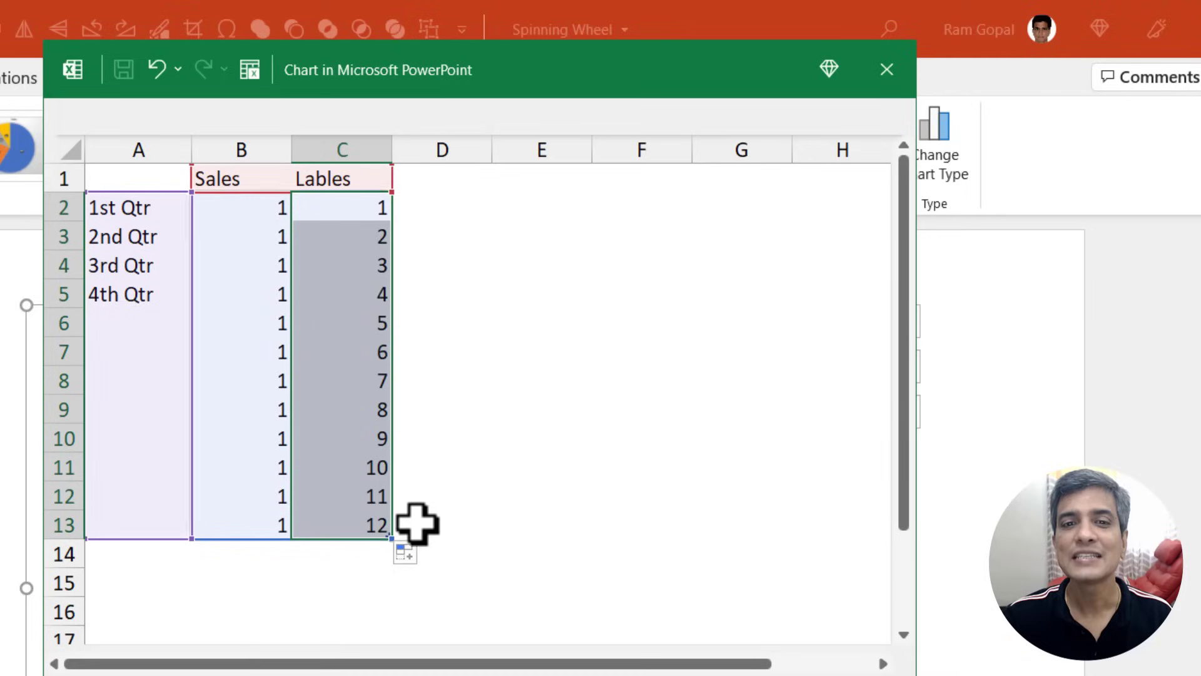
mouse_move(368, 245)
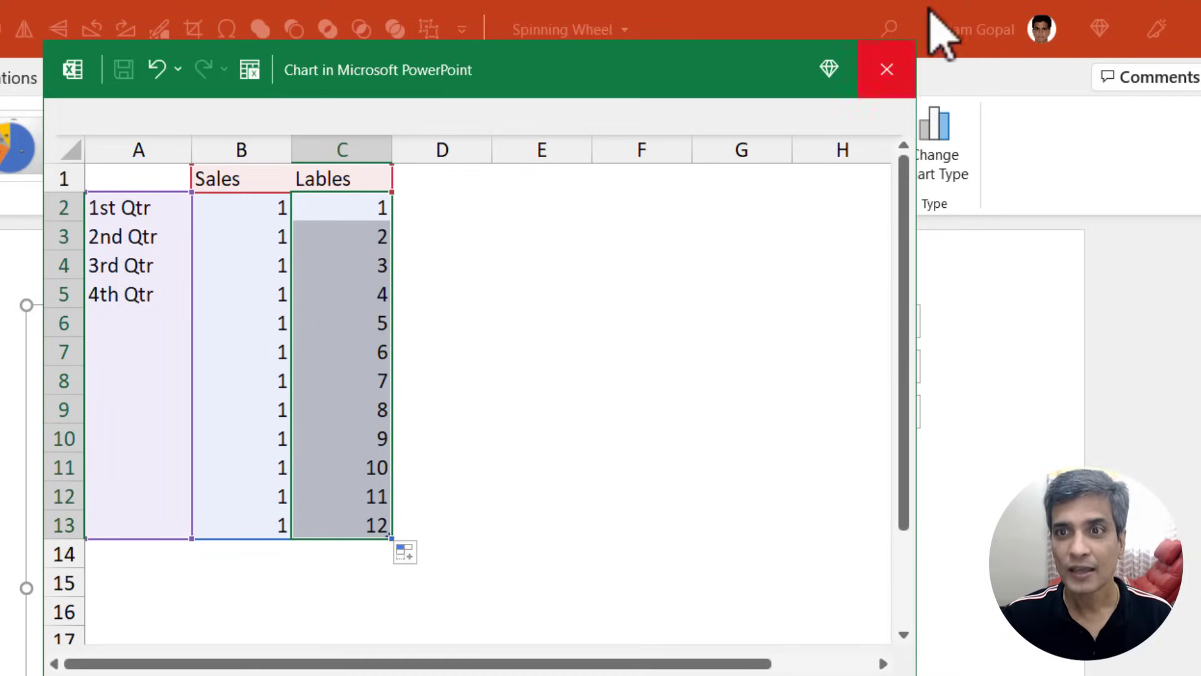
Close the data sheet, remove the Sales title and legend, and add slice data labels.
left_click(886, 68)
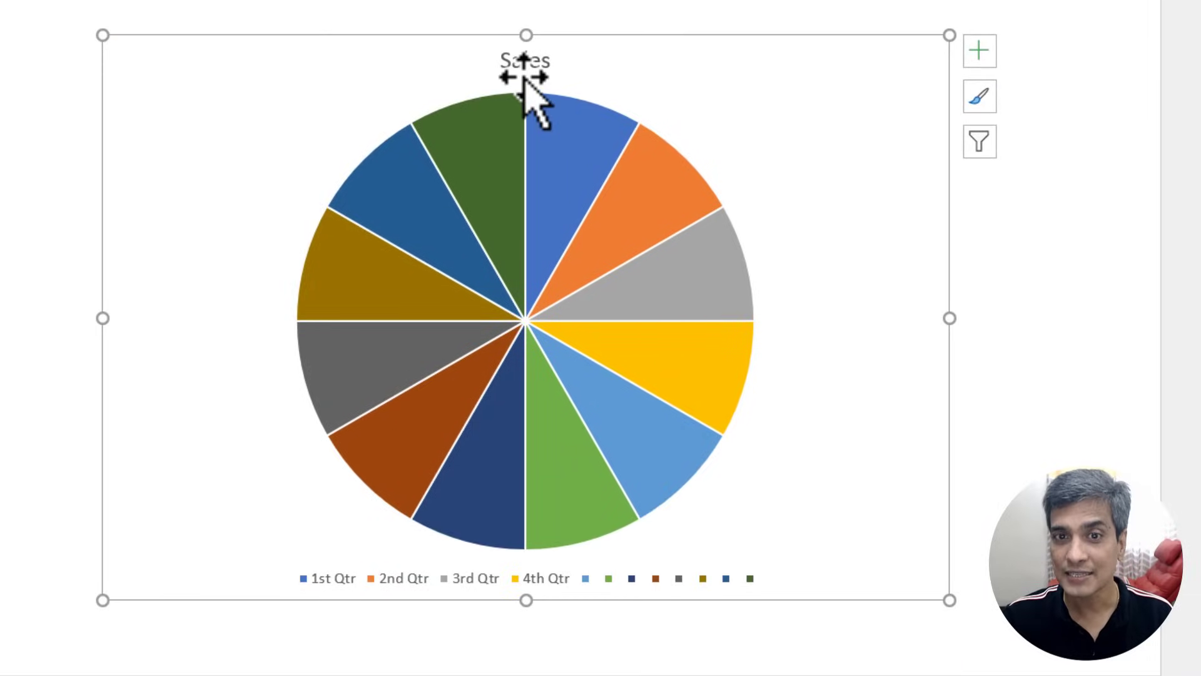
left_click(525, 61)
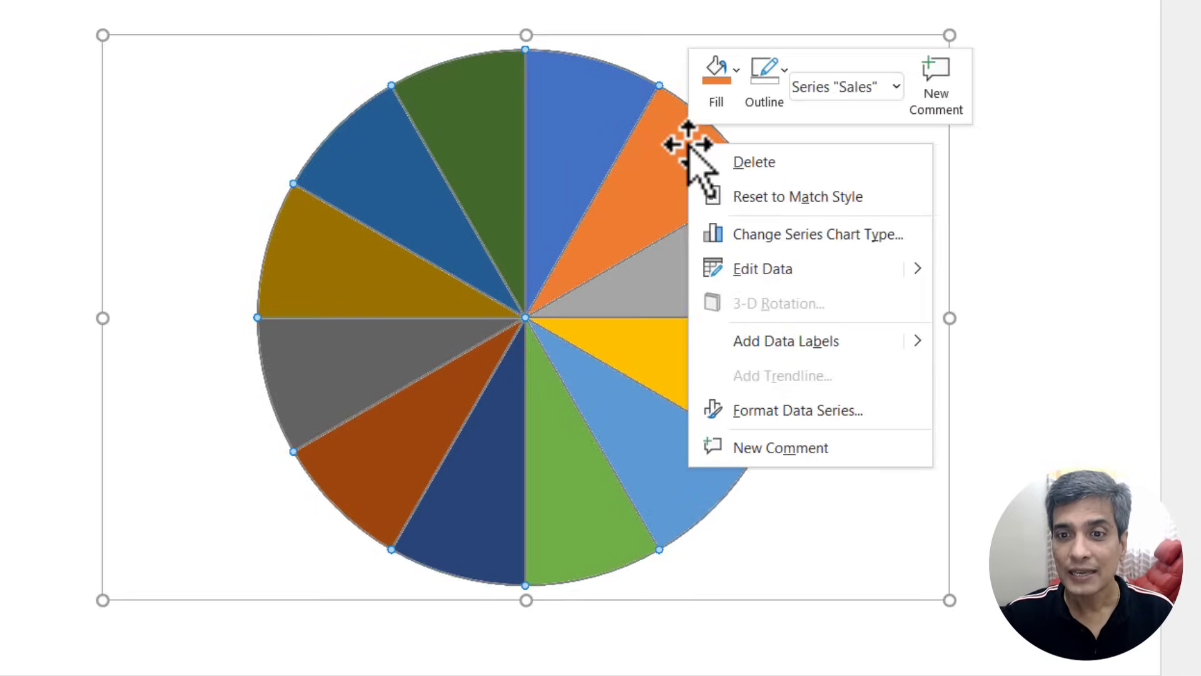
left_click(785, 340)
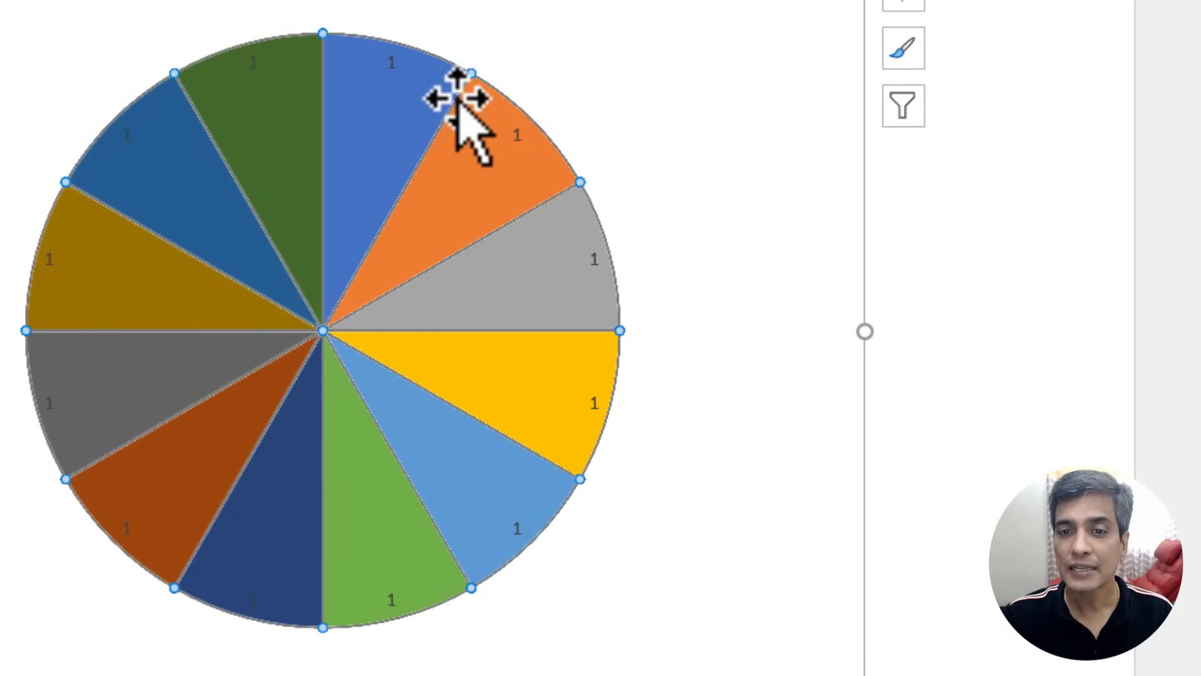
mouse_move(307, 582)
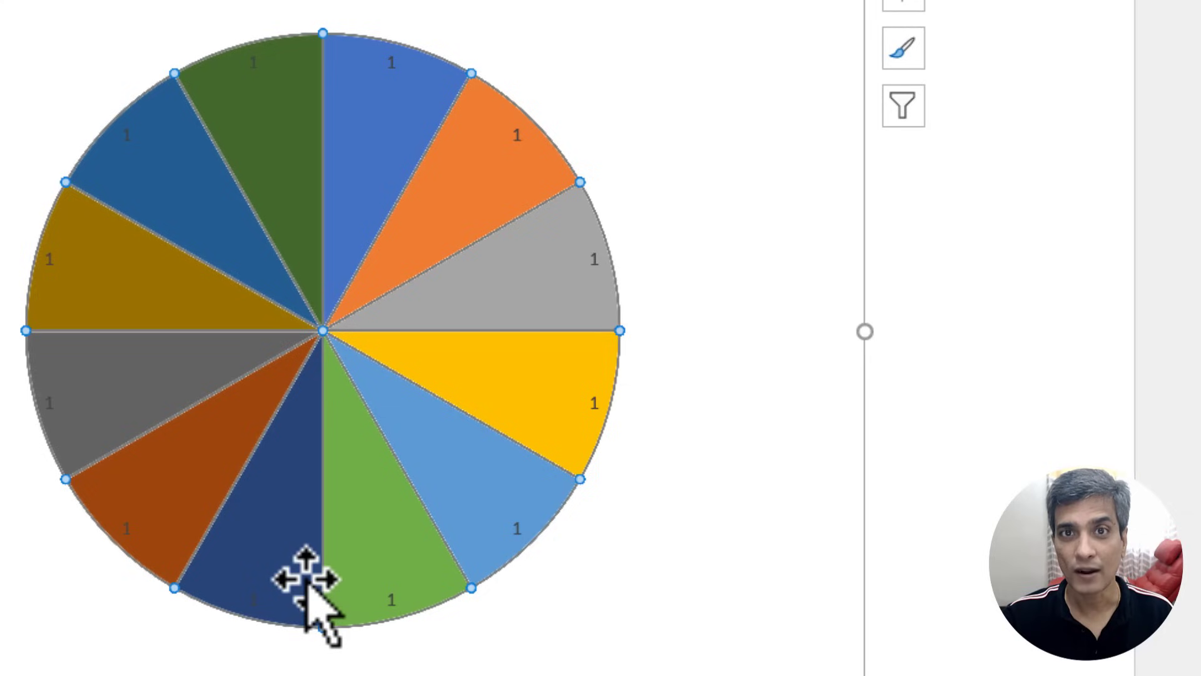
mouse_move(345, 498)
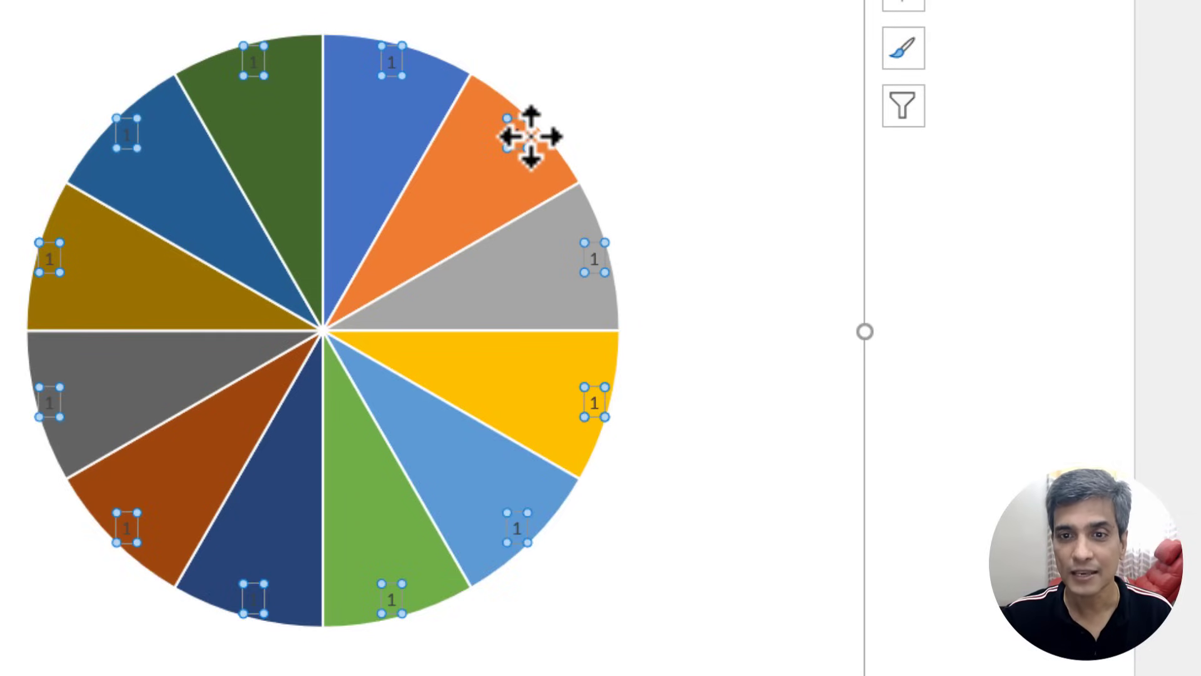
Open Format Data Labels for the slices and turn off the Value option.
right_click(529, 137)
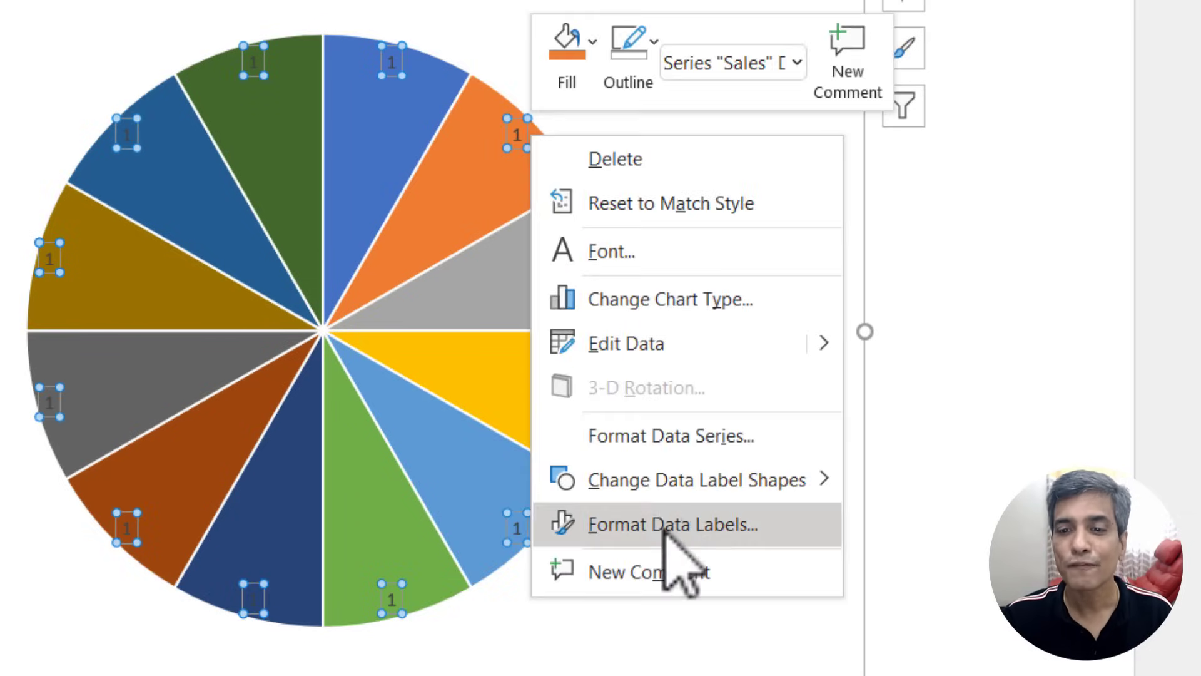
left_click(672, 524)
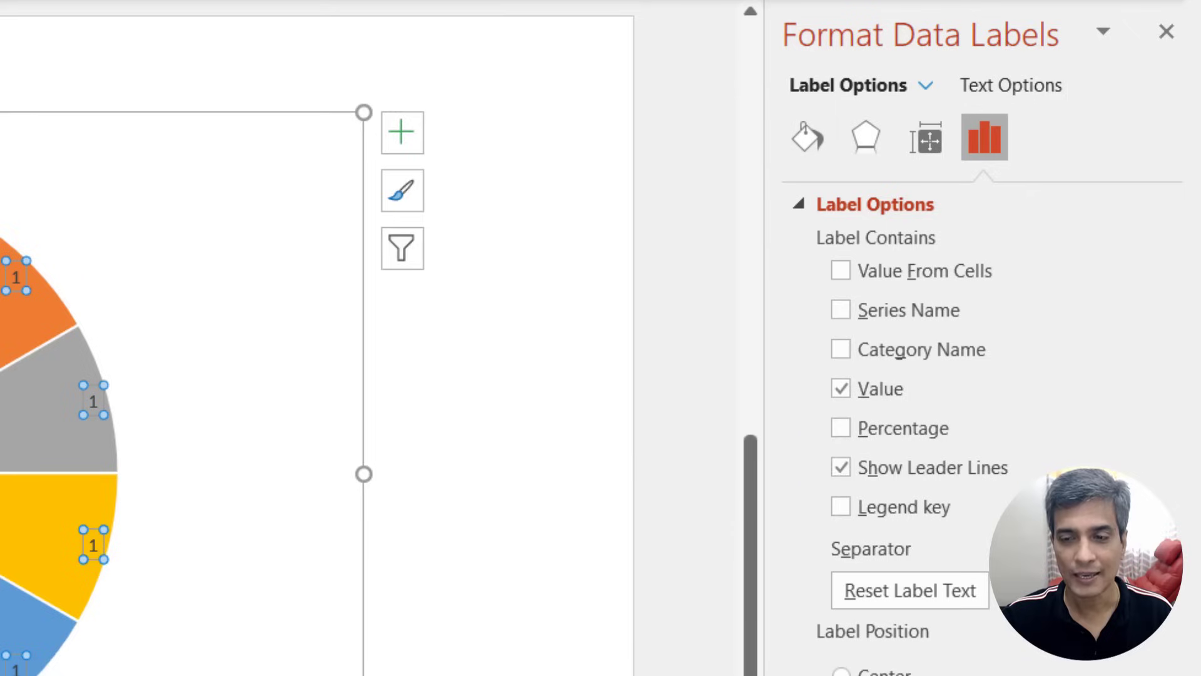
left_click(840, 389)
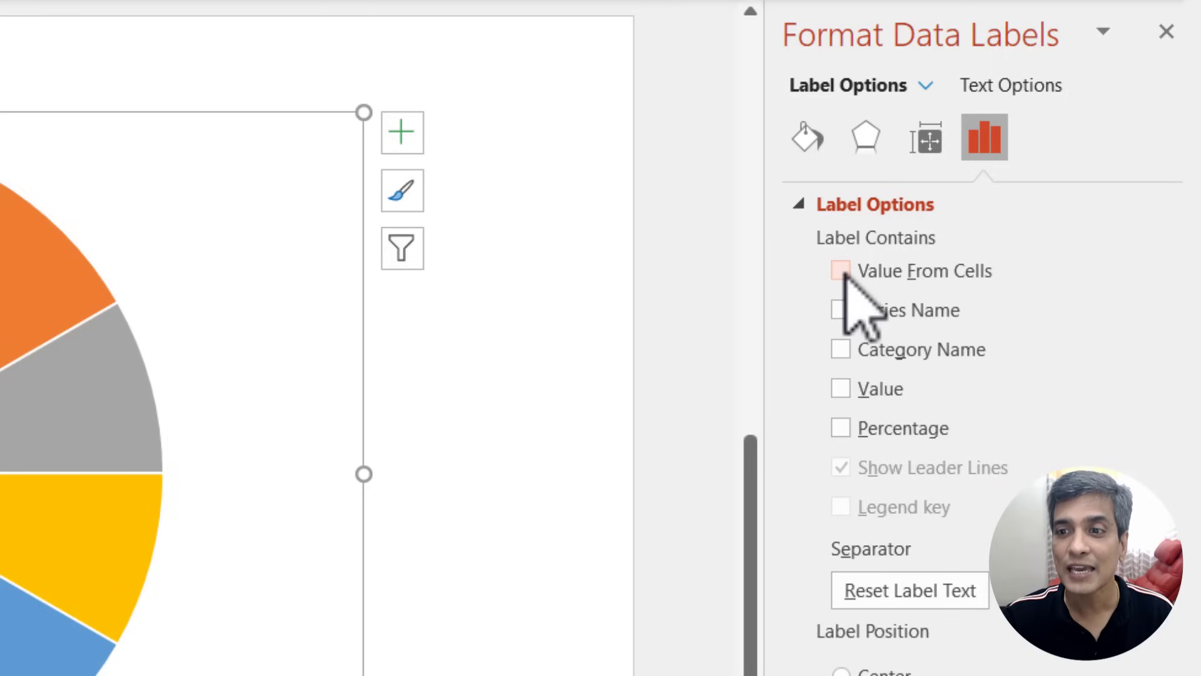
Take the label text from the Lables cells C2:C13 and close the data window.
left_click(838, 269)
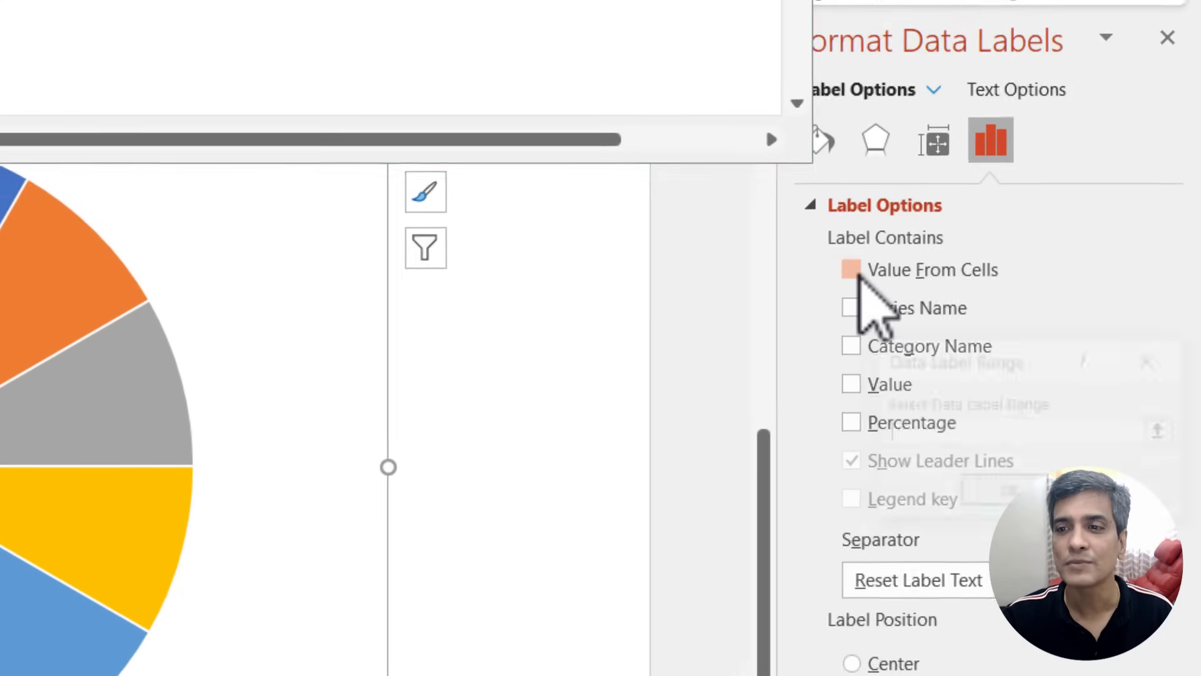
left_click(850, 269)
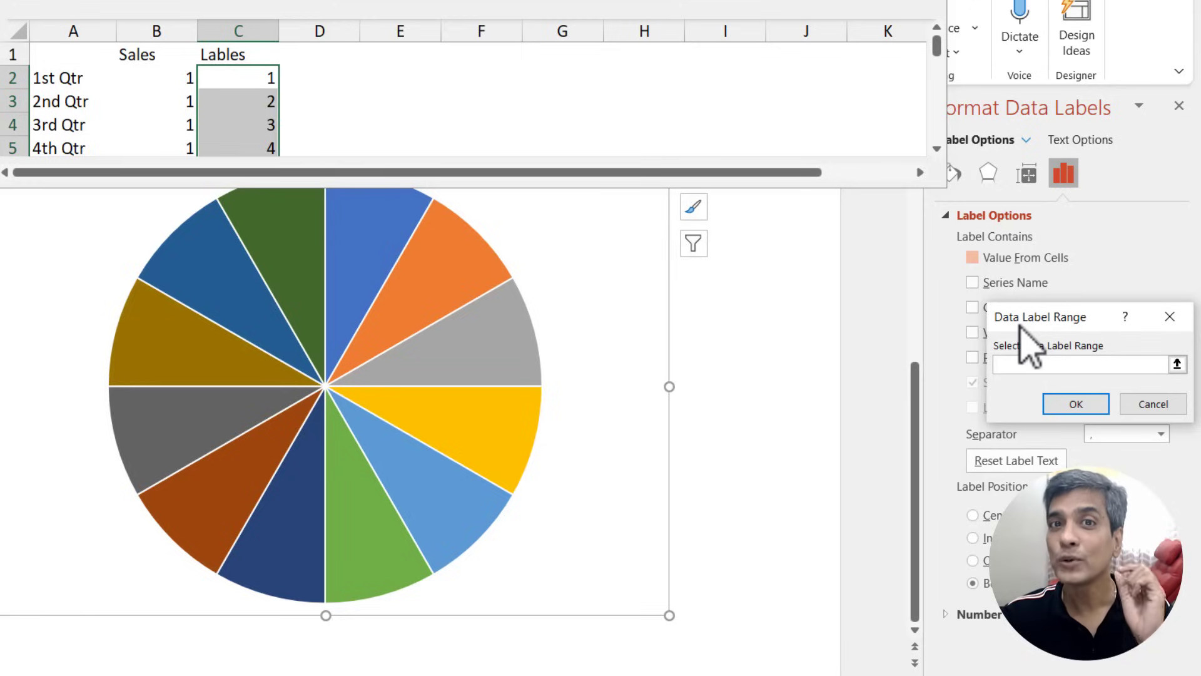
left_click(1080, 362)
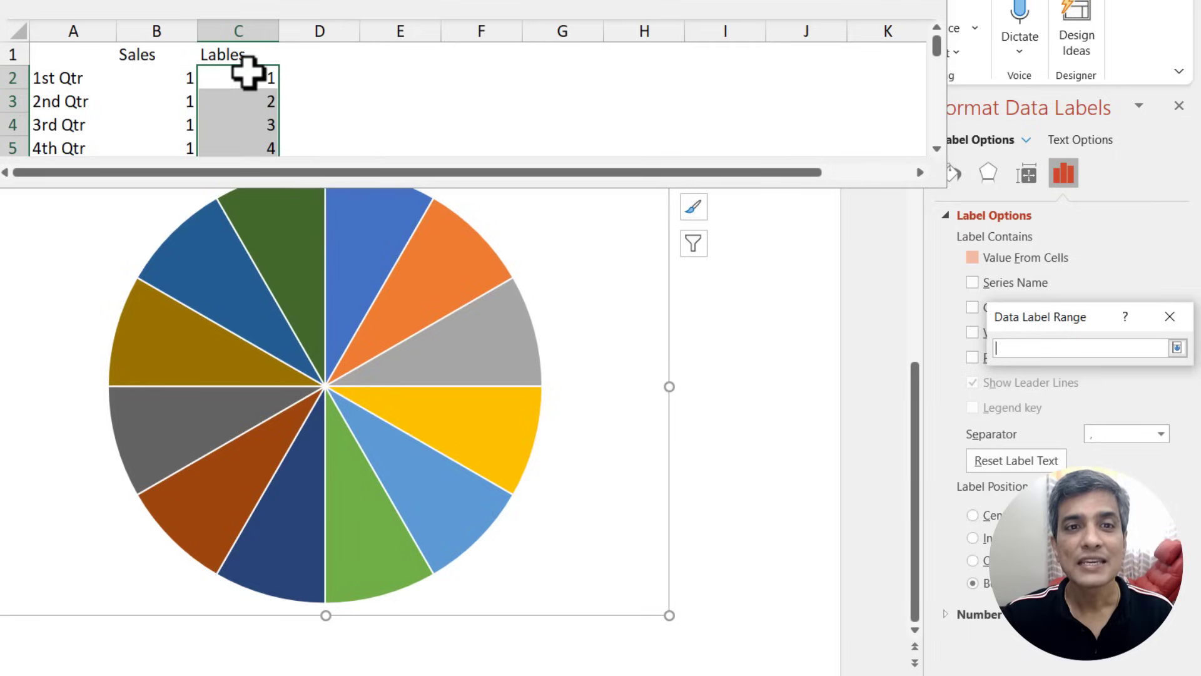
left_click_drag(238, 78, 239, 148)
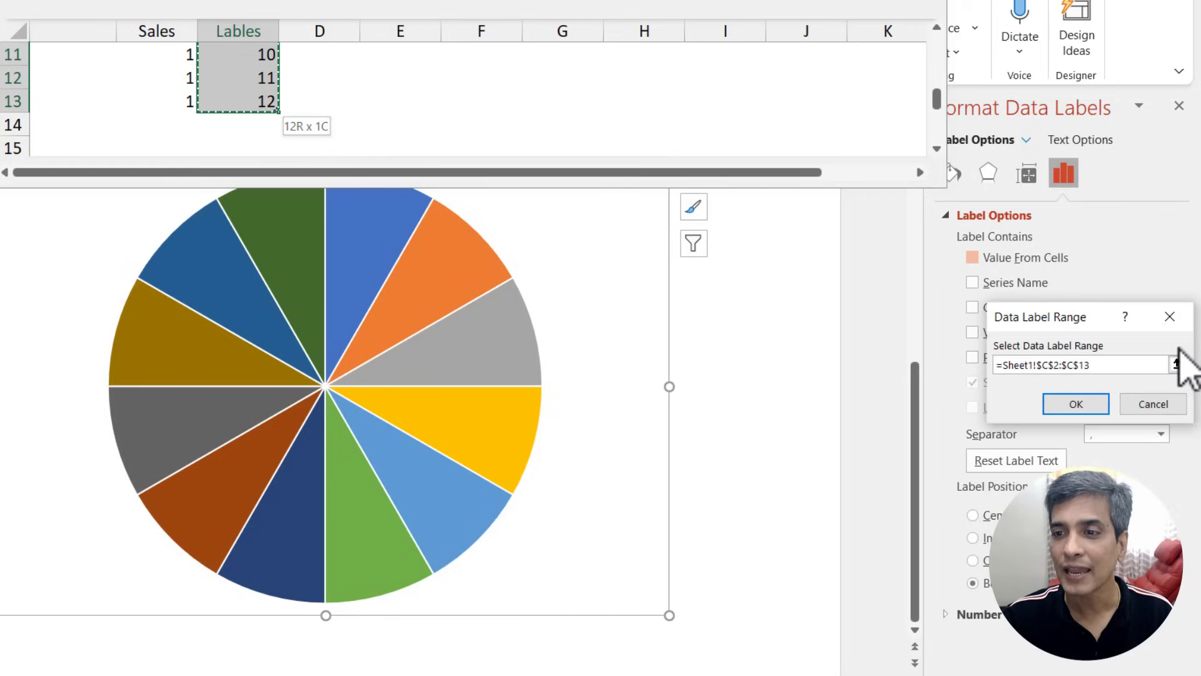
left_click(1074, 403)
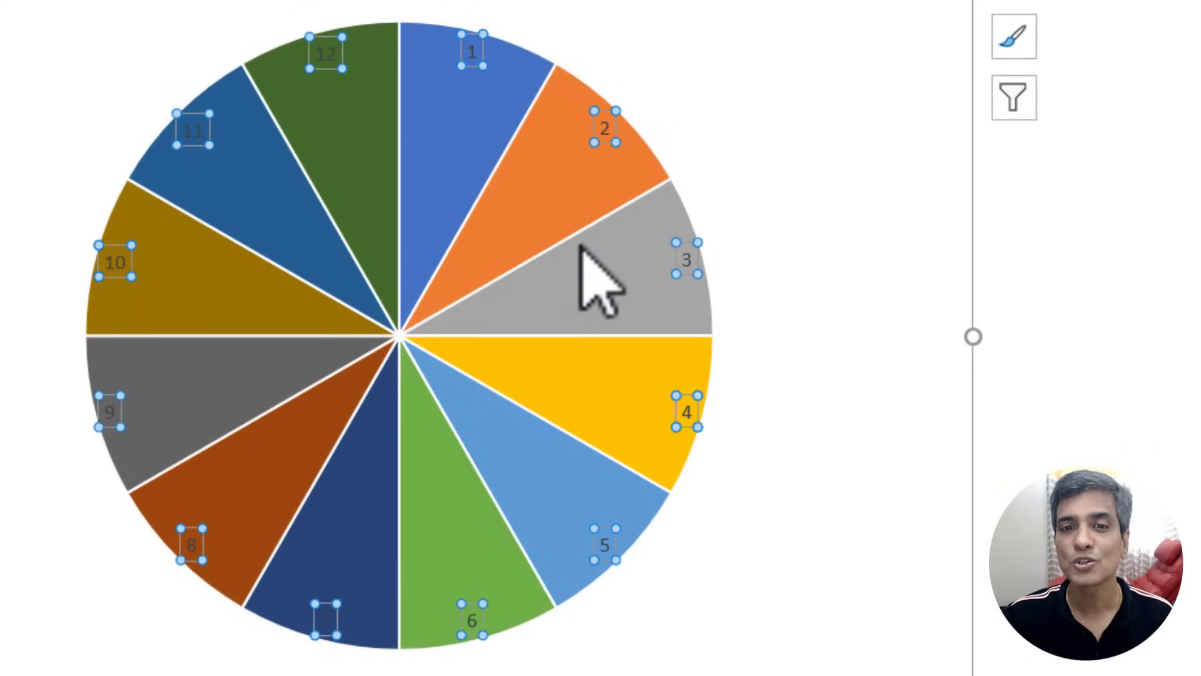
left_click(741, 45)
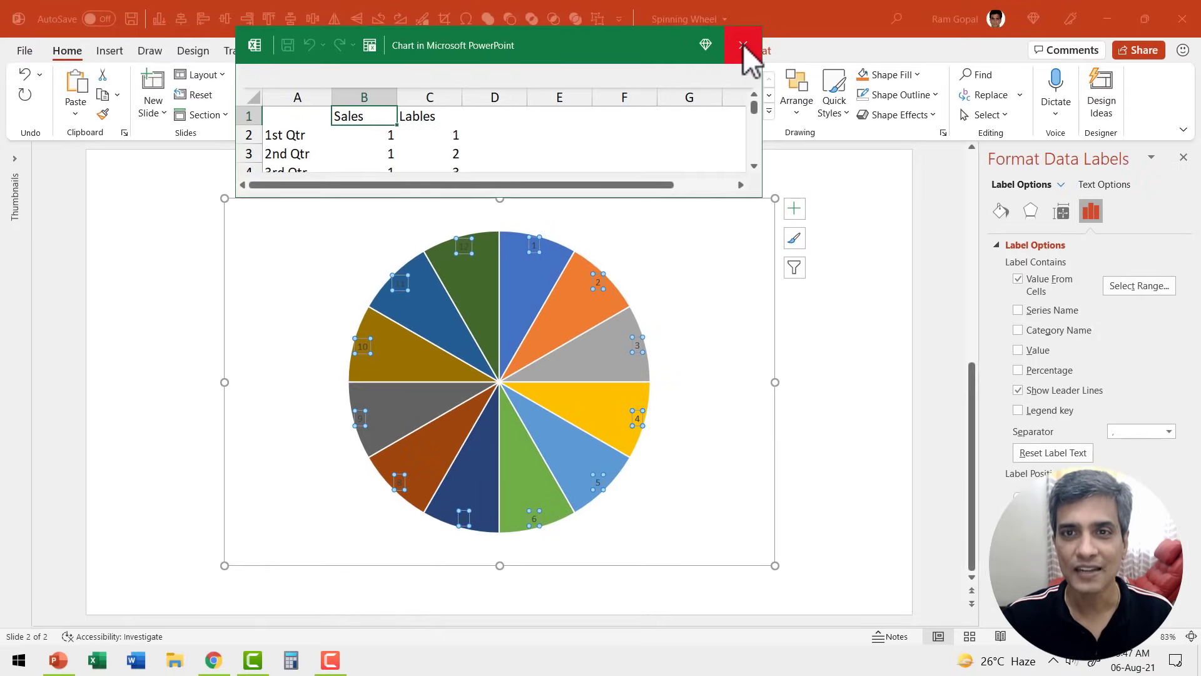
Close the data sheet and make slice numbers Tw Cen MT Condensed Extra Bold, size 44.
left_click(740, 45)
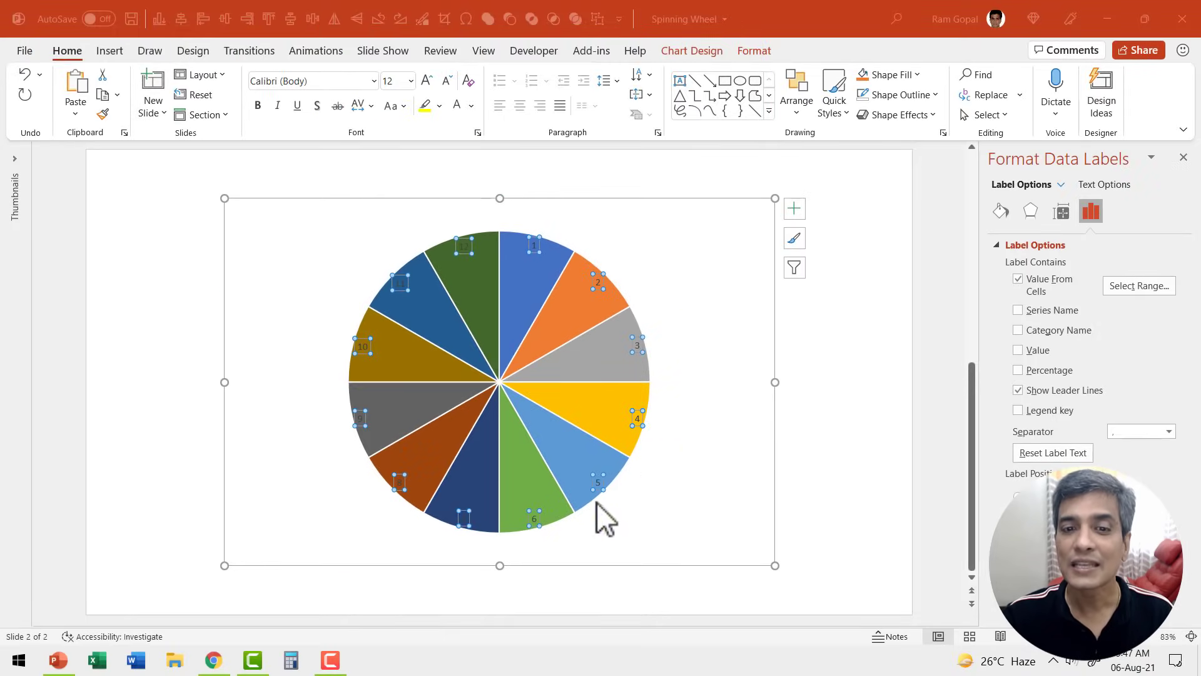
mouse_move(400, 202)
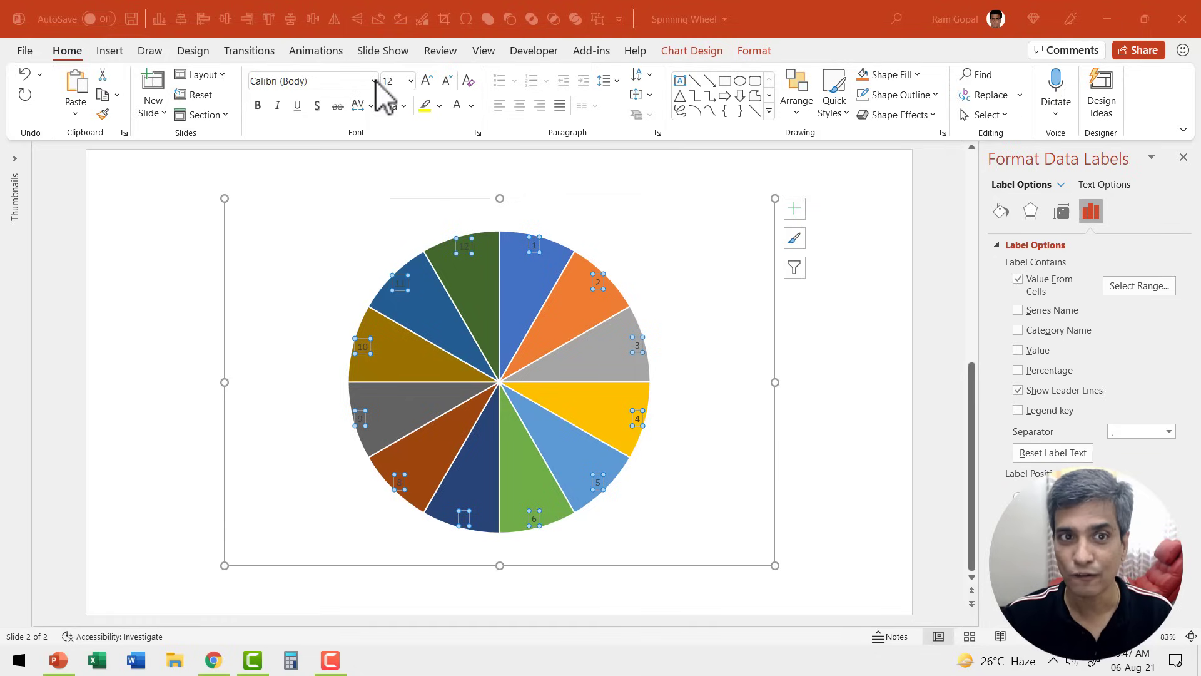
left_click(374, 81)
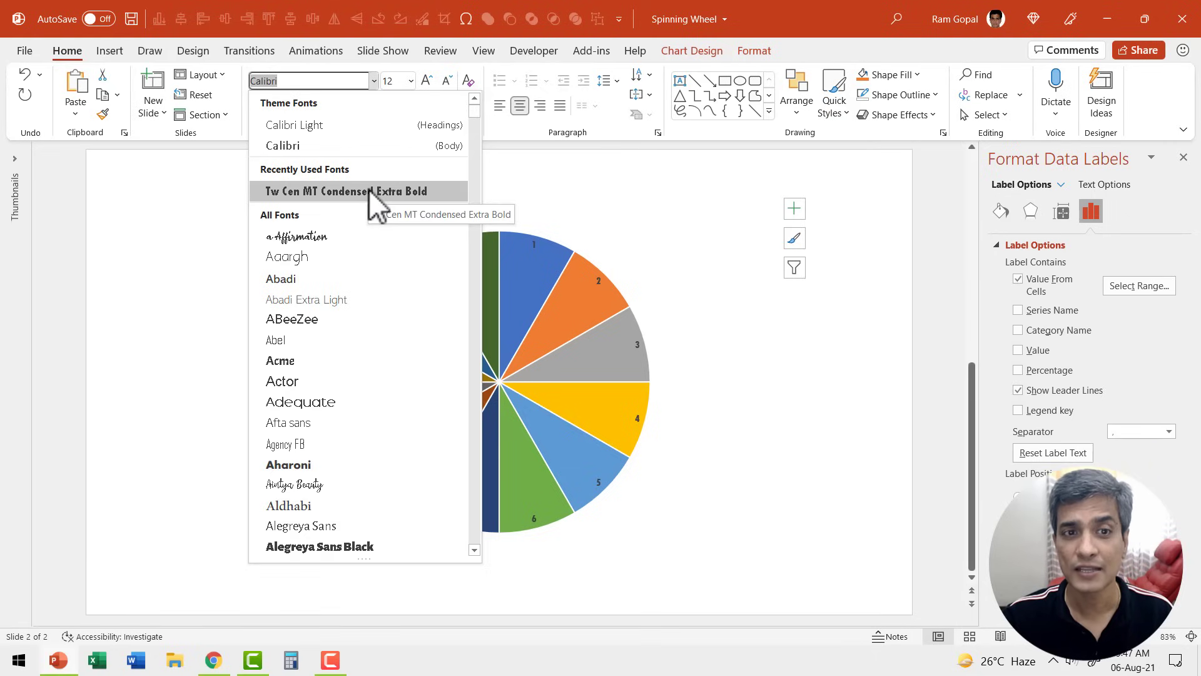
left_click(345, 191)
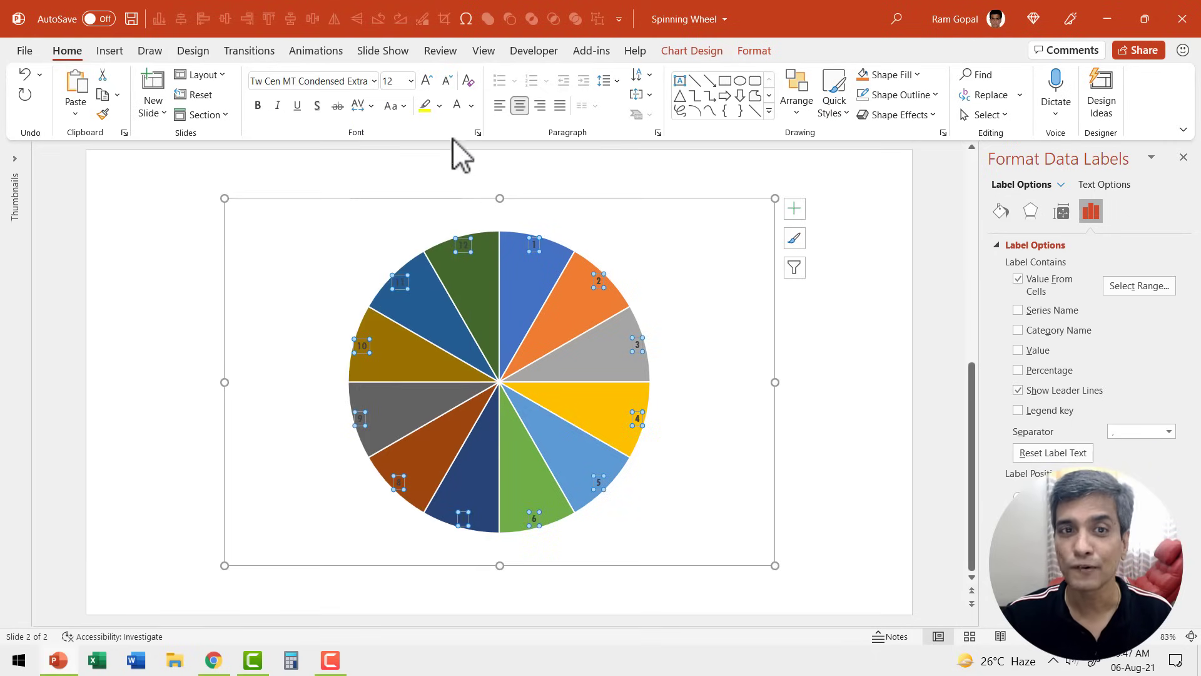
left_click(426, 81)
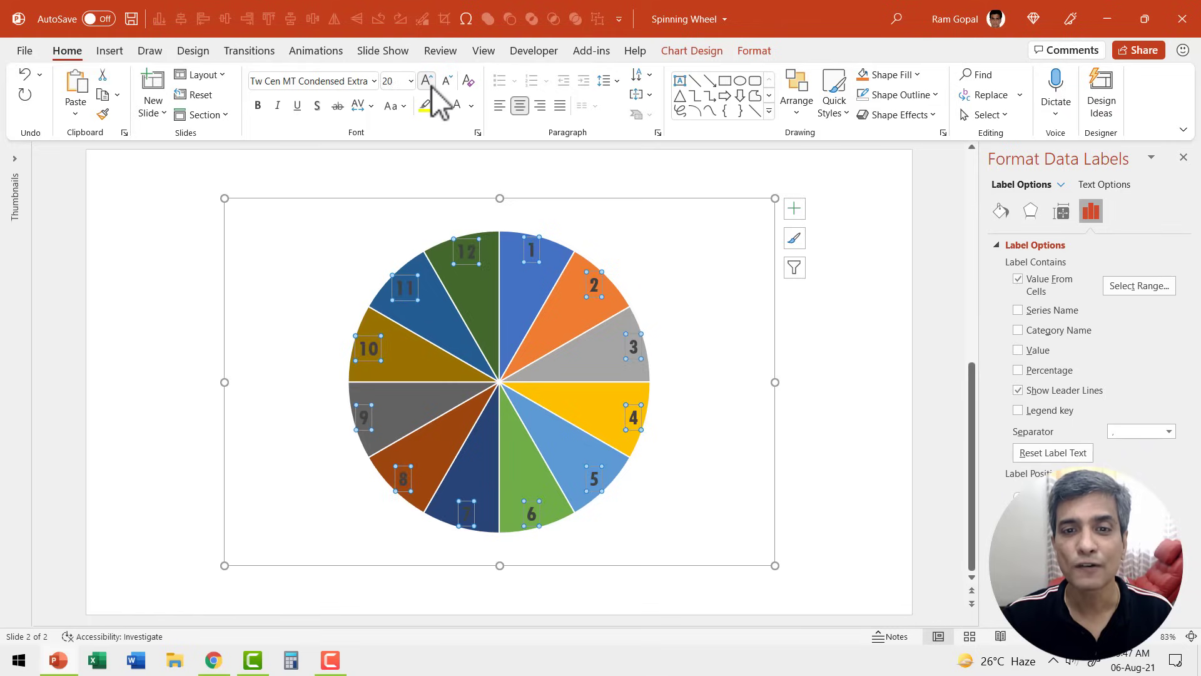
left_click(426, 81)
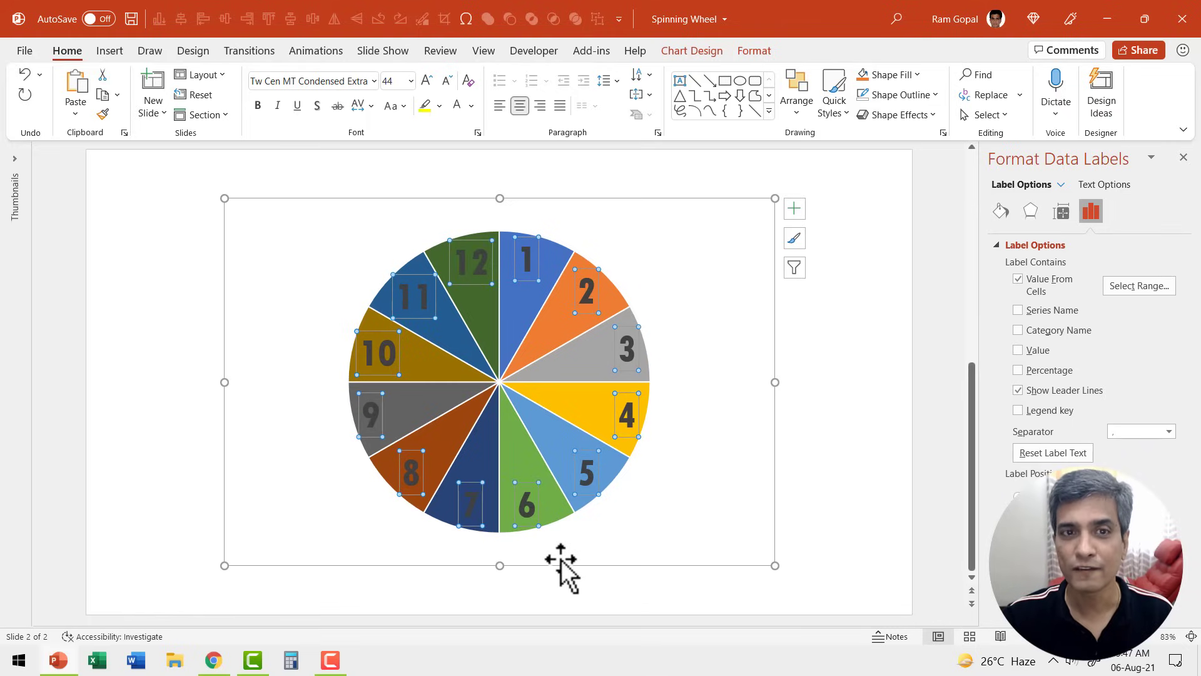
mouse_move(536, 365)
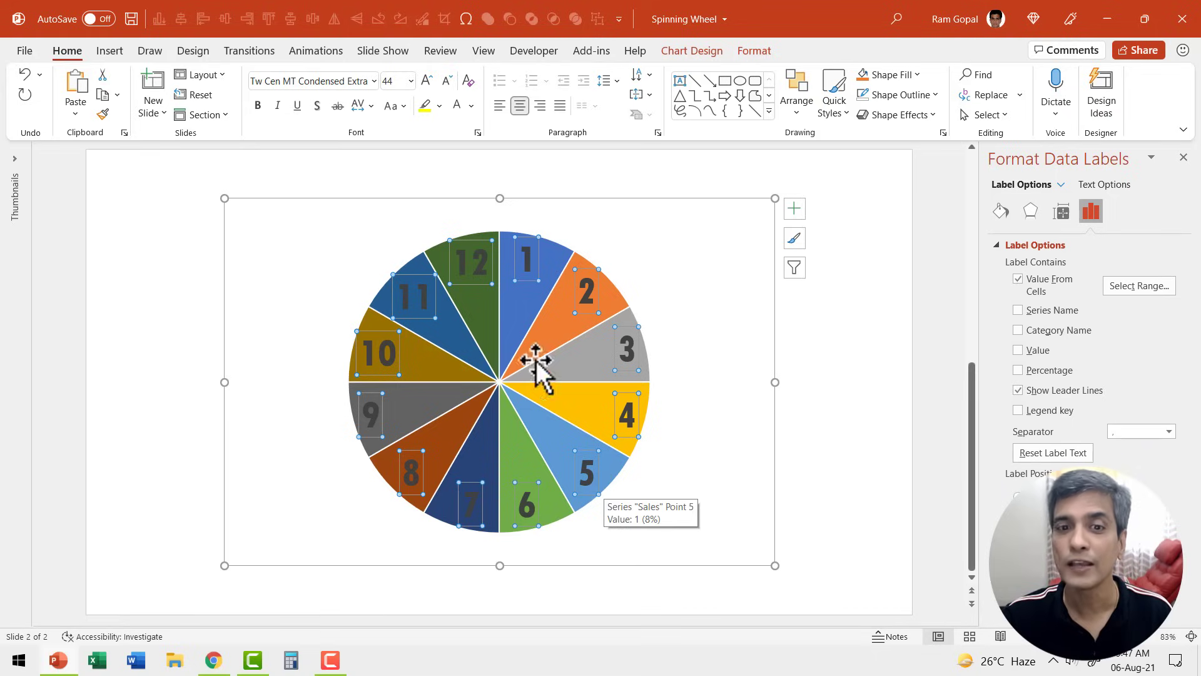
mouse_move(475, 169)
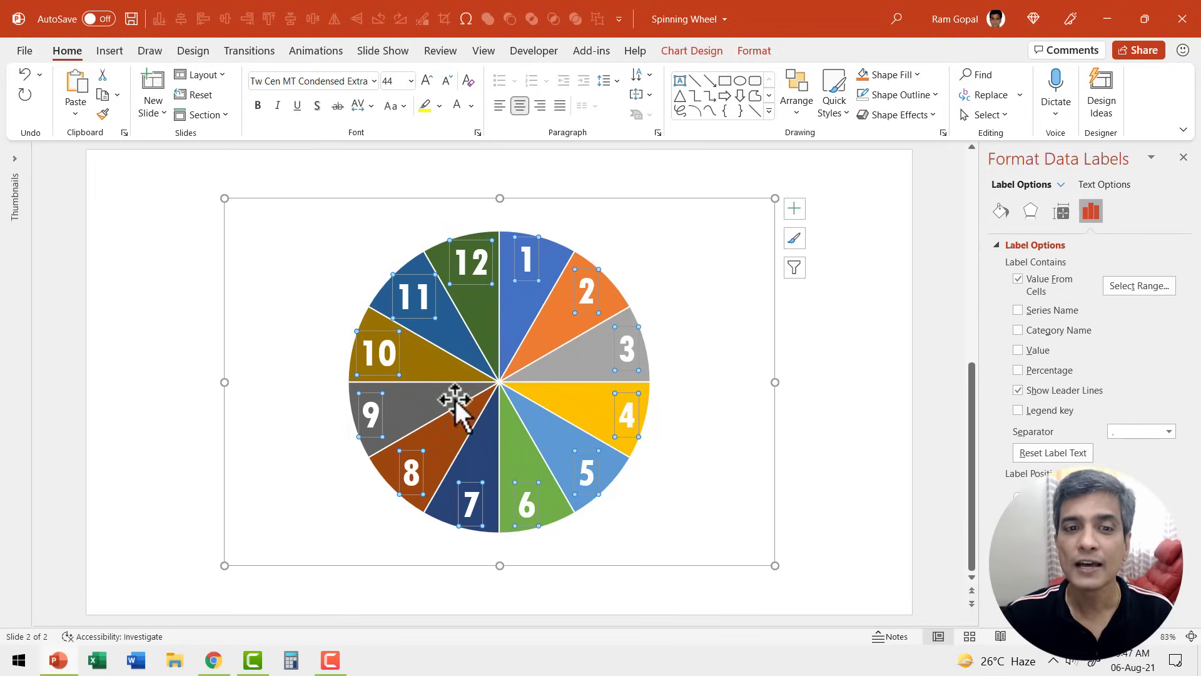
mouse_move(527, 523)
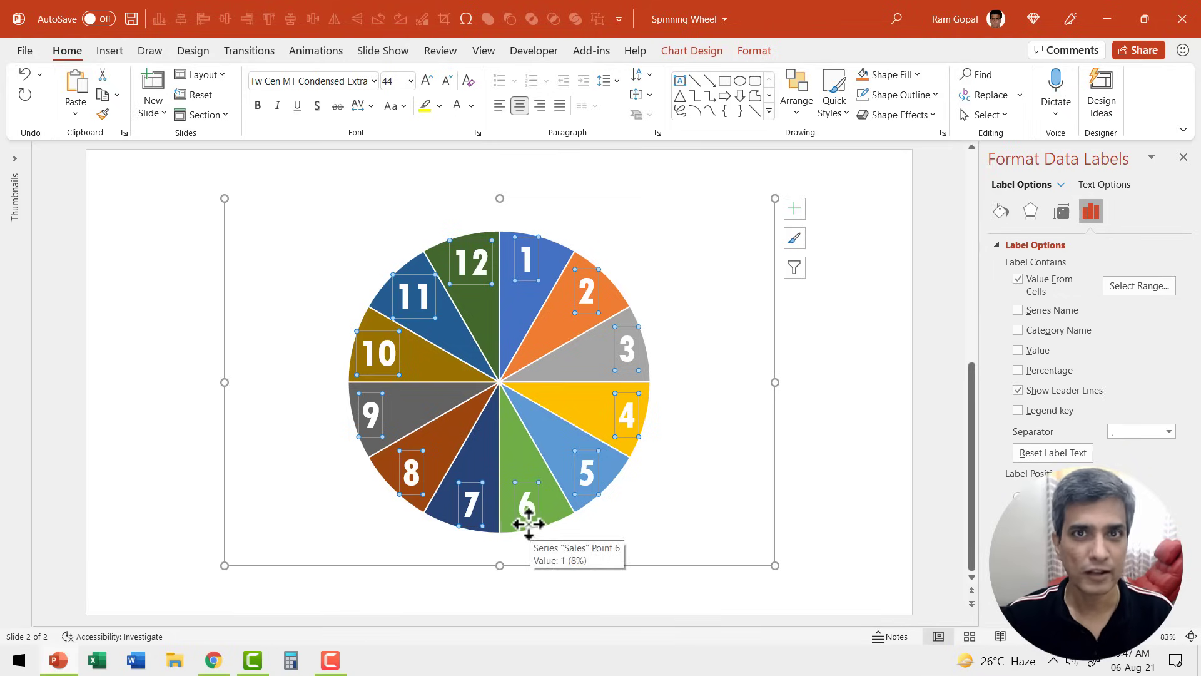
mouse_move(645, 448)
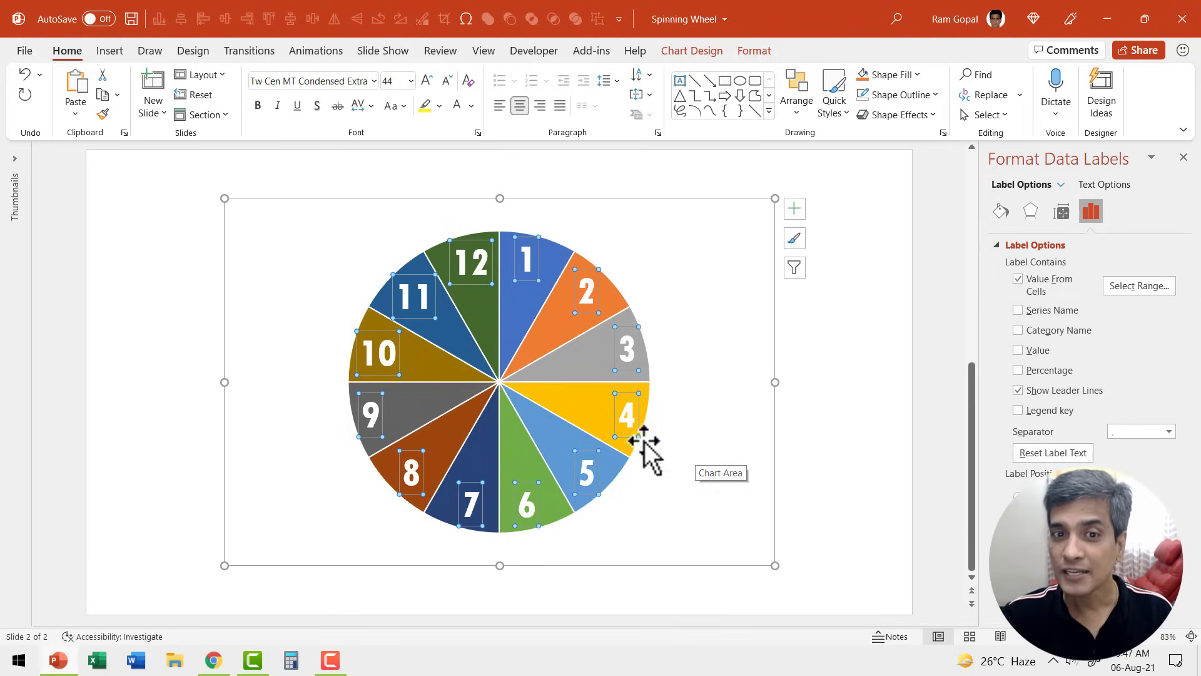
mouse_move(605, 479)
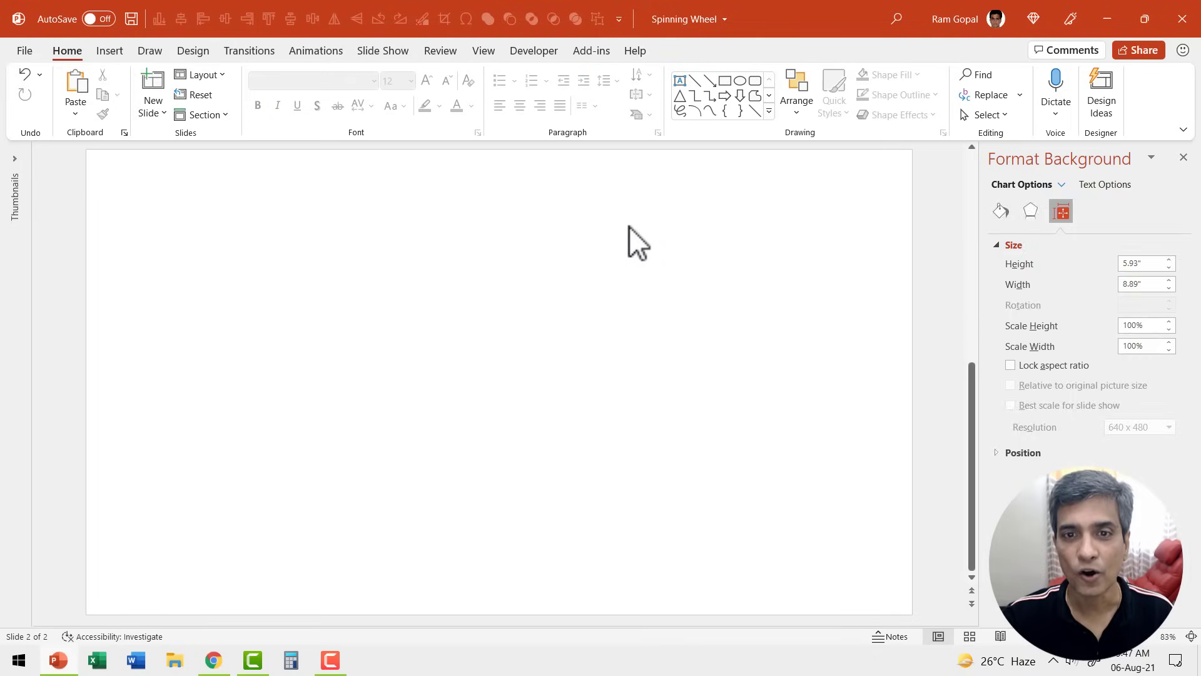
Paste the wheel onto the empty slide as a picture and select it.
right_click(636, 242)
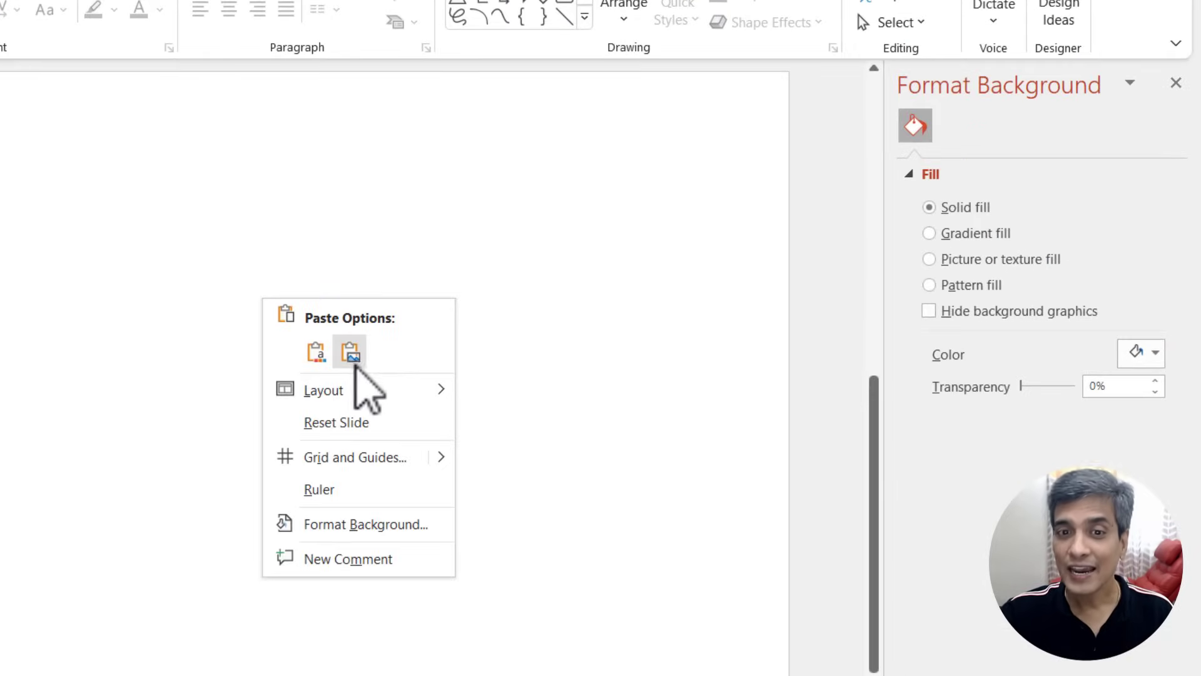
left_click(351, 352)
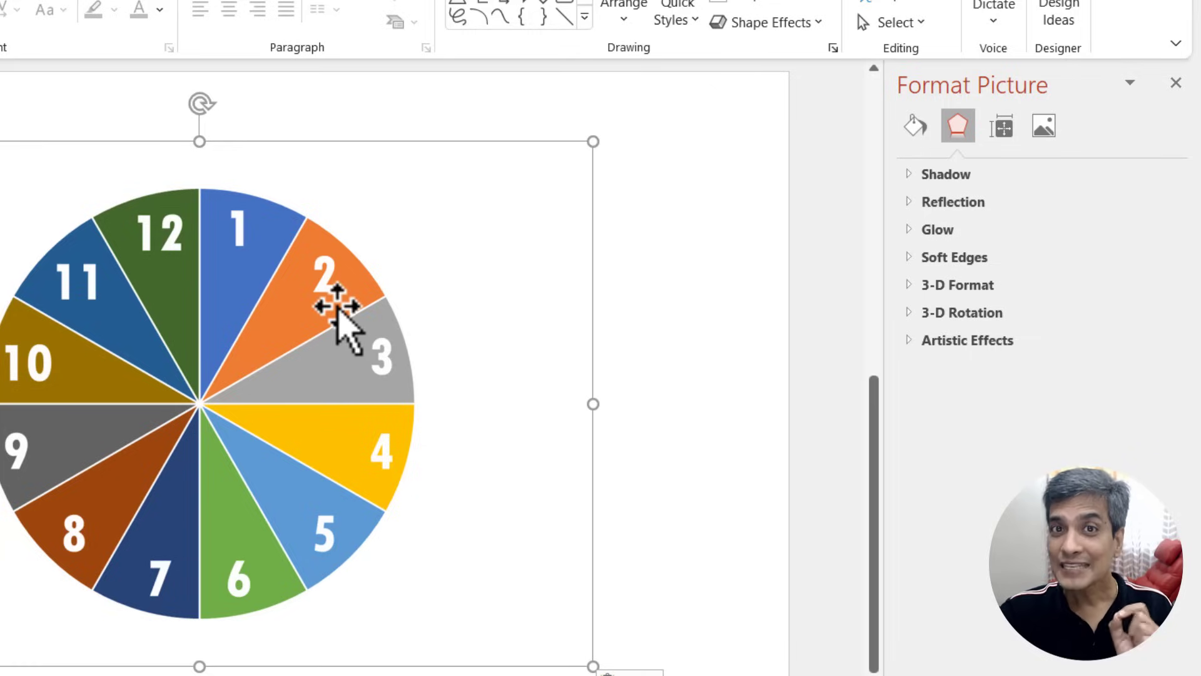
mouse_move(364, 314)
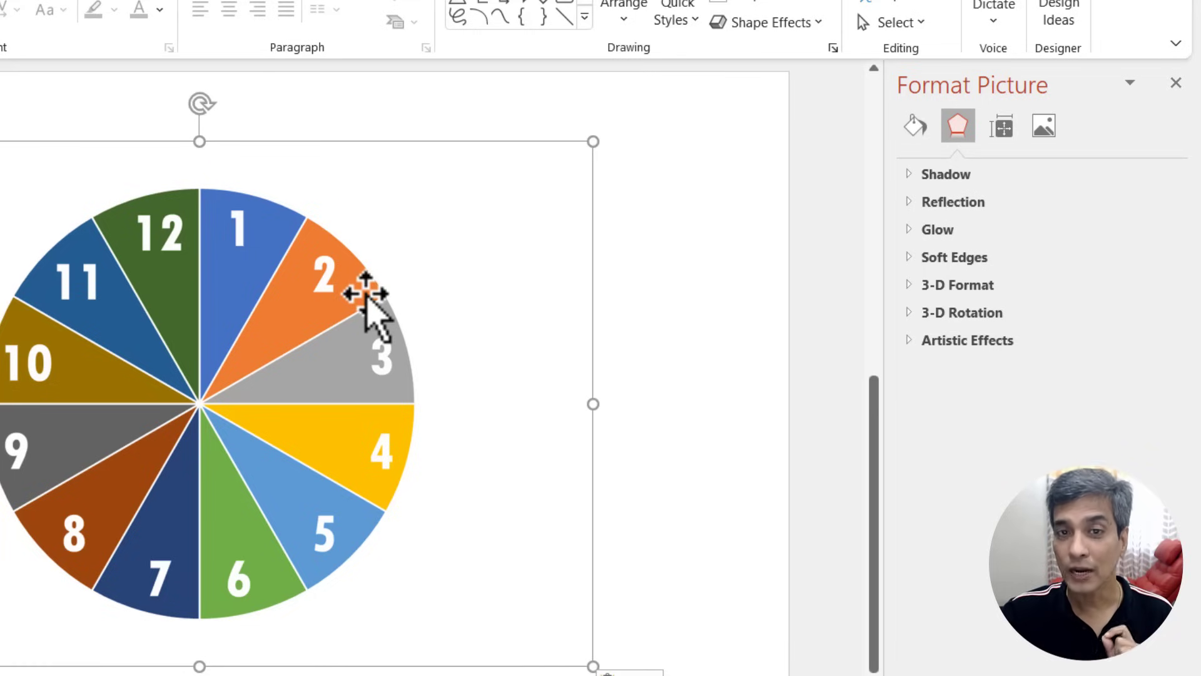
left_click(481, 72)
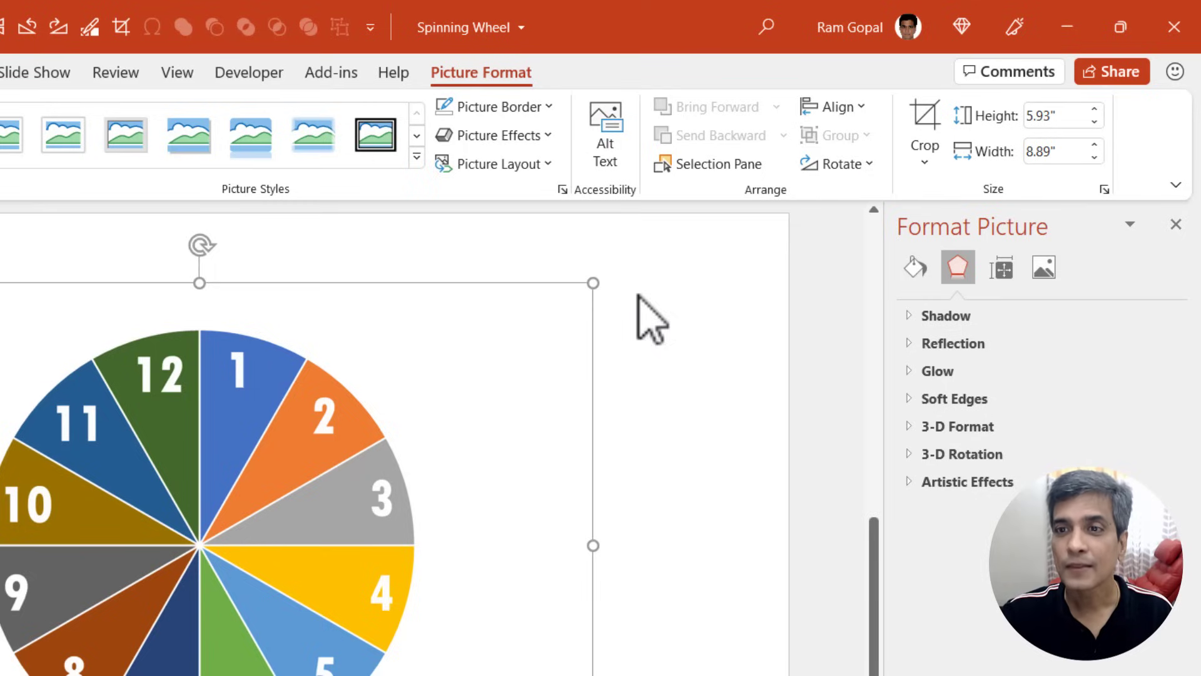
Start cropping the wheel picture with the Crop tool.
left_click(924, 135)
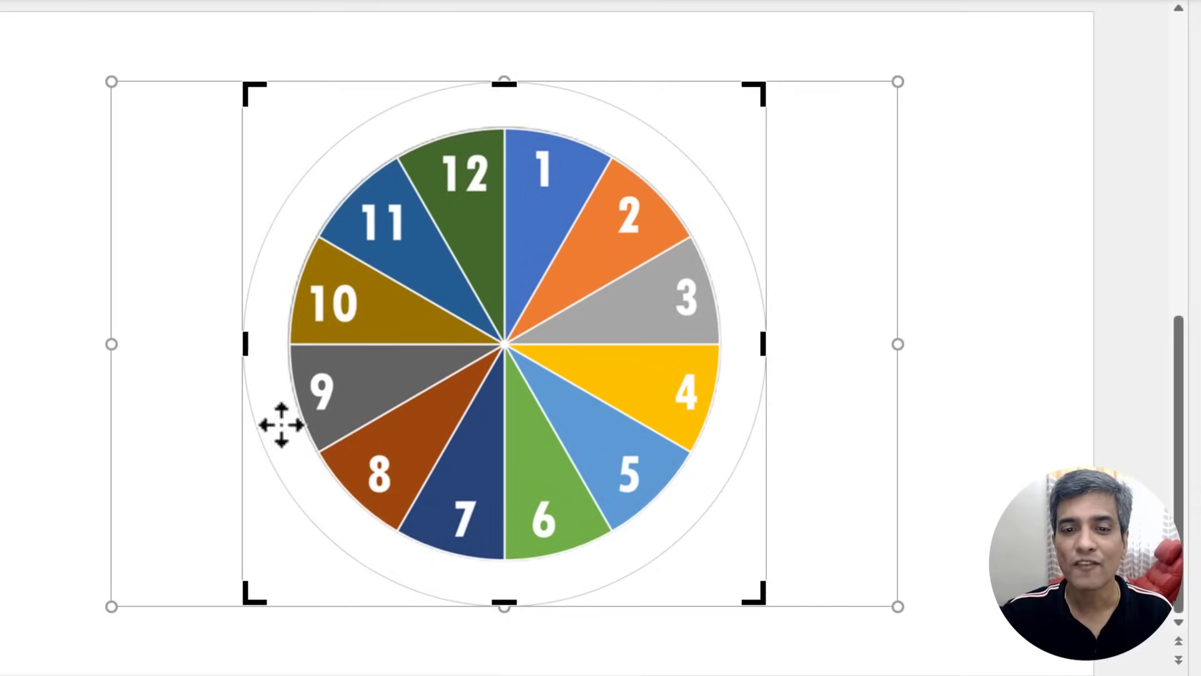
mouse_move(601, 150)
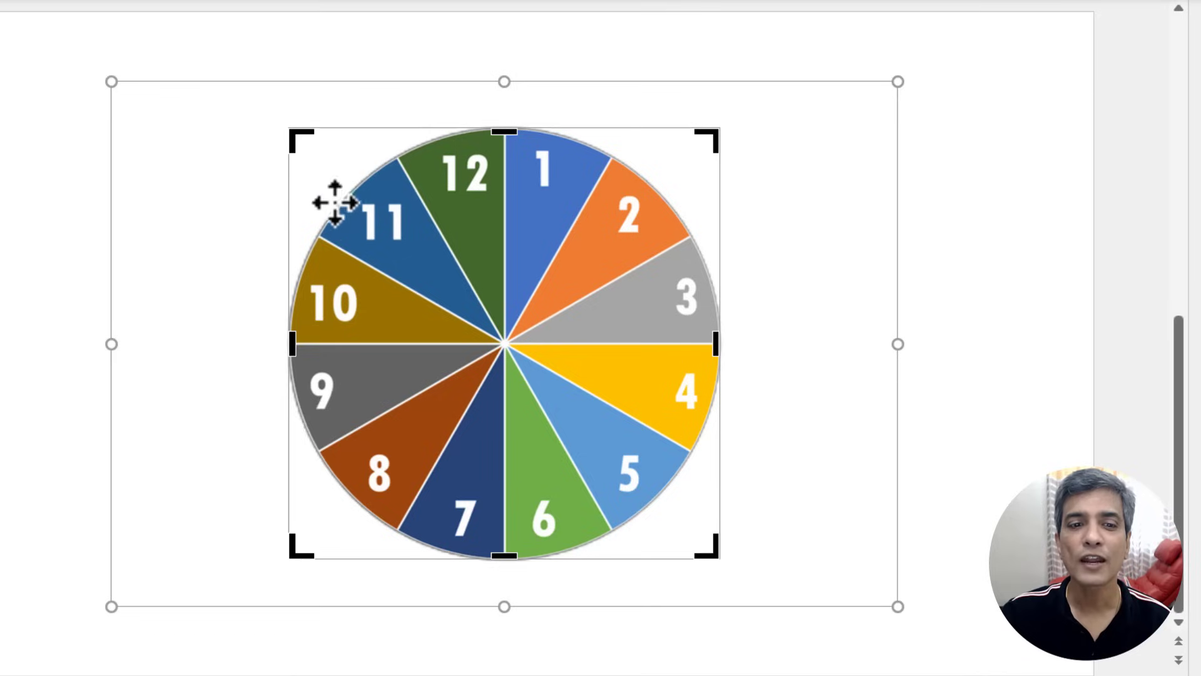
mouse_move(957, 314)
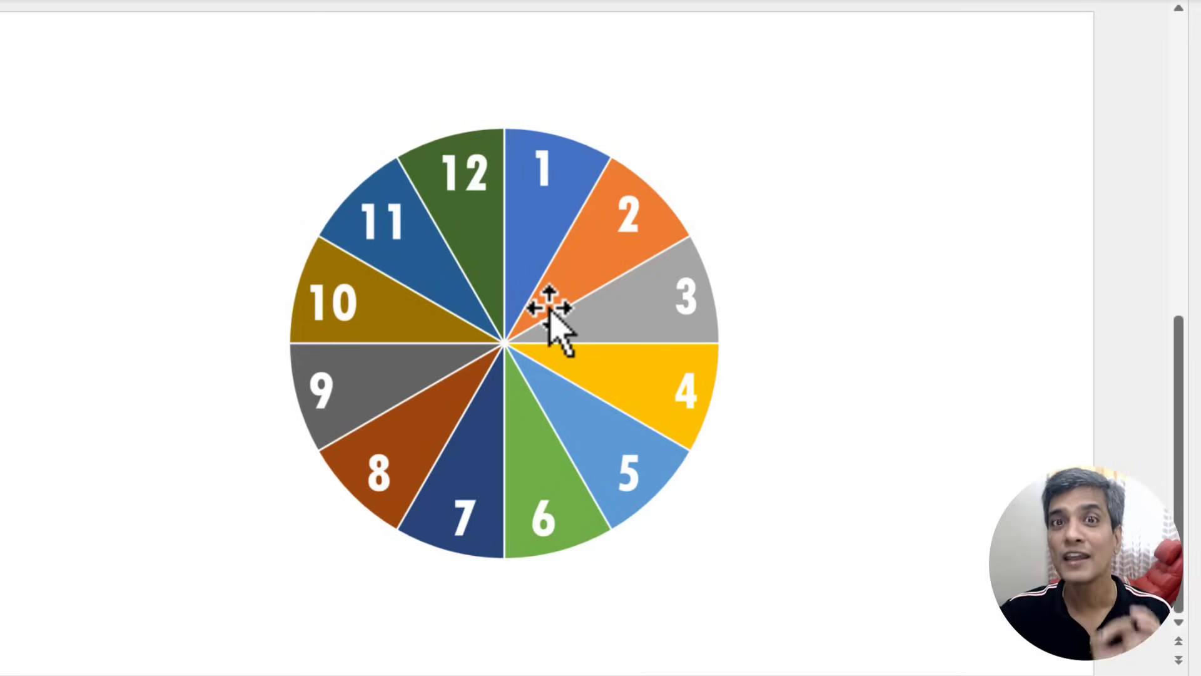
mouse_move(613, 318)
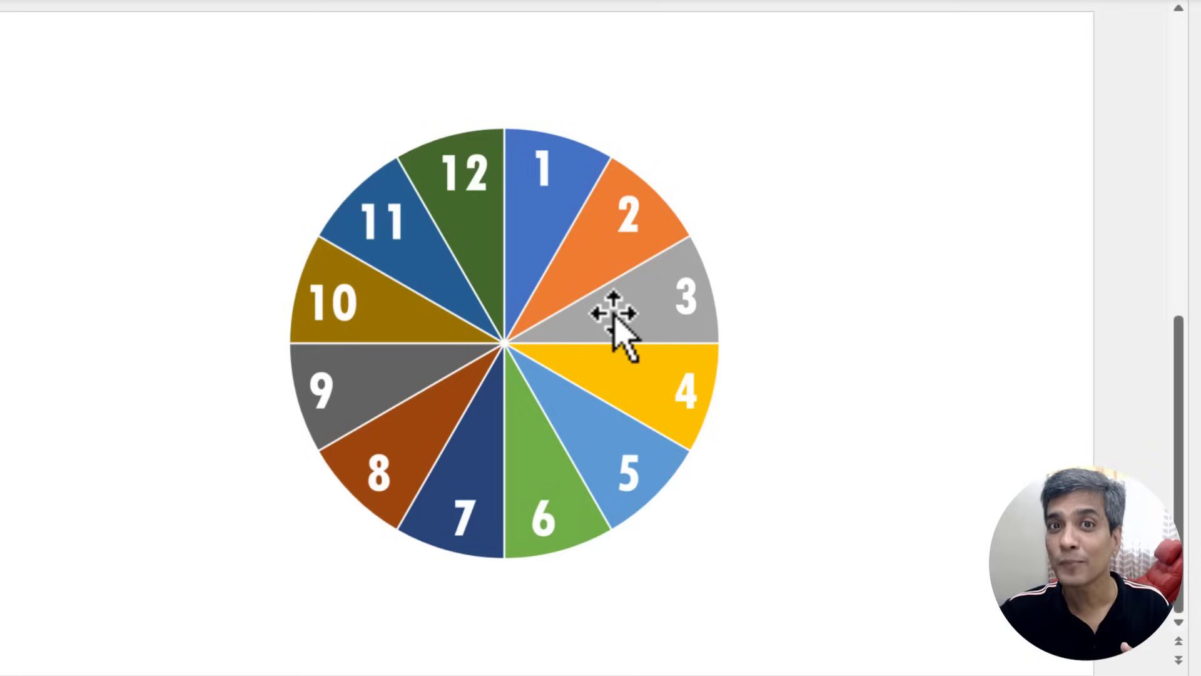
mouse_move(605, 383)
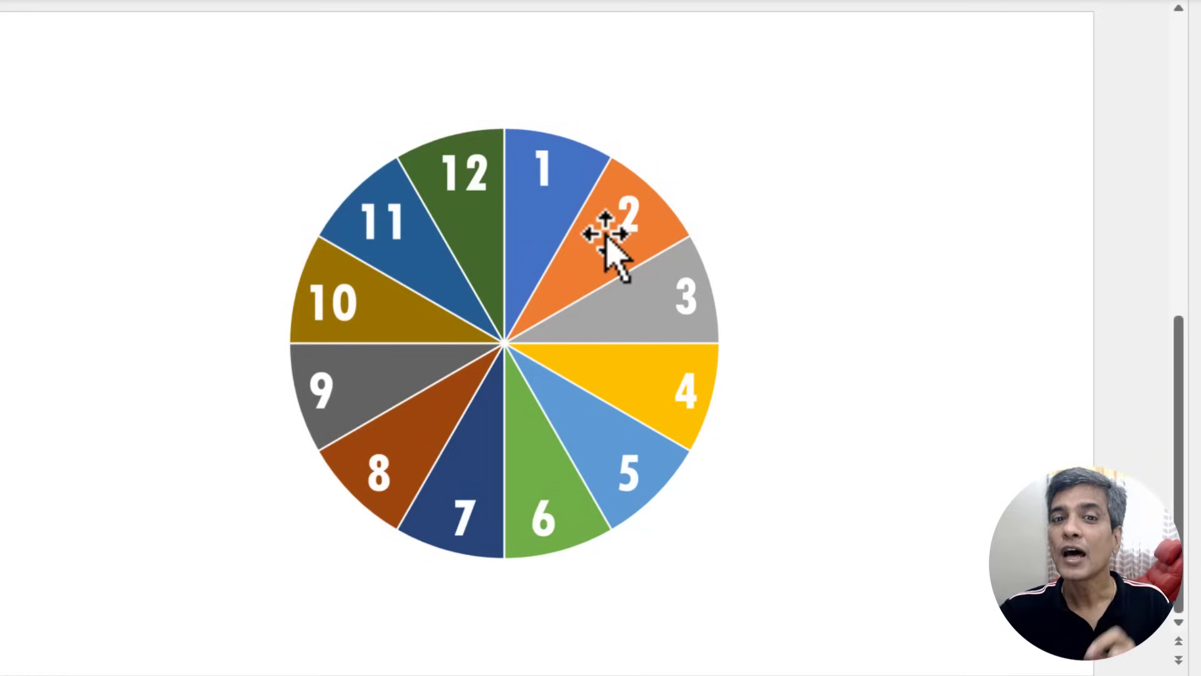
mouse_move(601, 371)
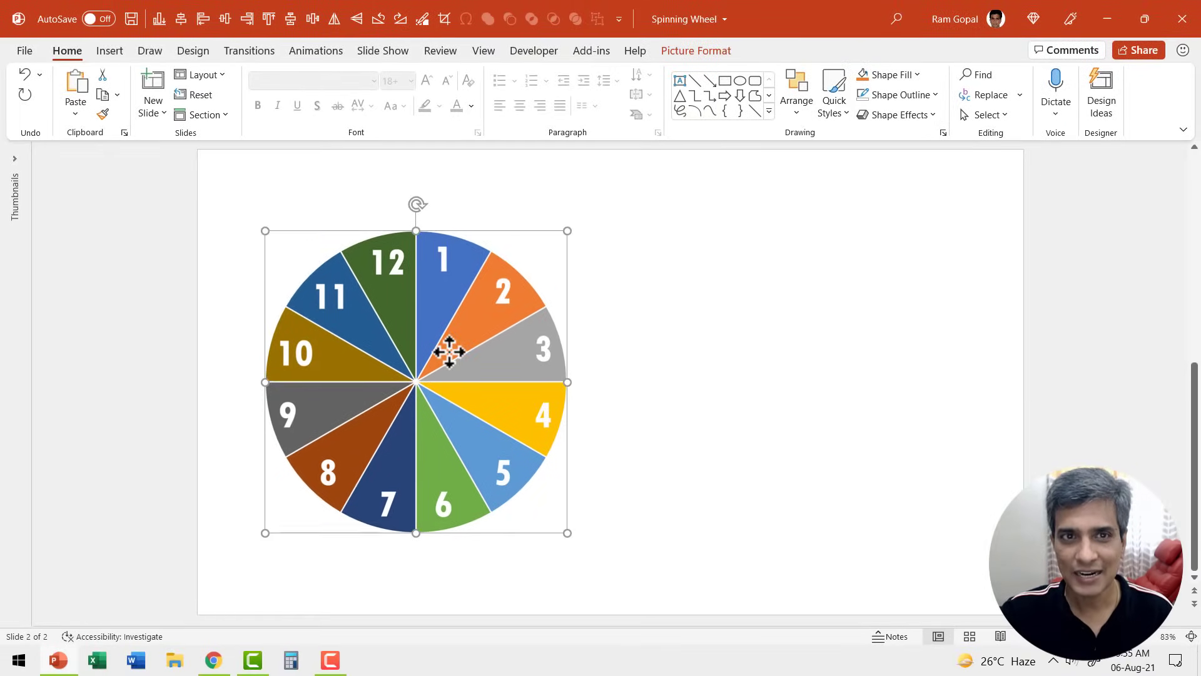
Apply the Emphasis Spin animation to the wheel picture and show the Animation Pane.
left_click(314, 51)
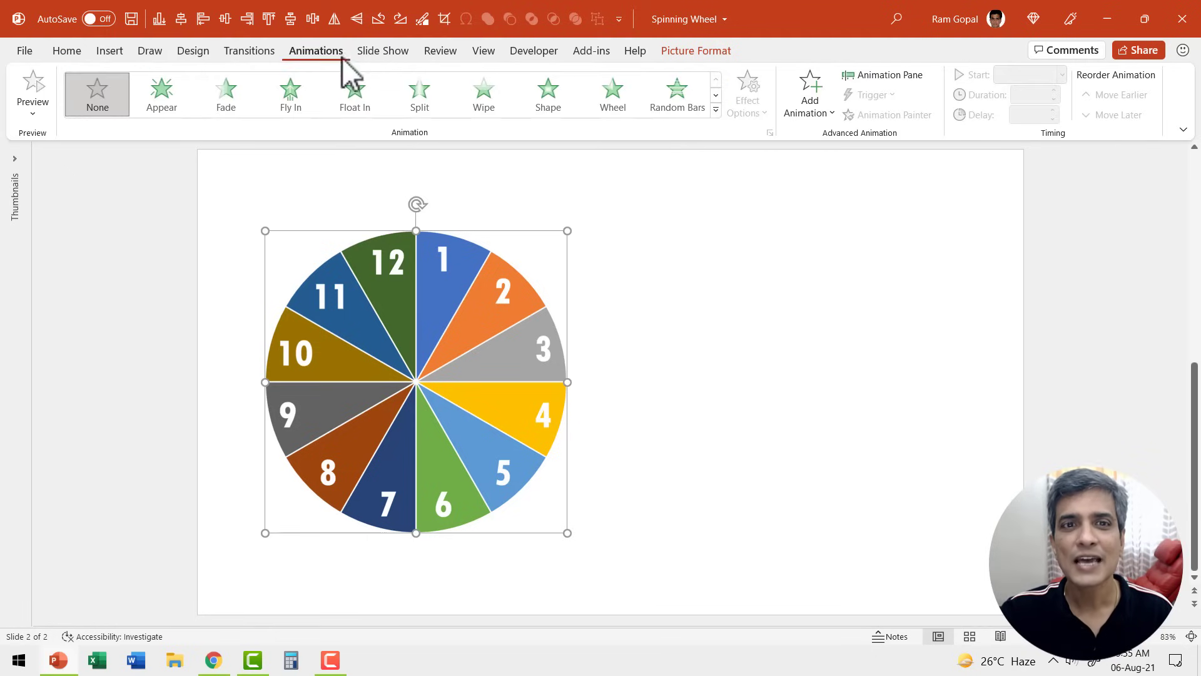
left_click(714, 129)
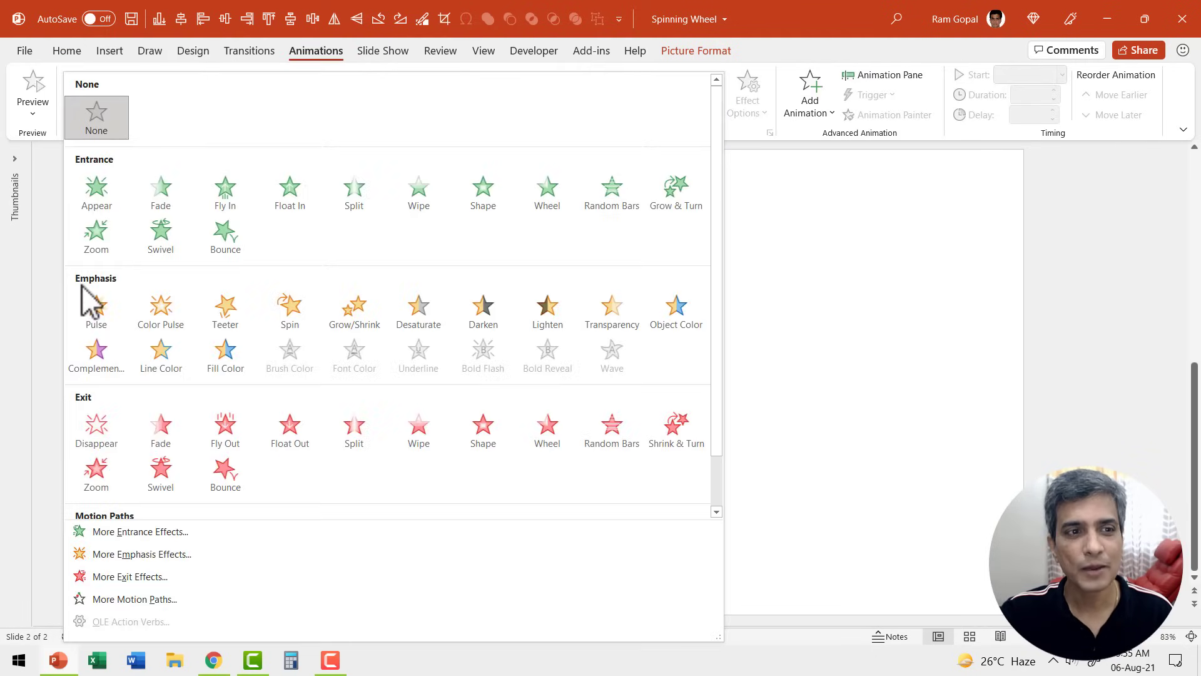
left_click(289, 307)
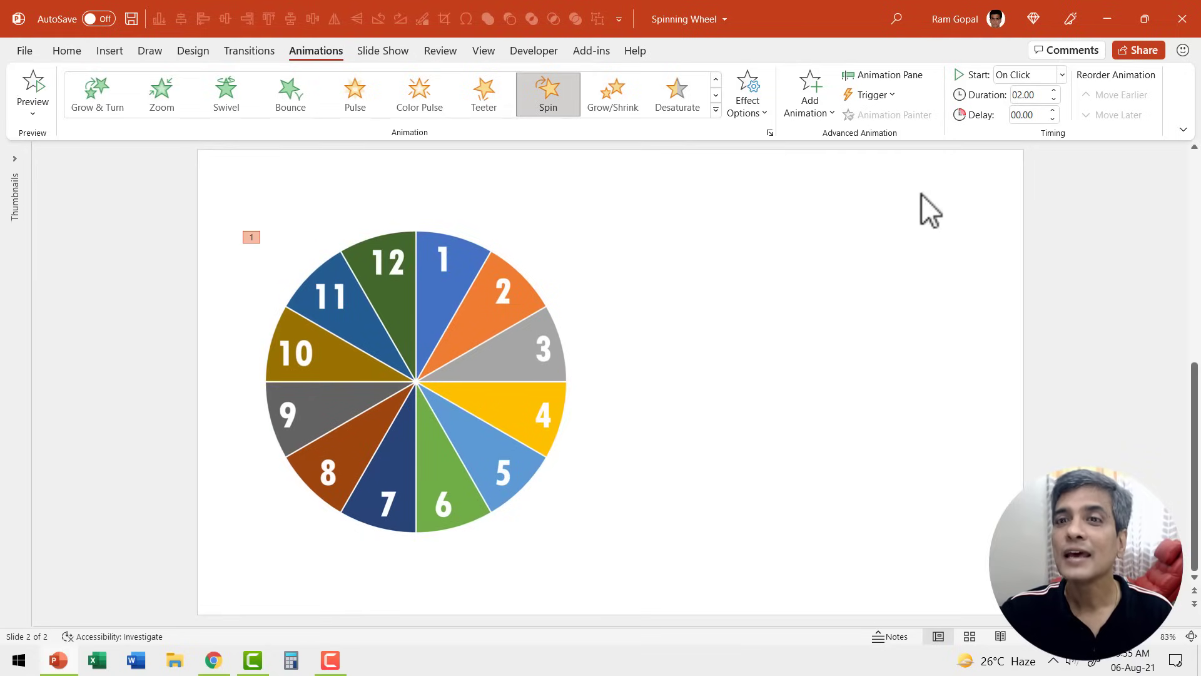
left_click(883, 75)
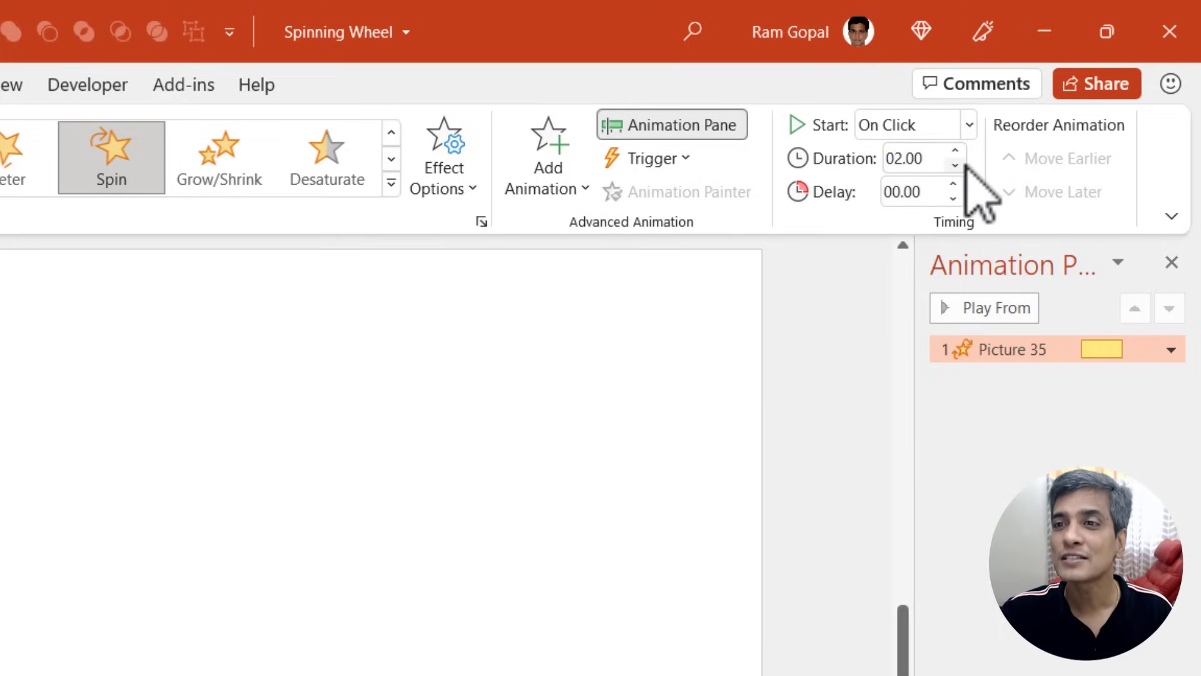
Set the spin to 0.5 seconds, repeating until next click.
left_click(954, 164)
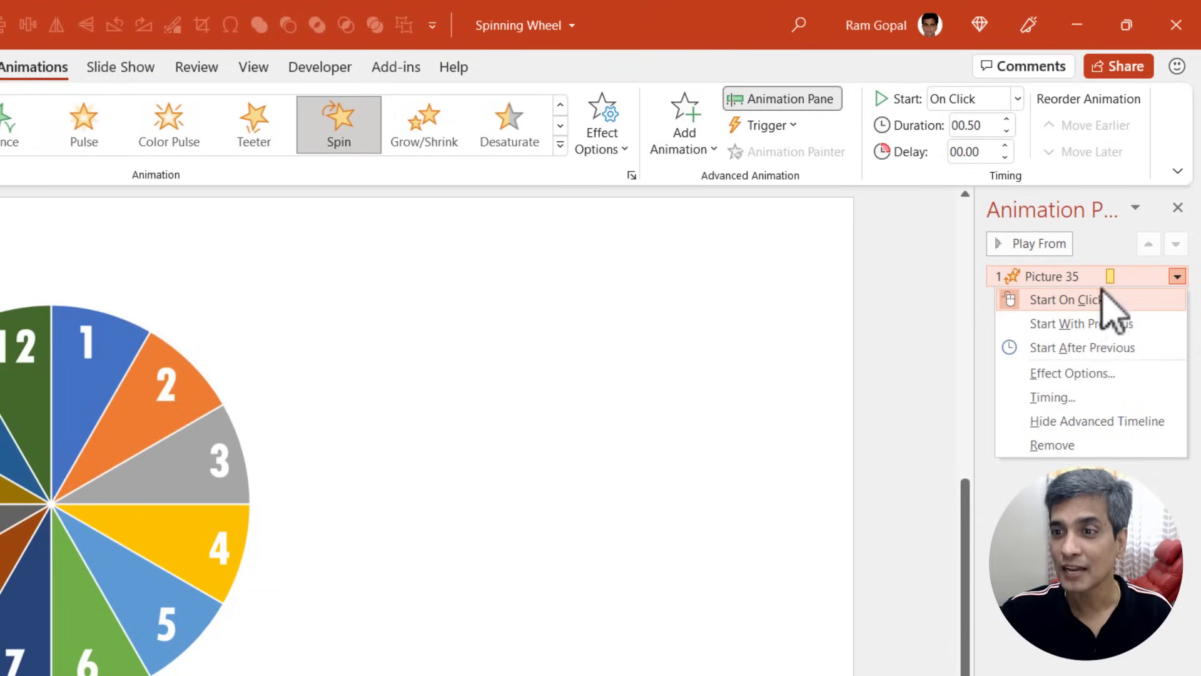
left_click(1071, 373)
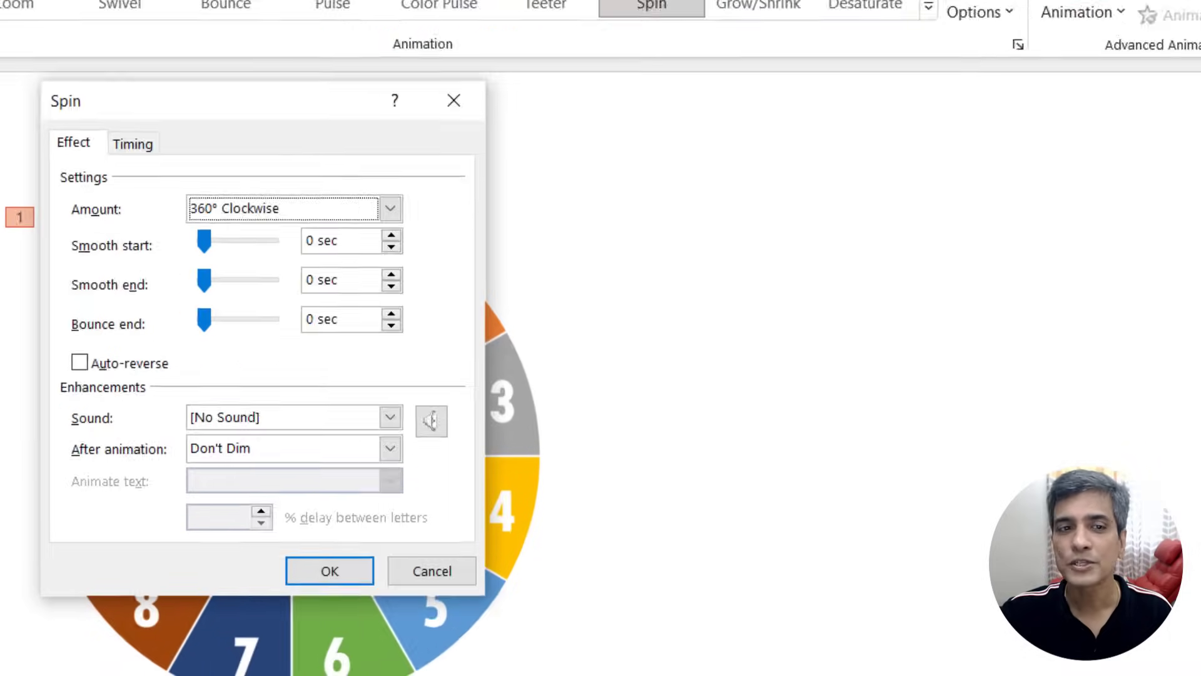
left_click(132, 143)
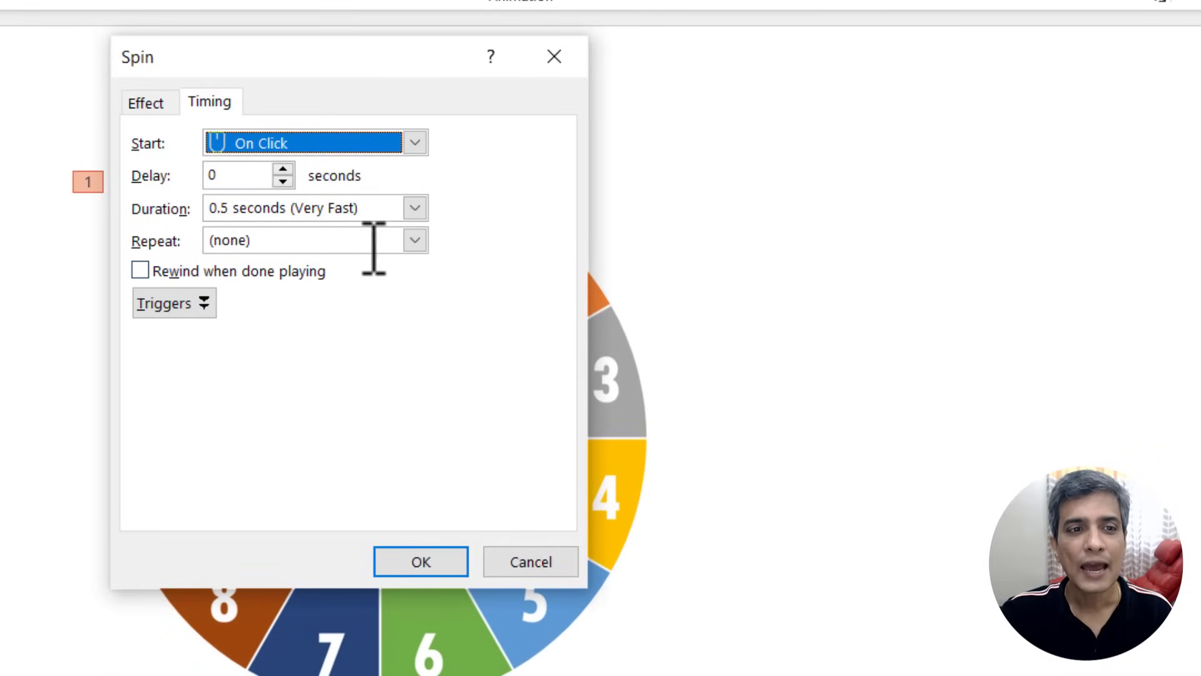
left_click(414, 240)
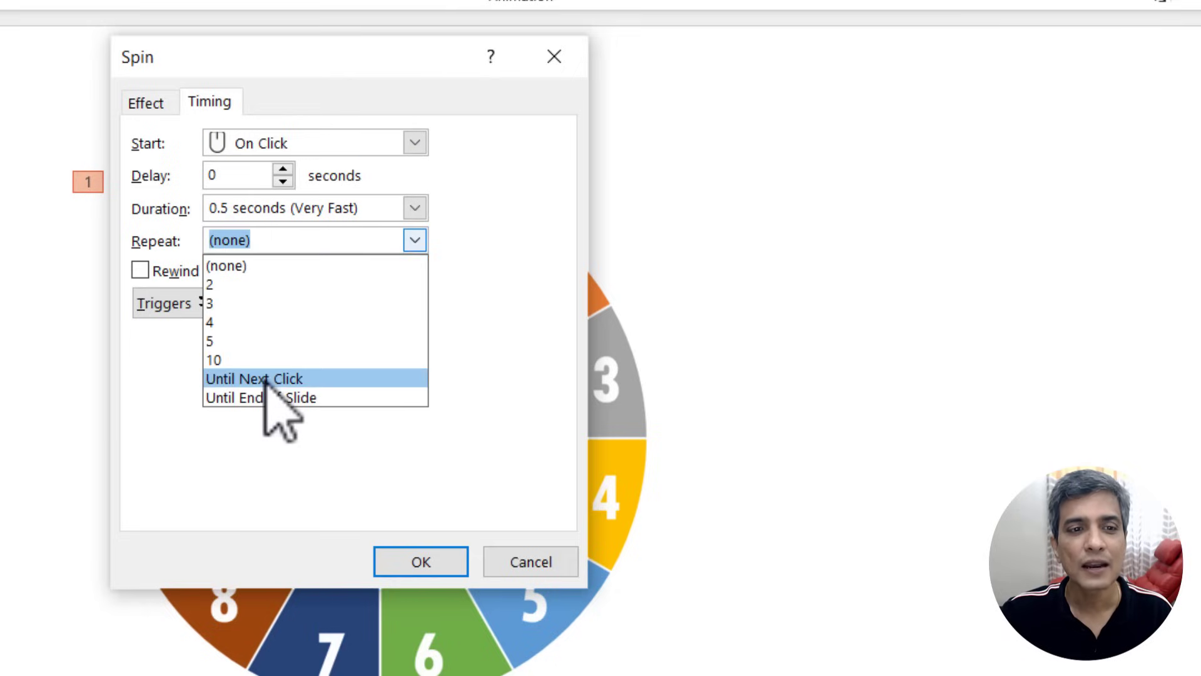
left_click(254, 379)
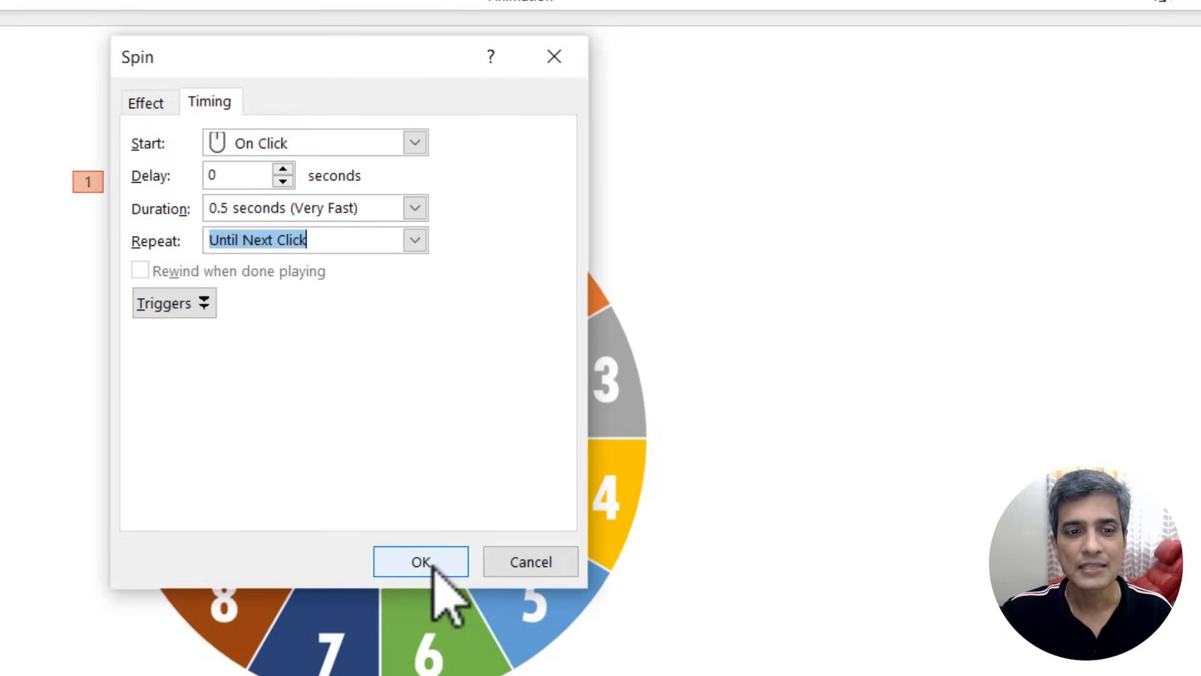
left_click(419, 562)
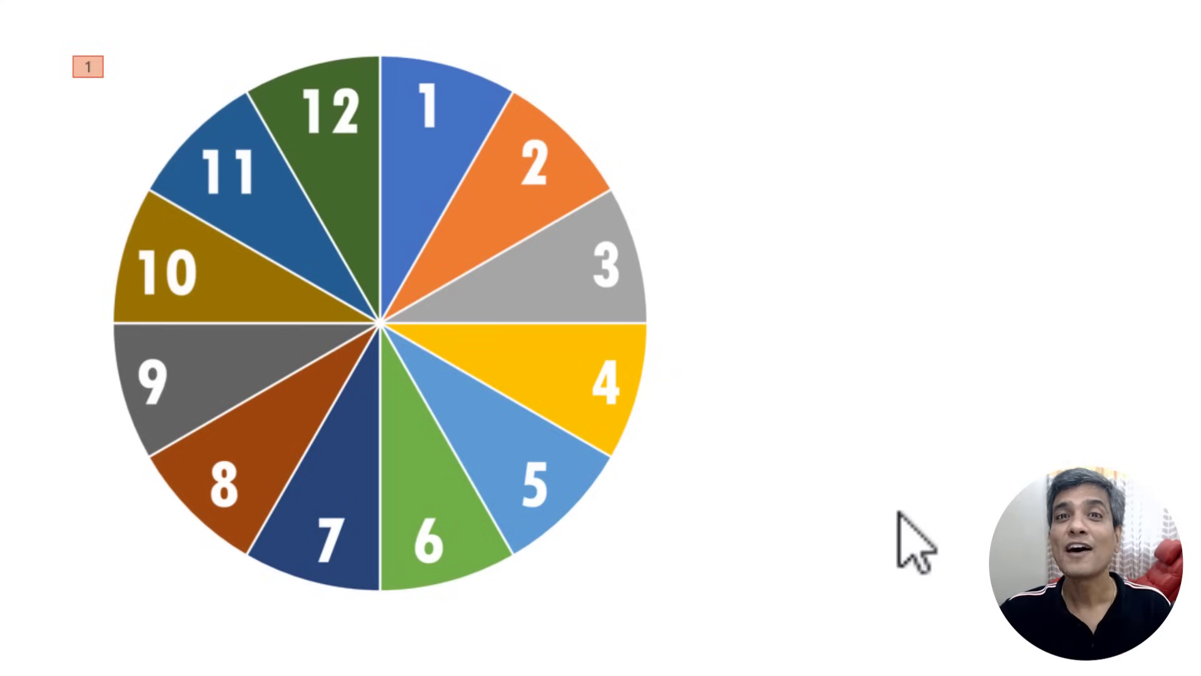
mouse_move(495, 429)
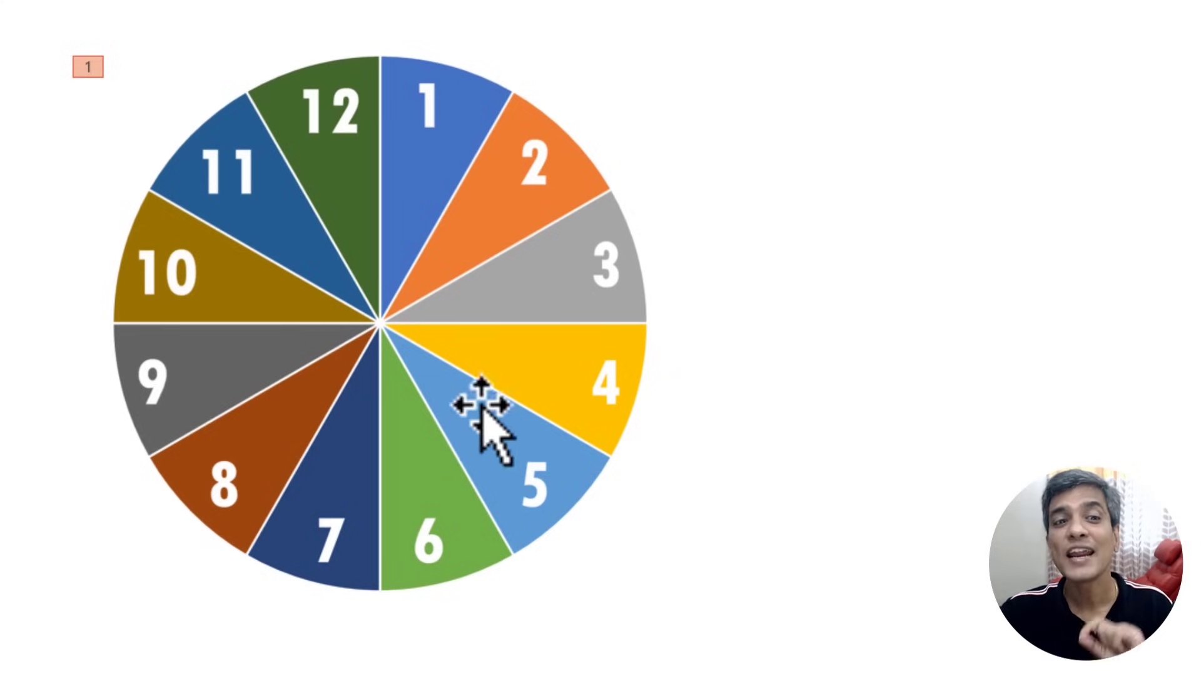
mouse_move(996, 413)
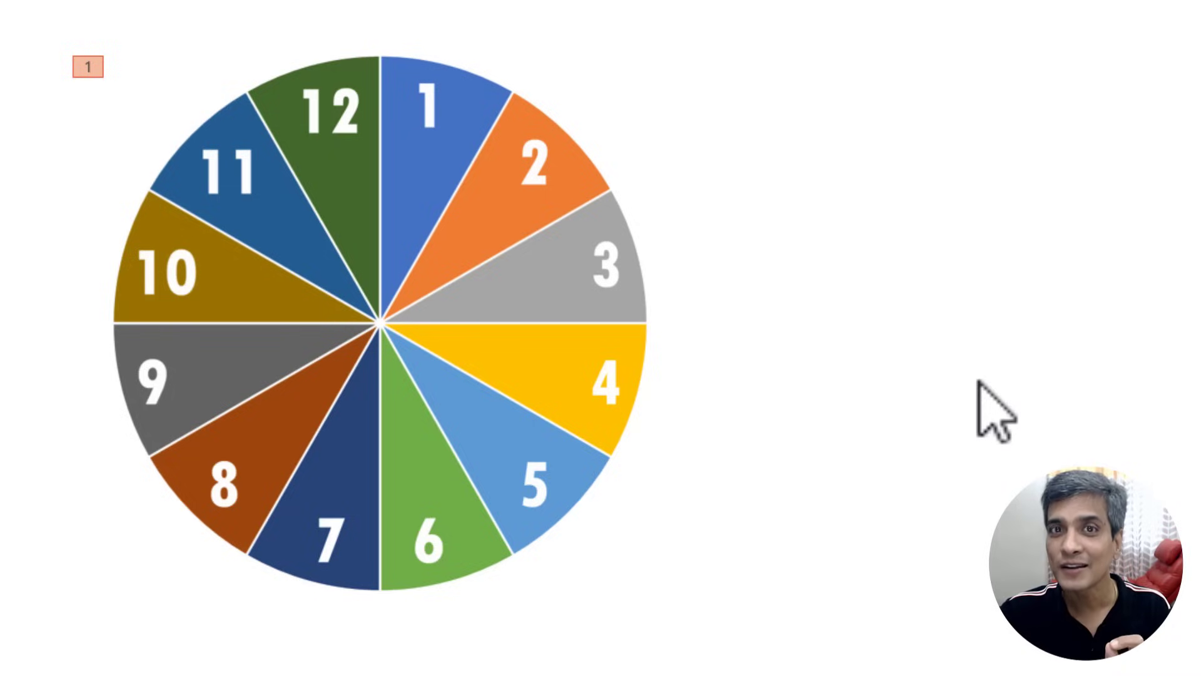
mouse_move(765, 498)
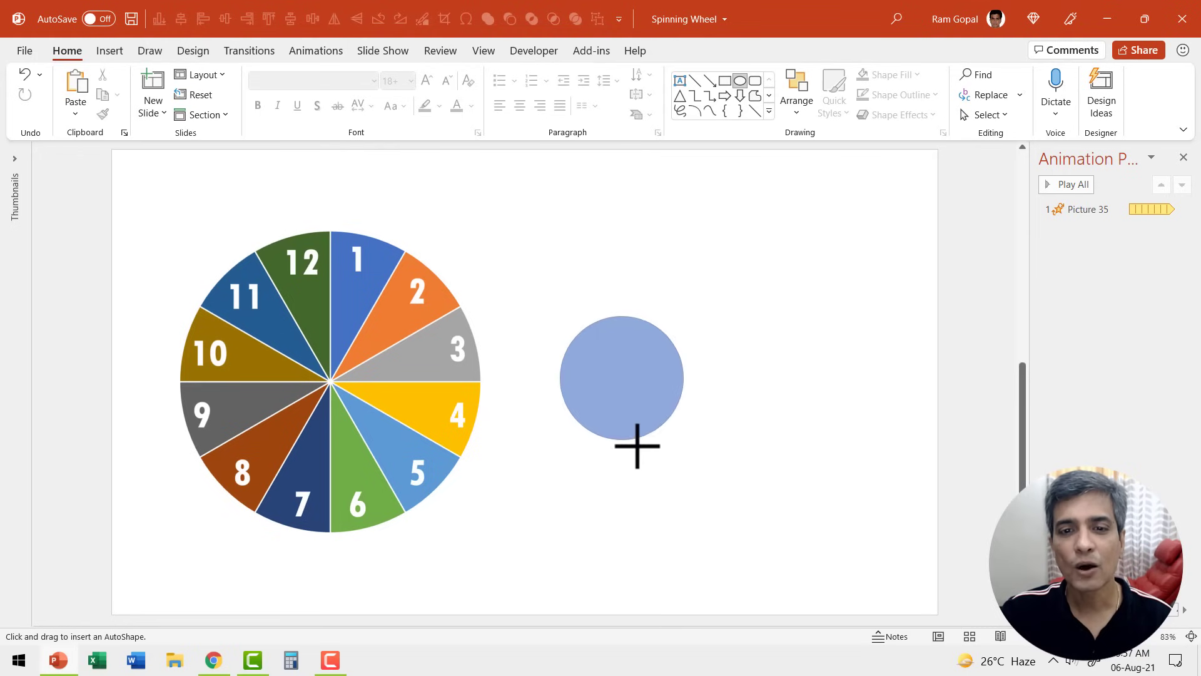
Centre the new circle on the wheel, fill it black and remove its outline.
left_click_drag(621, 378, 314, 386)
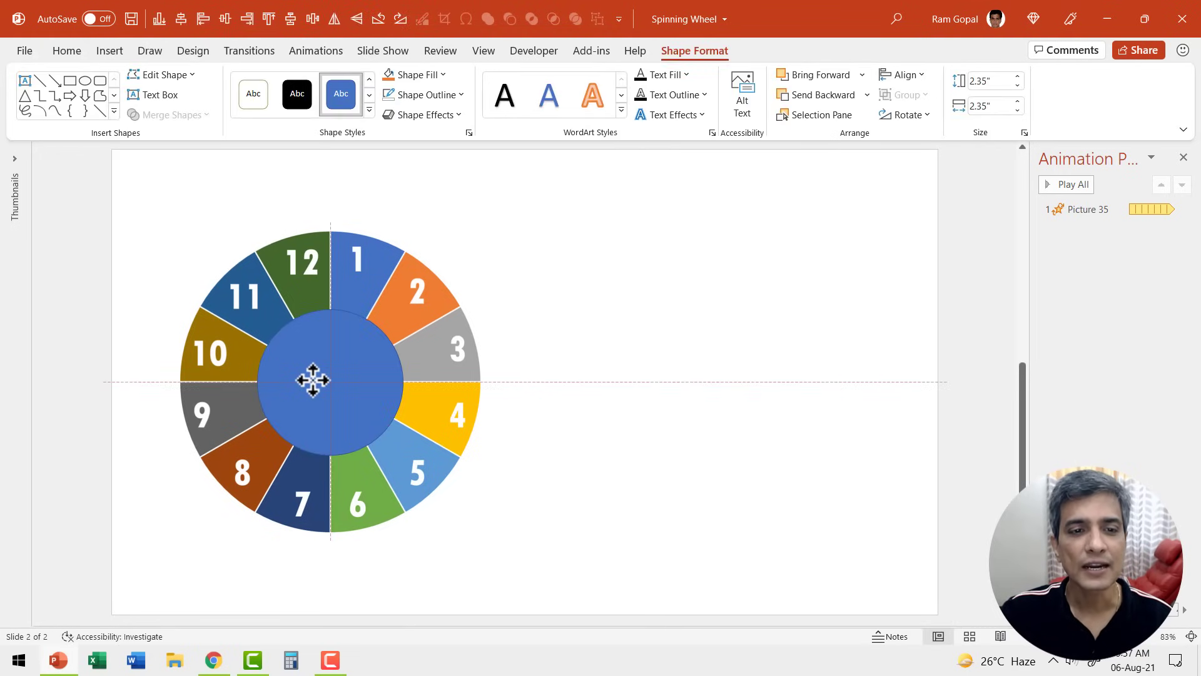
left_click(417, 74)
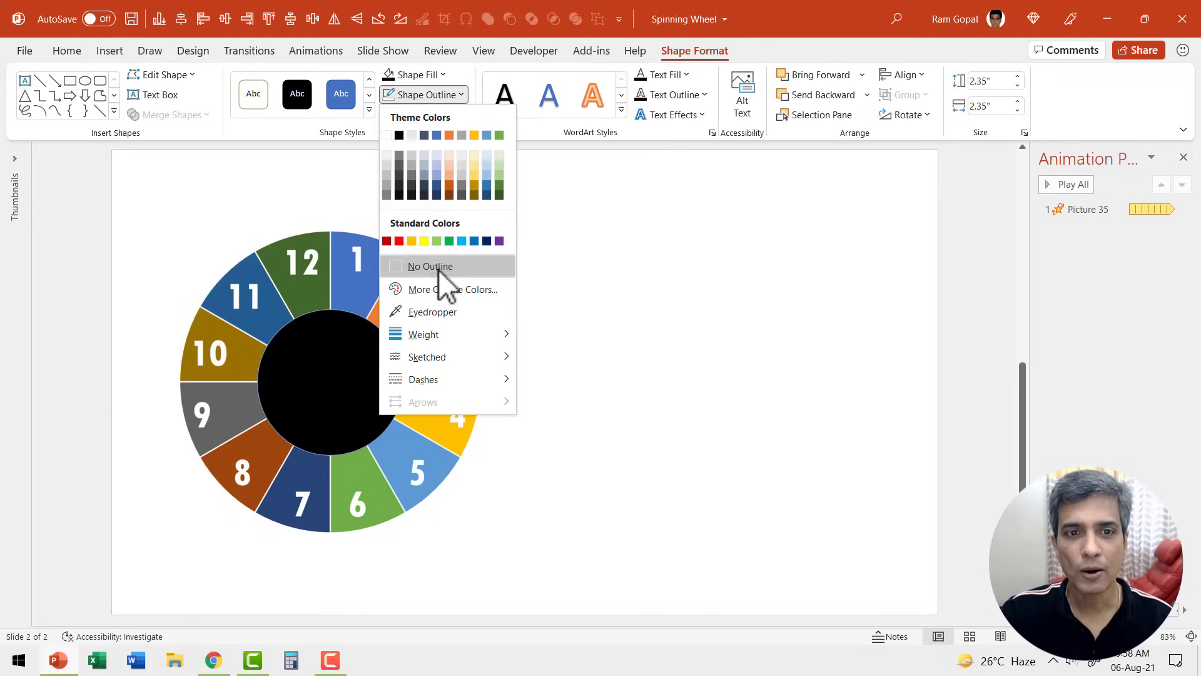
left_click(430, 266)
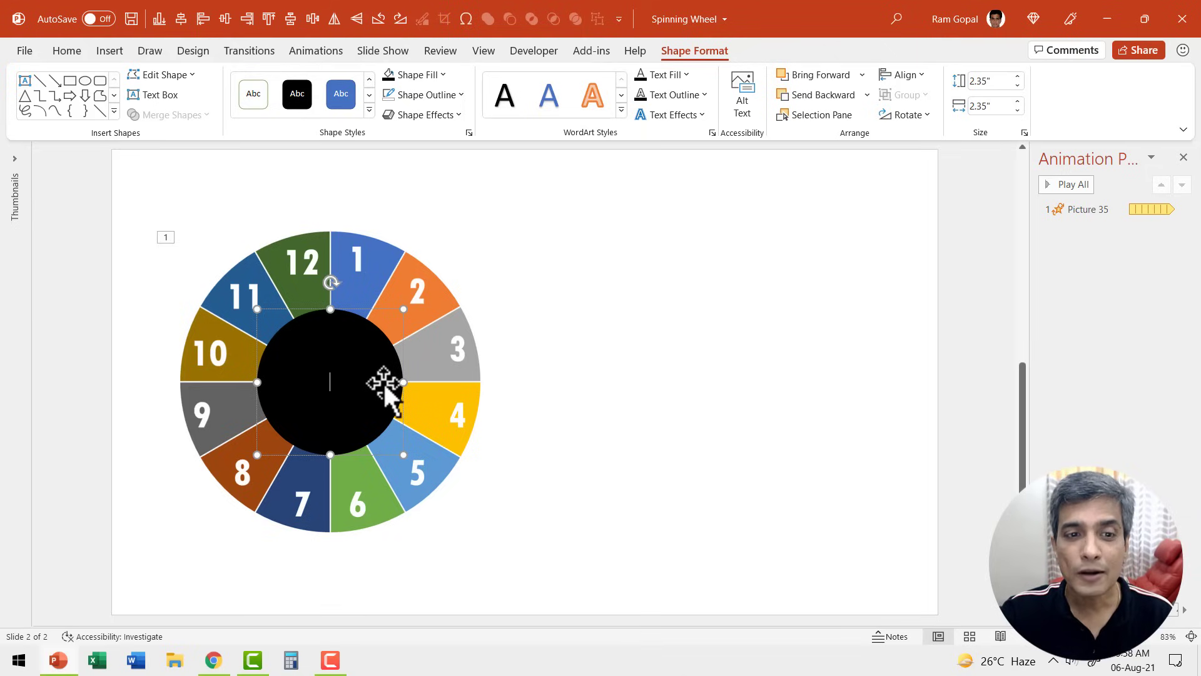
mouse_move(321, 394)
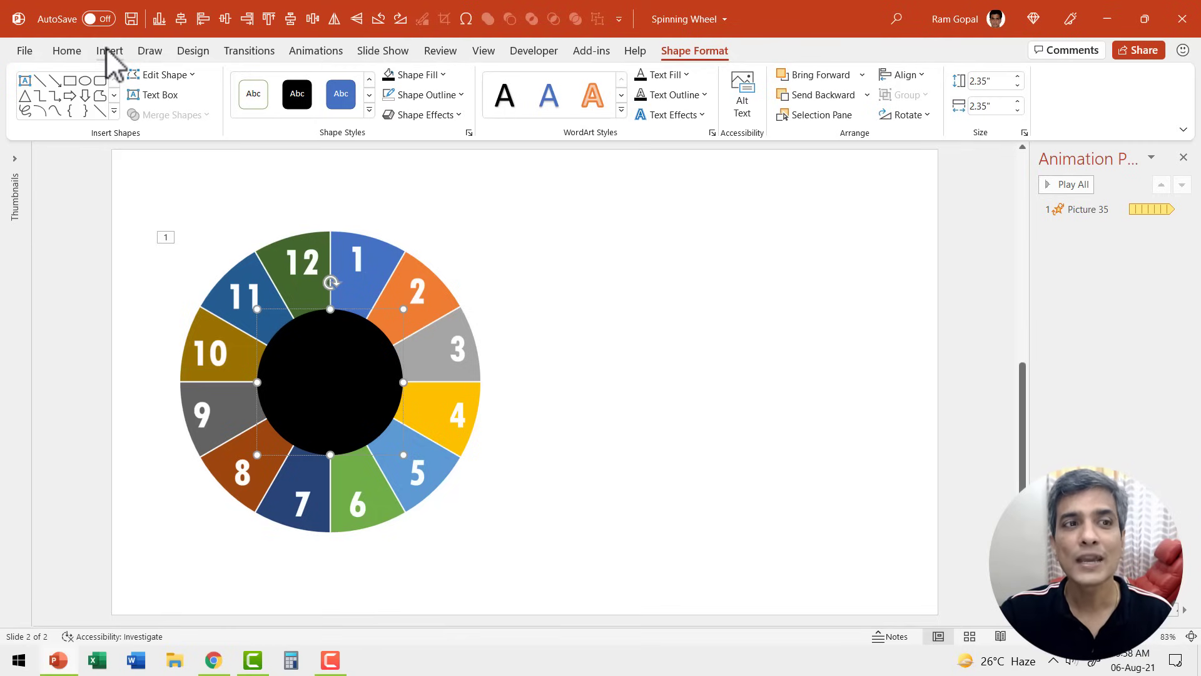
Insert the Webdings play and pause symbols into the centre circle and select it for restyling.
left_click(109, 50)
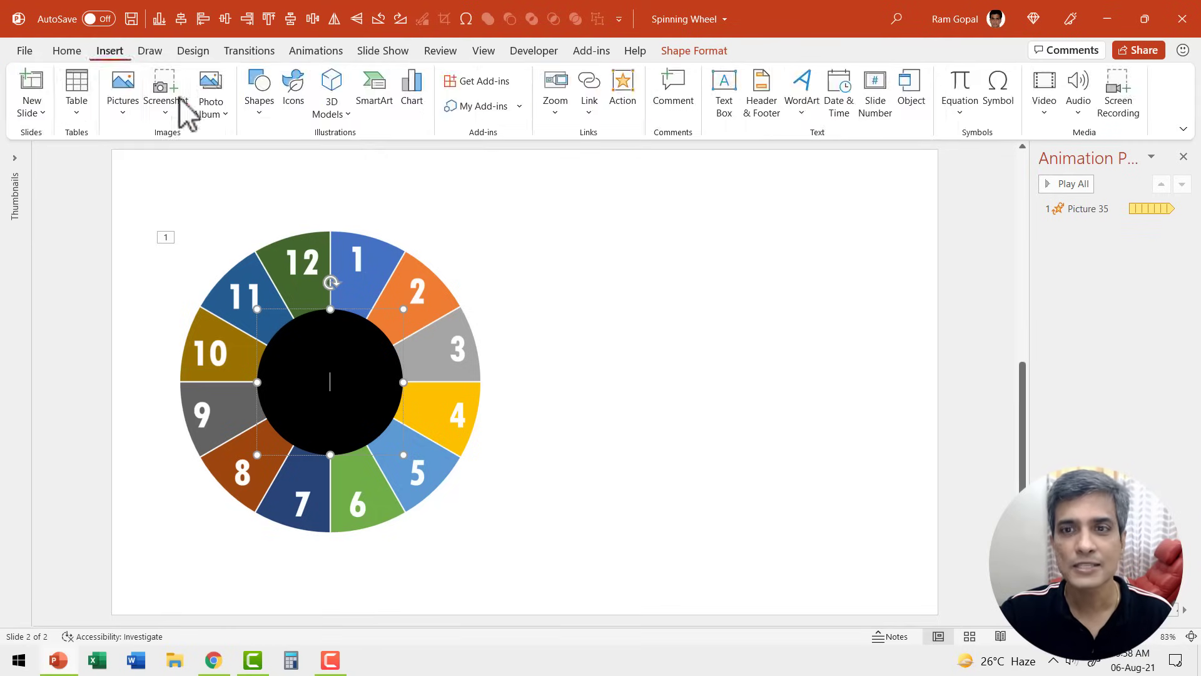
left_click(998, 92)
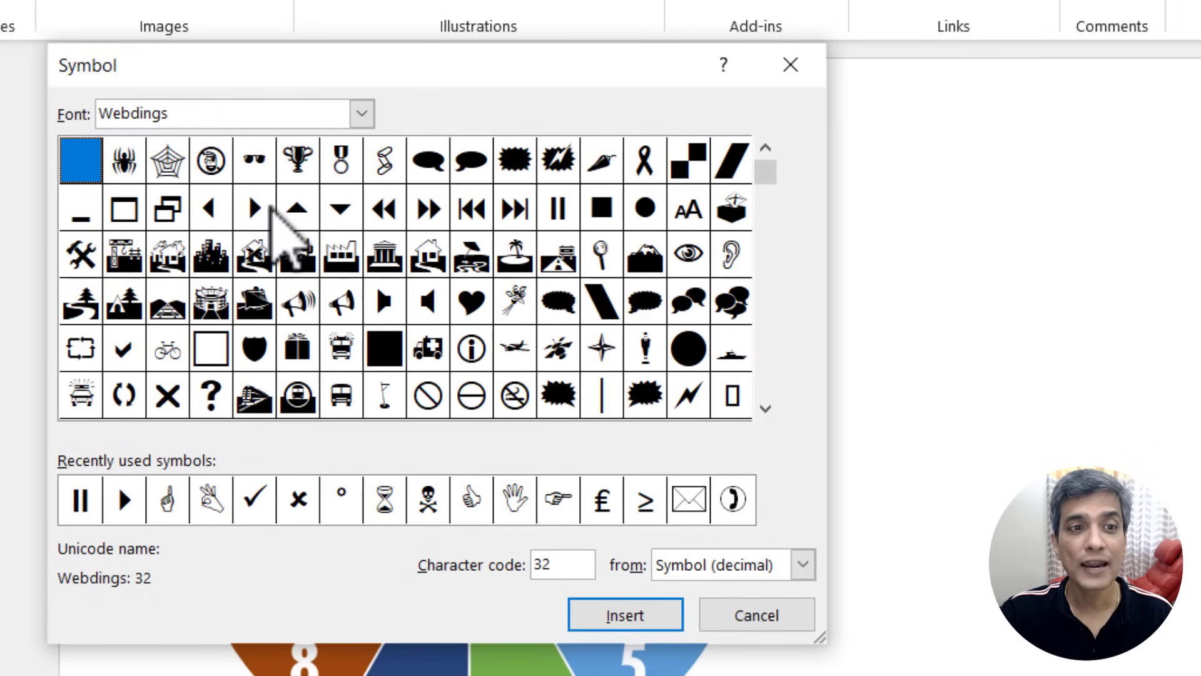
mouse_move(299, 276)
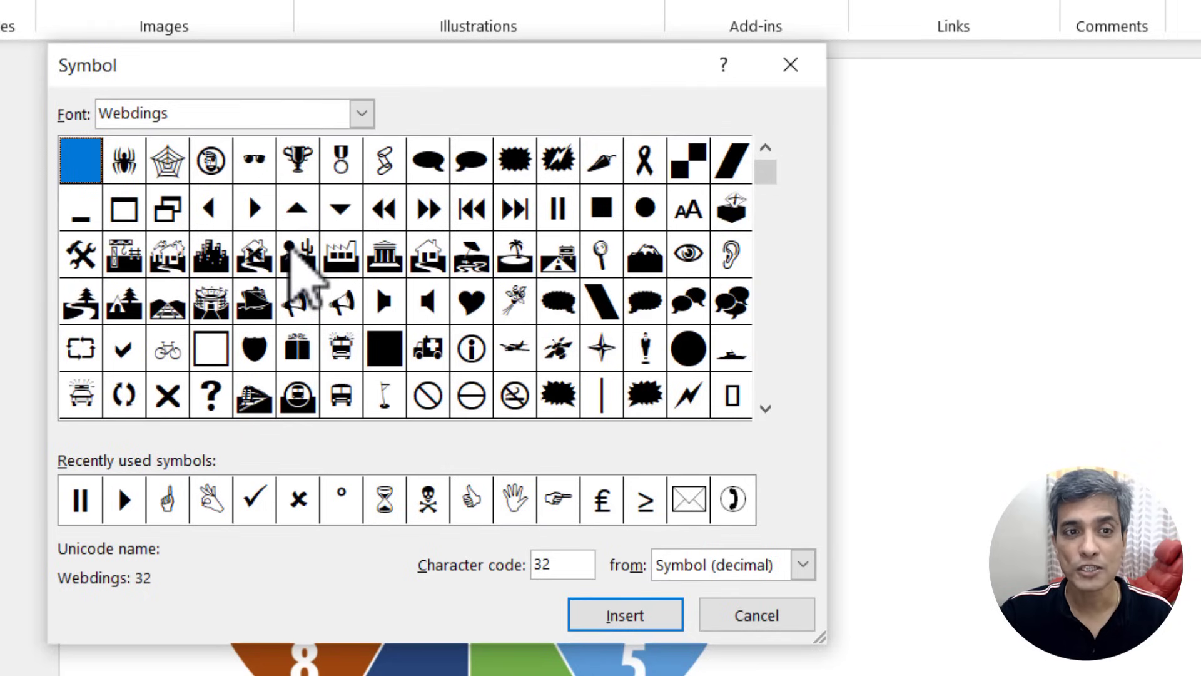
left_click(254, 207)
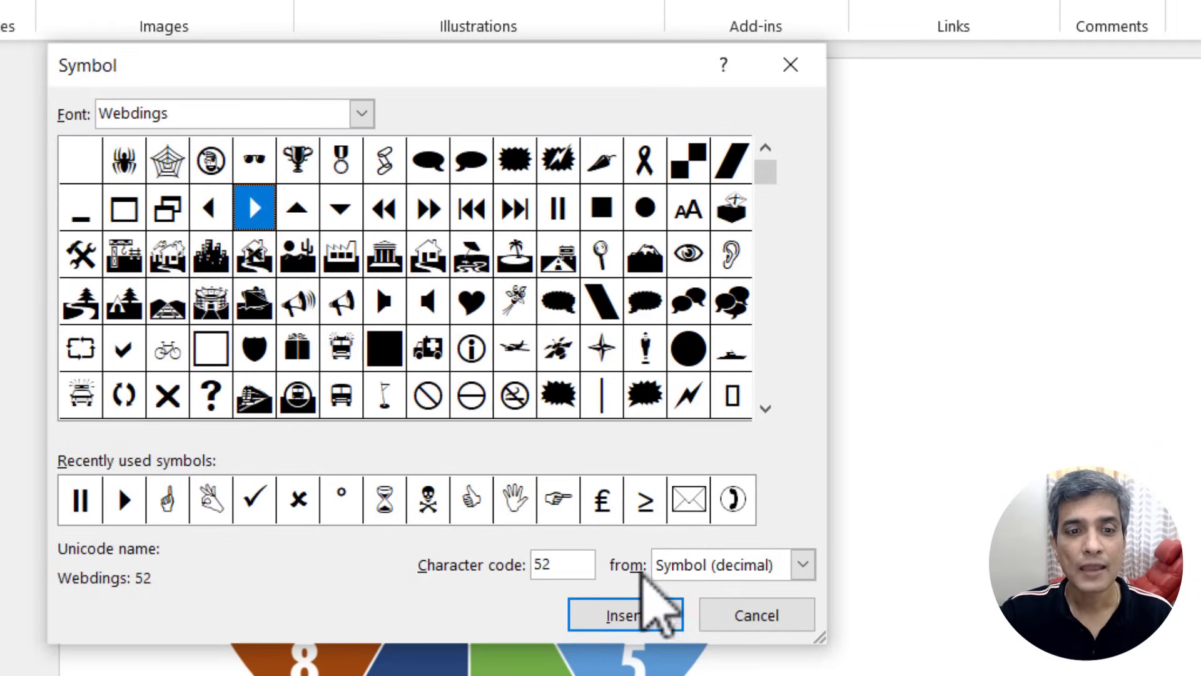
left_click(558, 208)
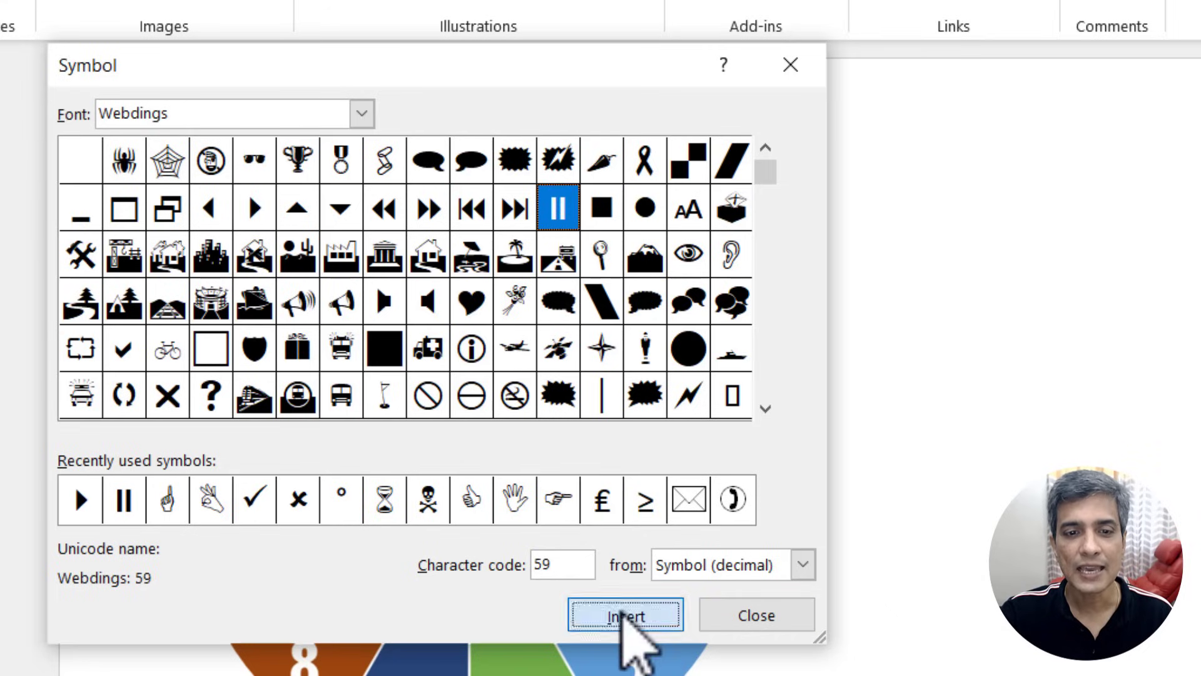
left_click(625, 615)
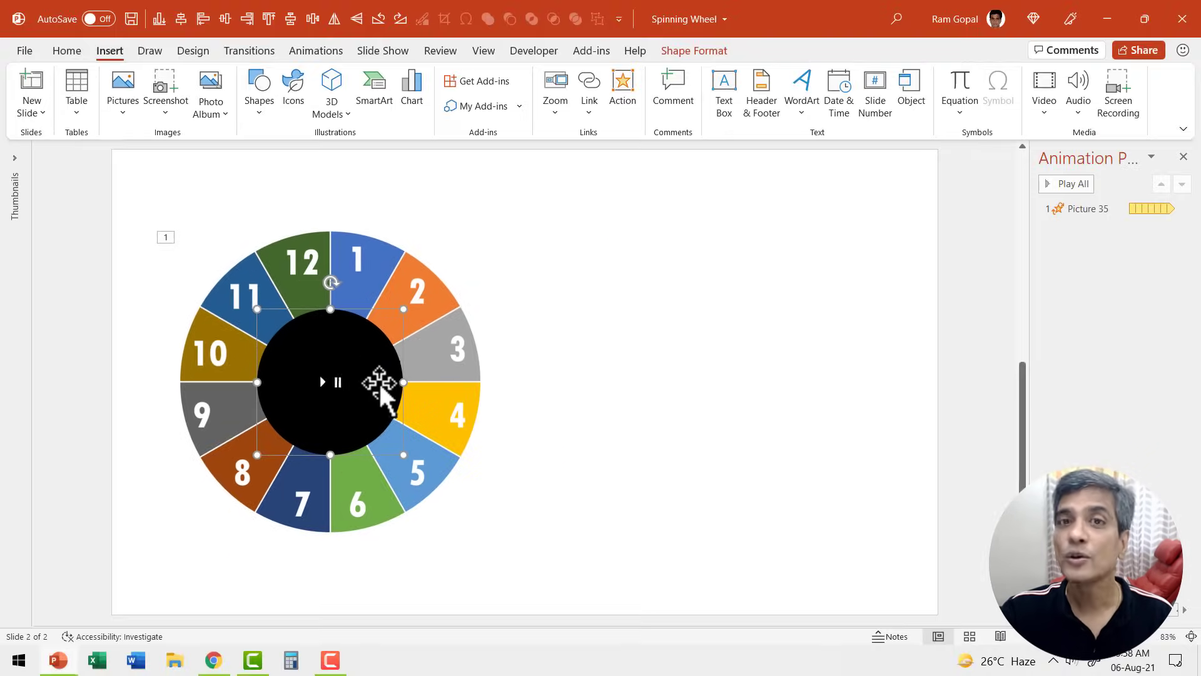
left_click(66, 51)
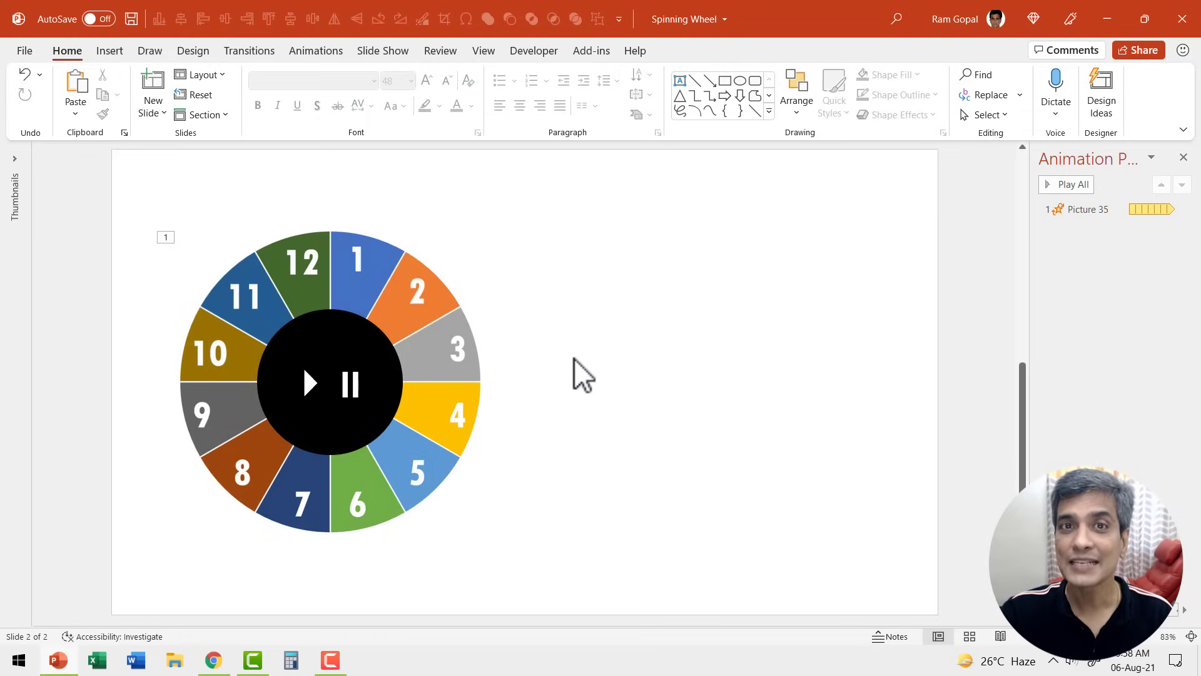
mouse_move(593, 437)
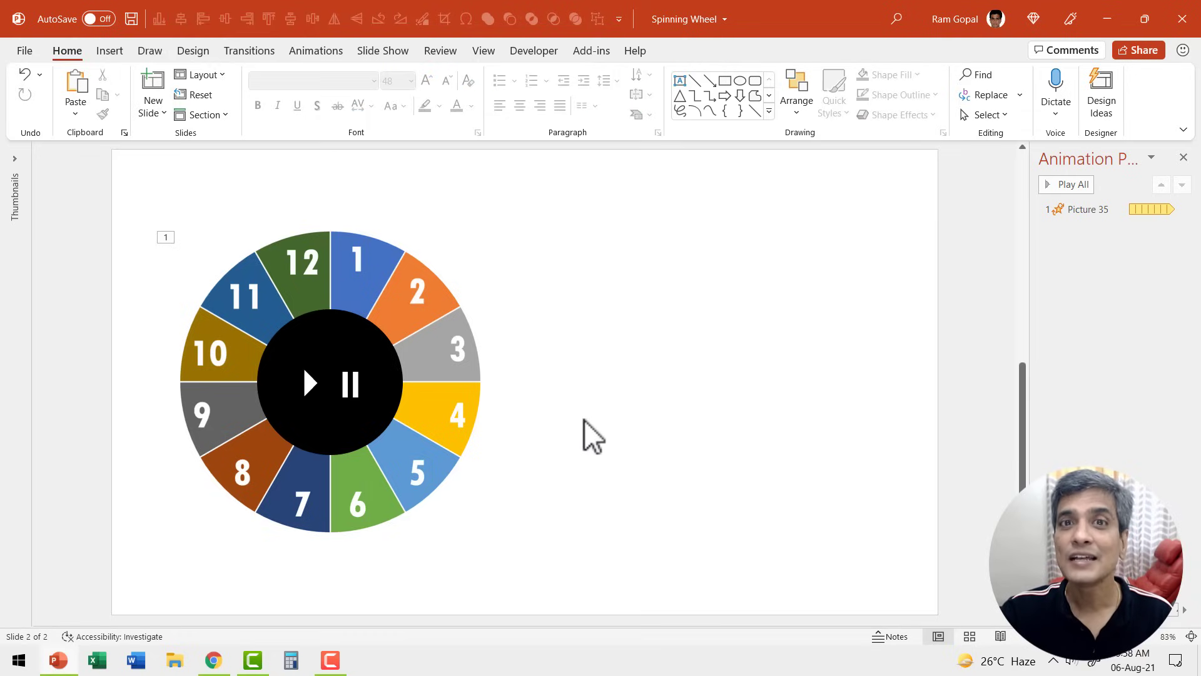
mouse_move(720, 207)
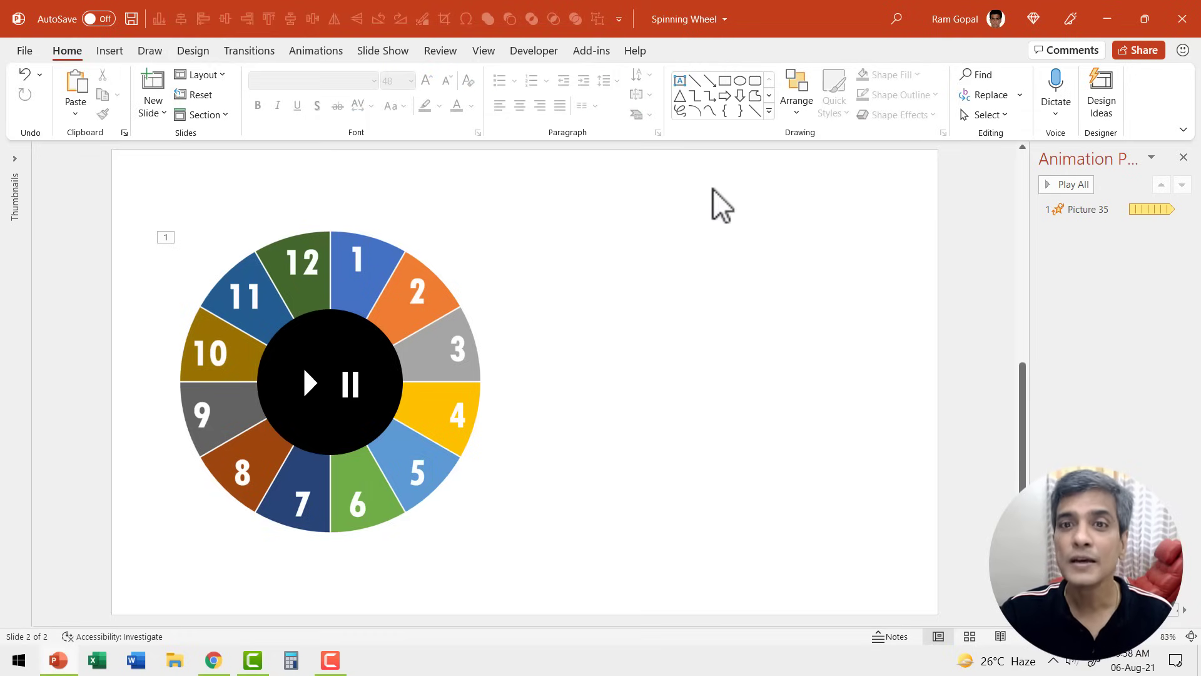
Draw a long pentagon arrow left of the wheel and fill it red.
left_click(768, 117)
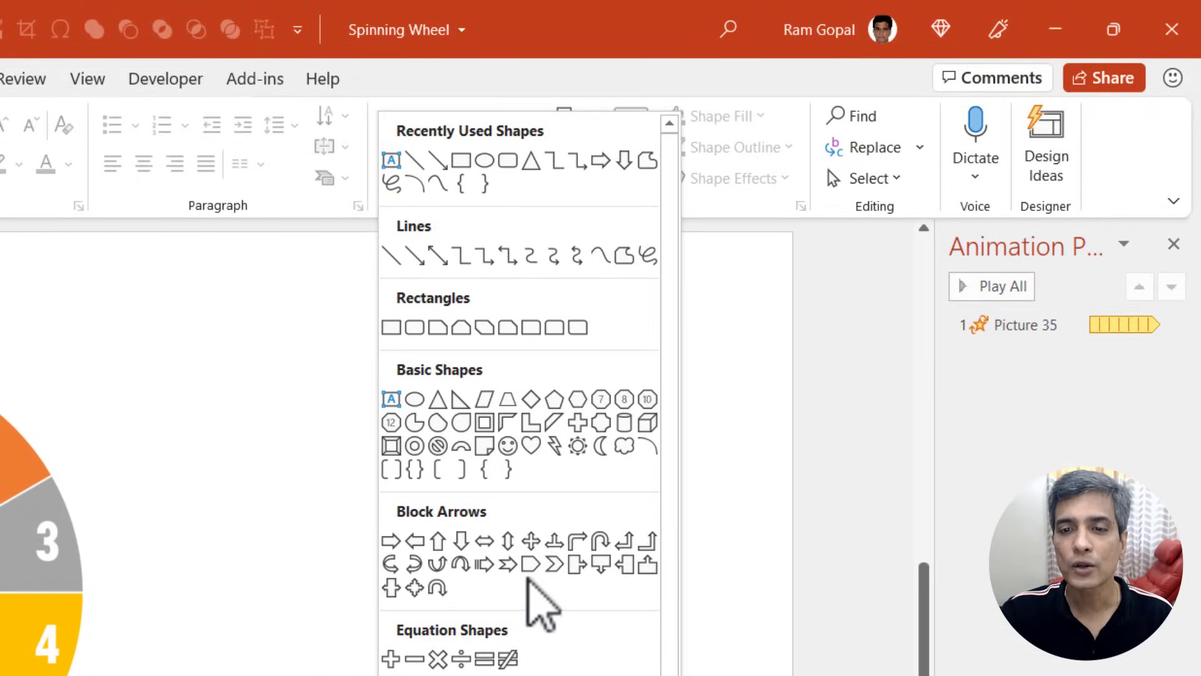
mouse_move(531, 564)
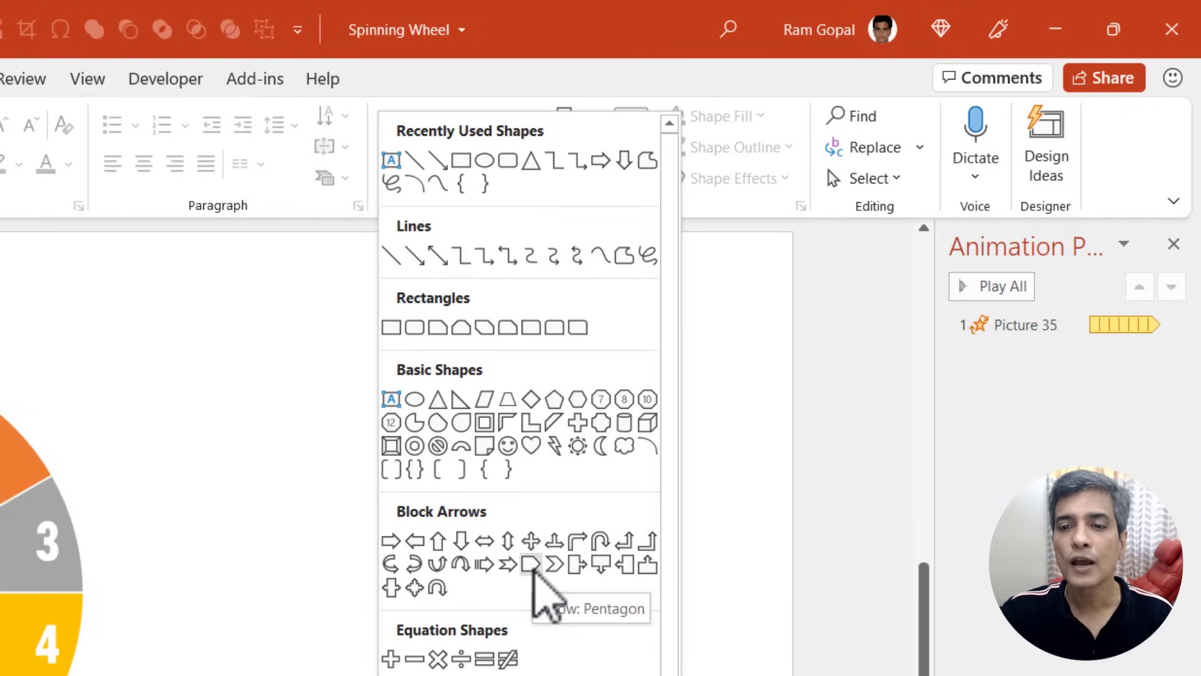
left_click(529, 564)
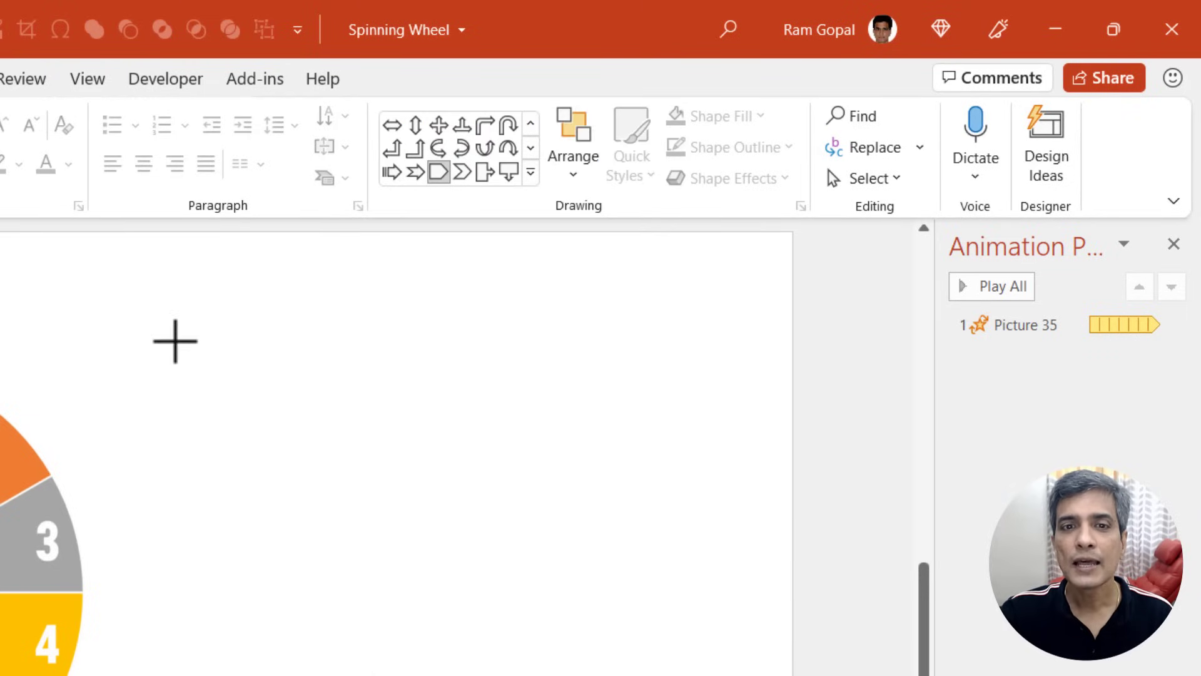
left_click_drag(175, 343, 506, 529)
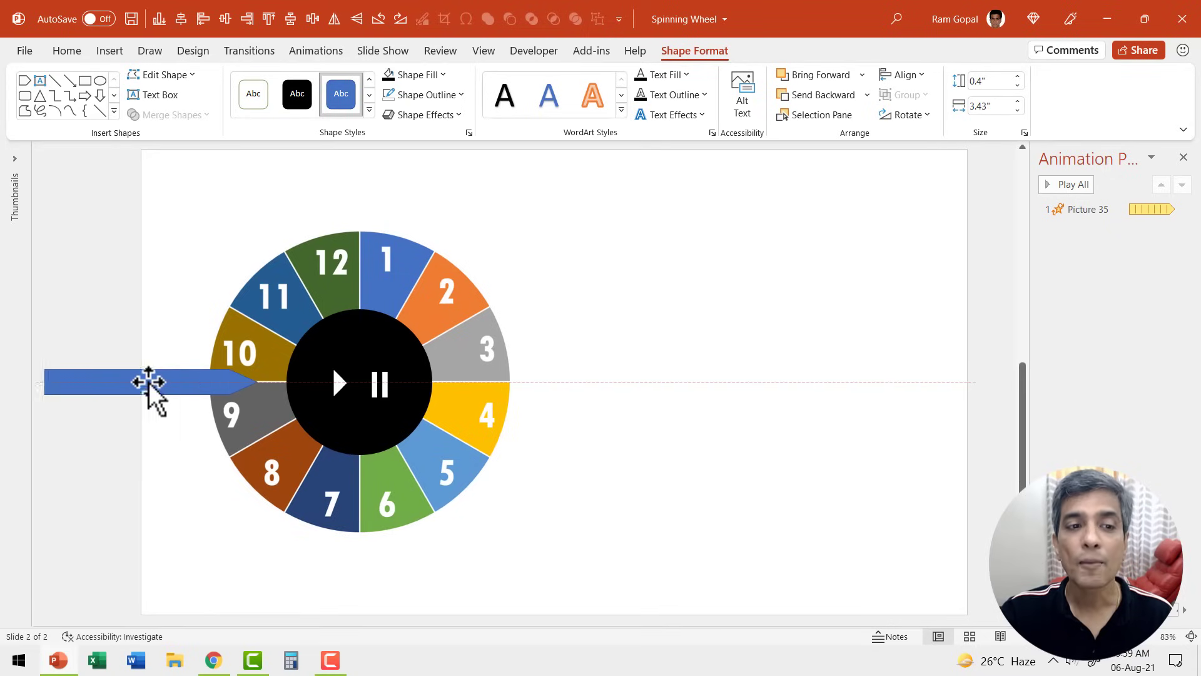
left_click(150, 382)
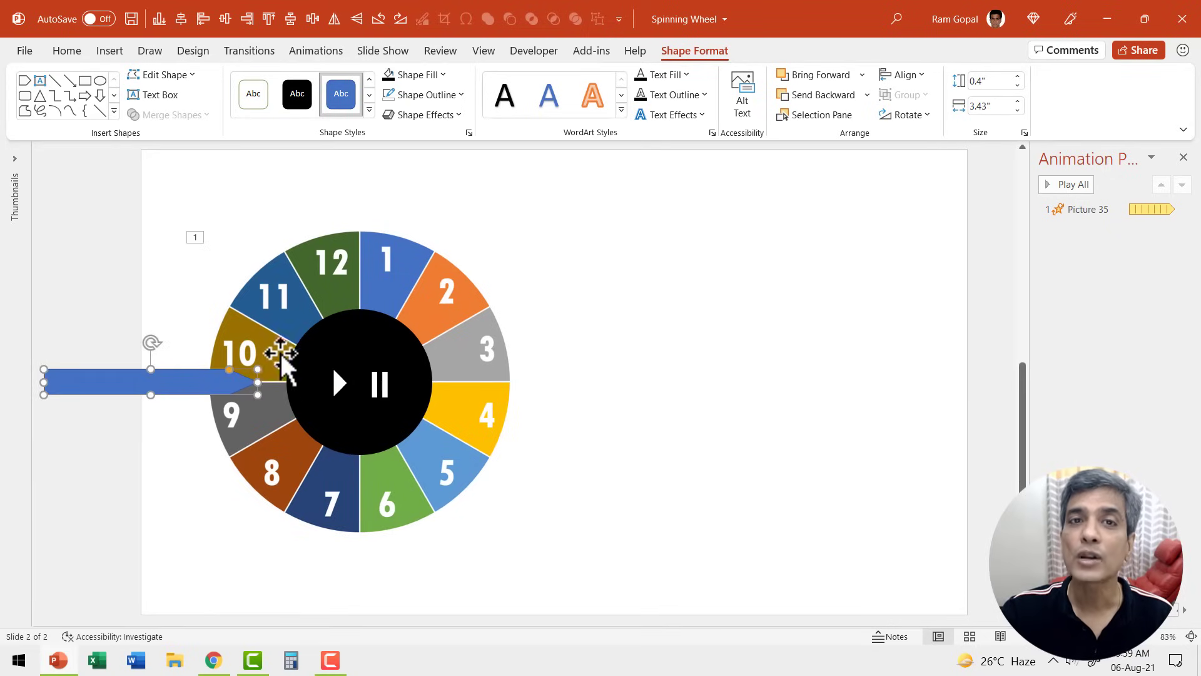
mouse_move(172, 379)
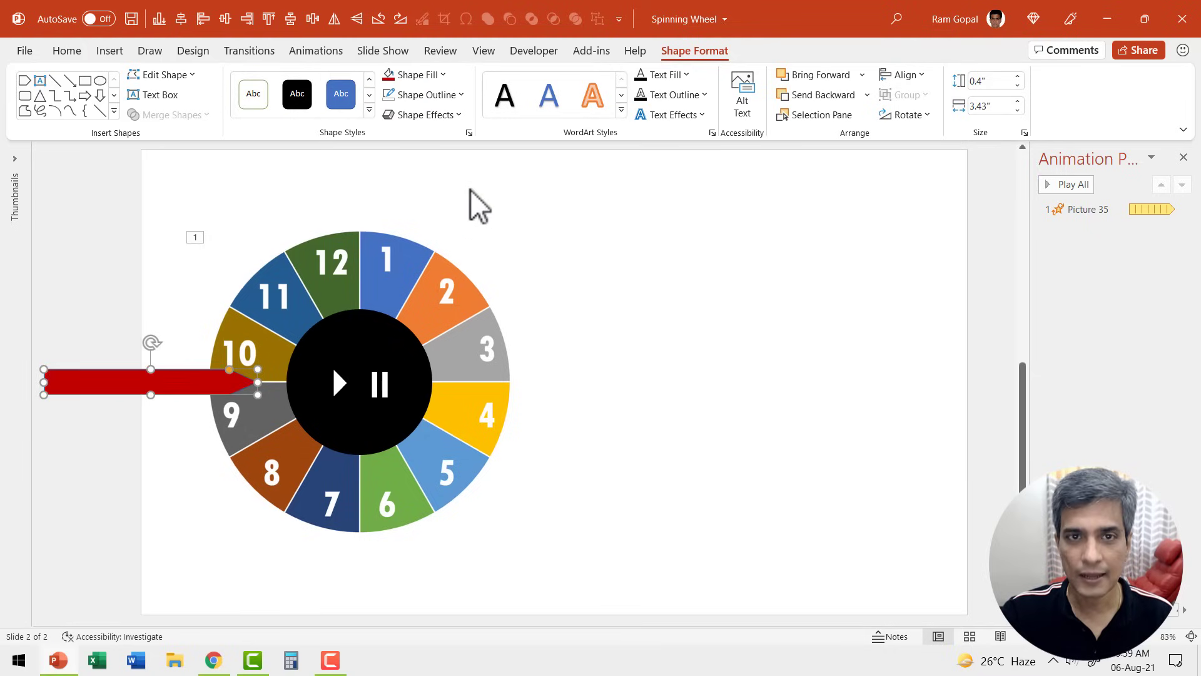
left_click(424, 114)
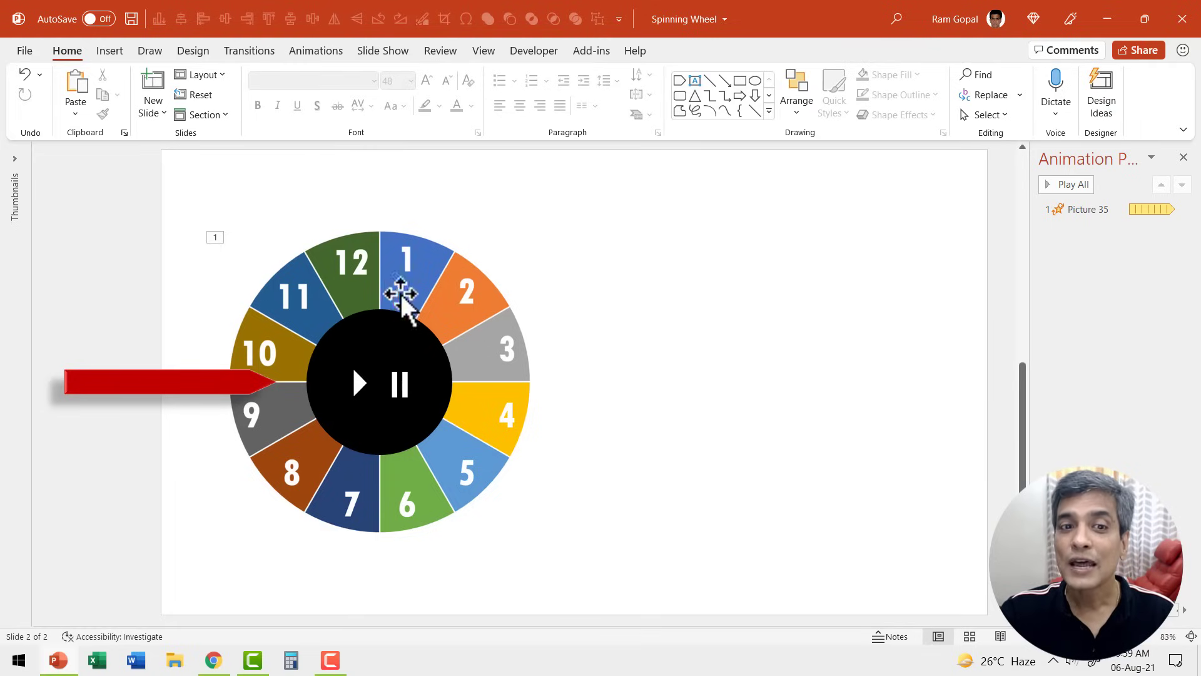
mouse_move(468, 345)
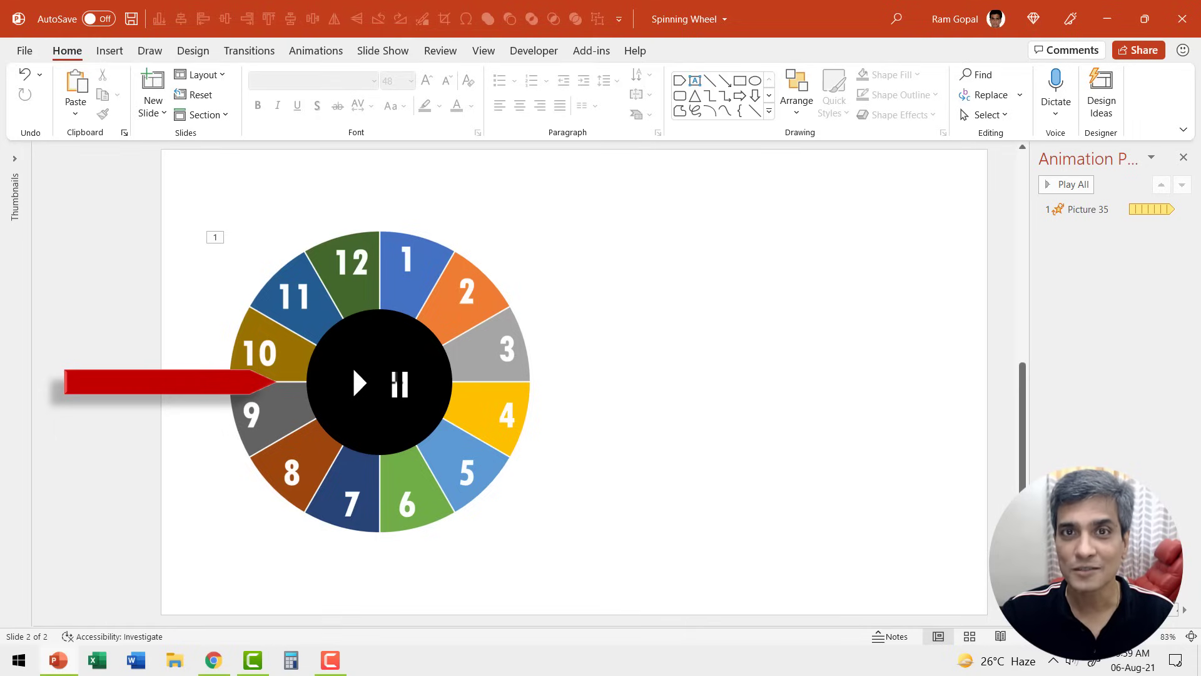
mouse_move(393, 345)
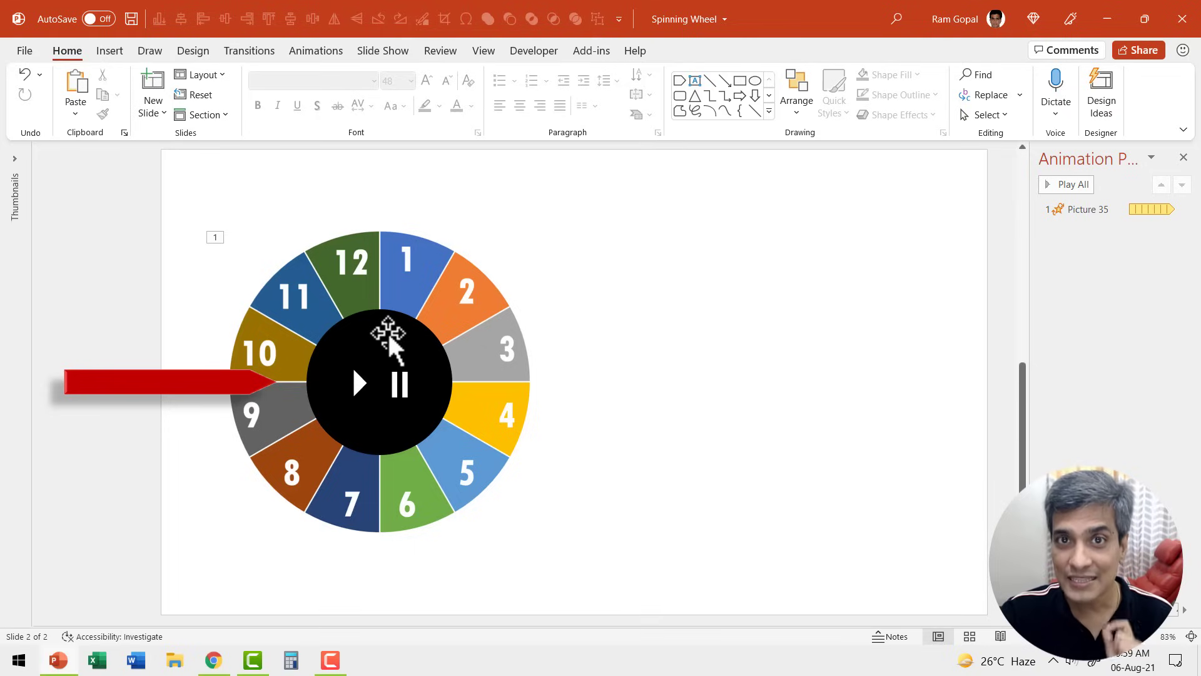
mouse_move(556, 375)
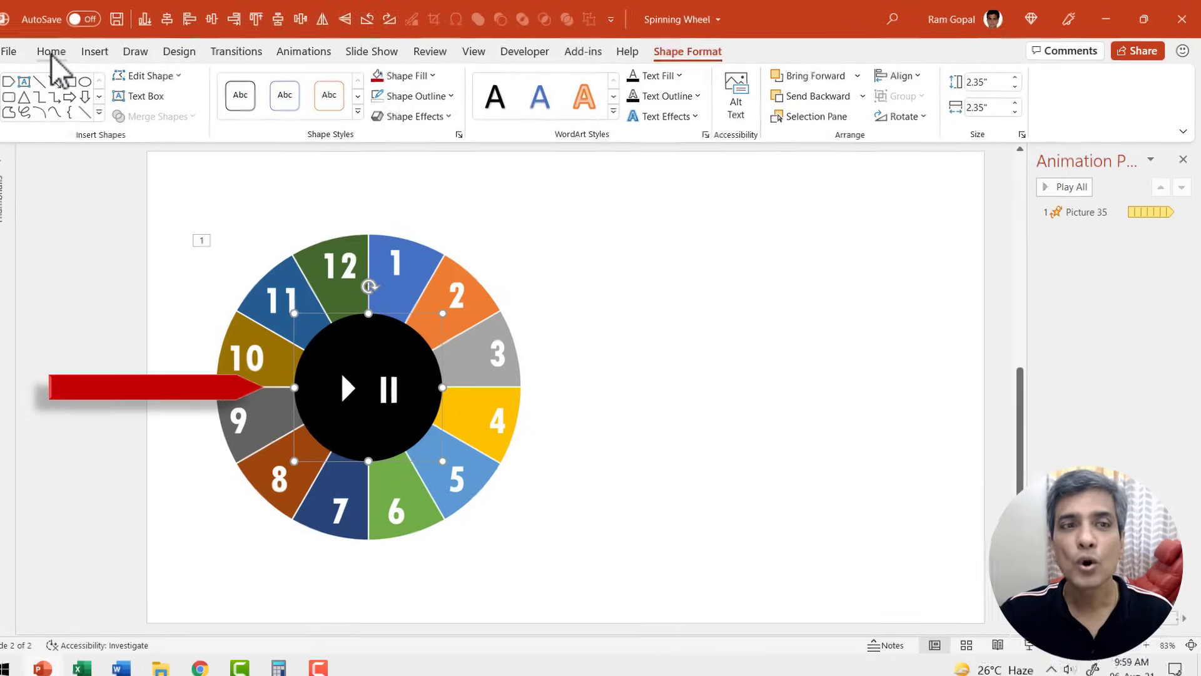
In the Selection Pane, rename Oval 37 to 'Play Pause'.
left_click(837, 194)
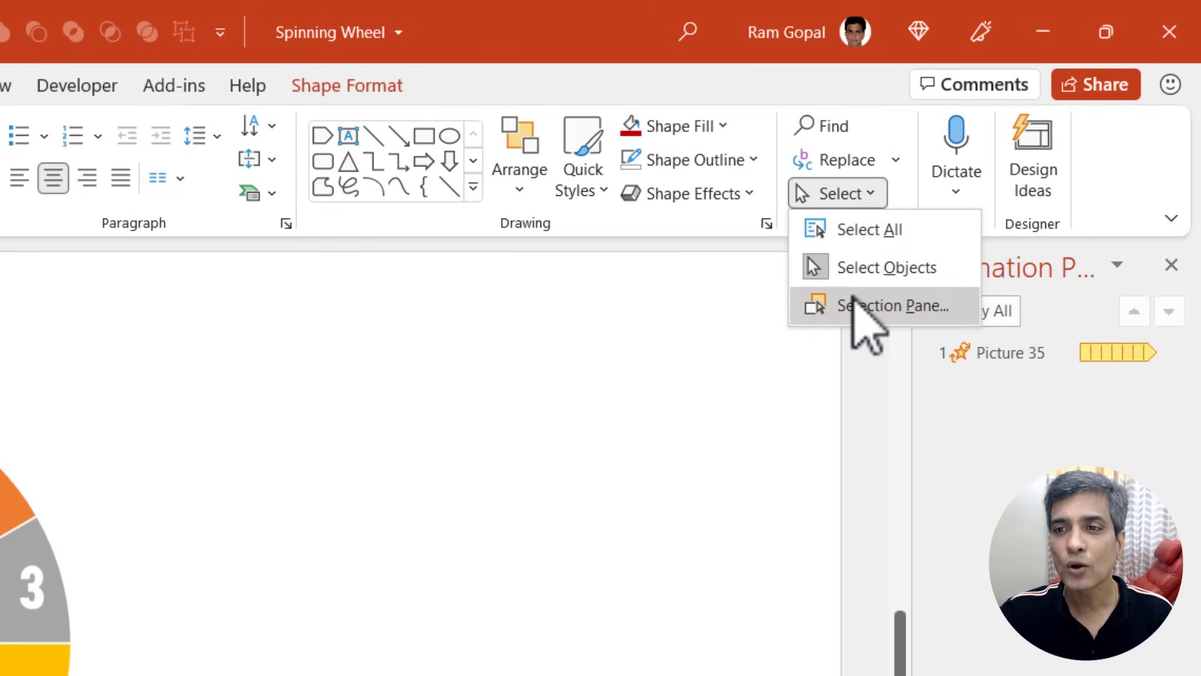
left_click(888, 304)
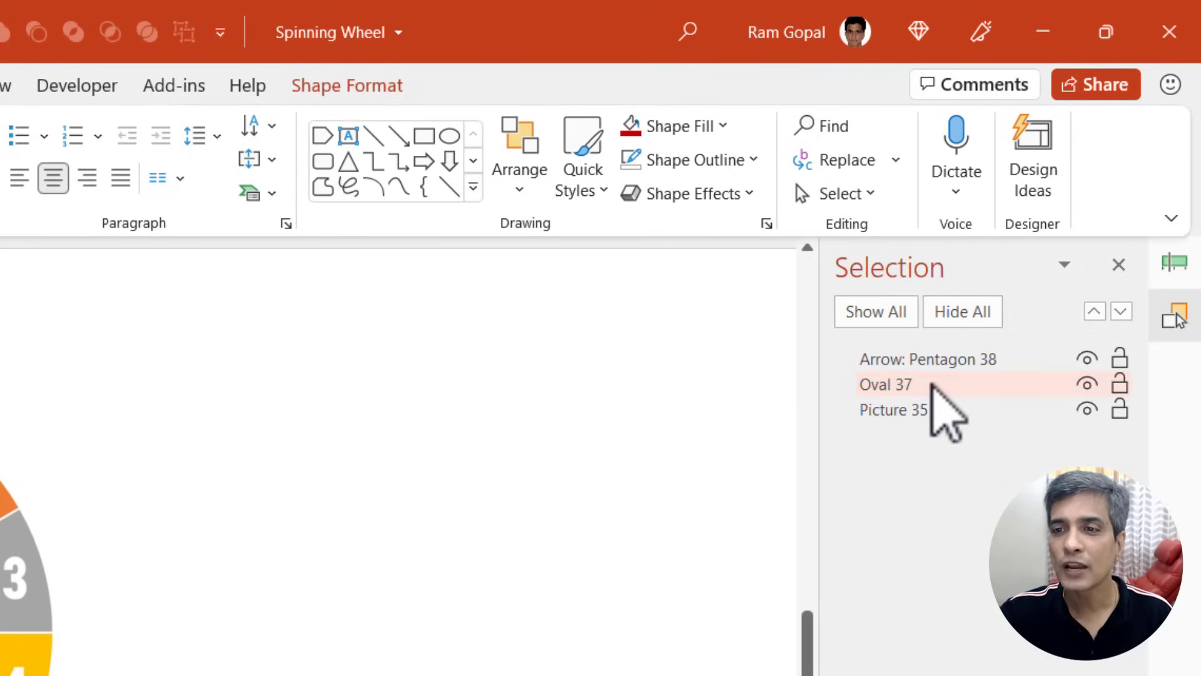
double_click(884, 385)
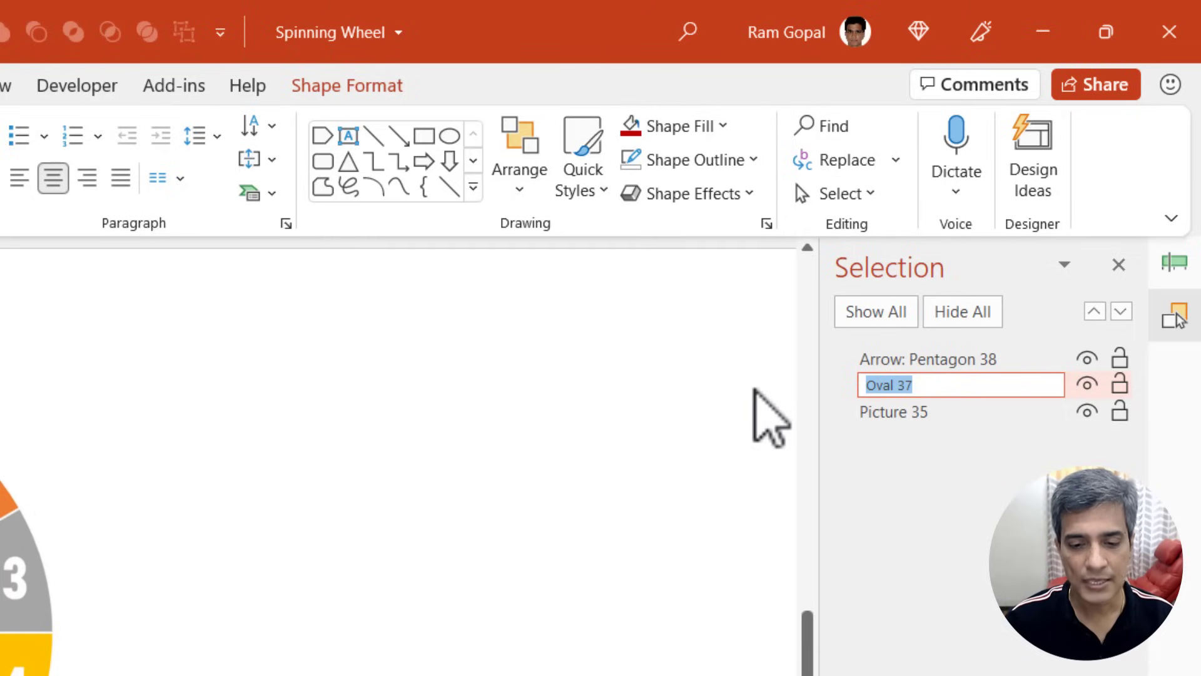
type("Play Paus")
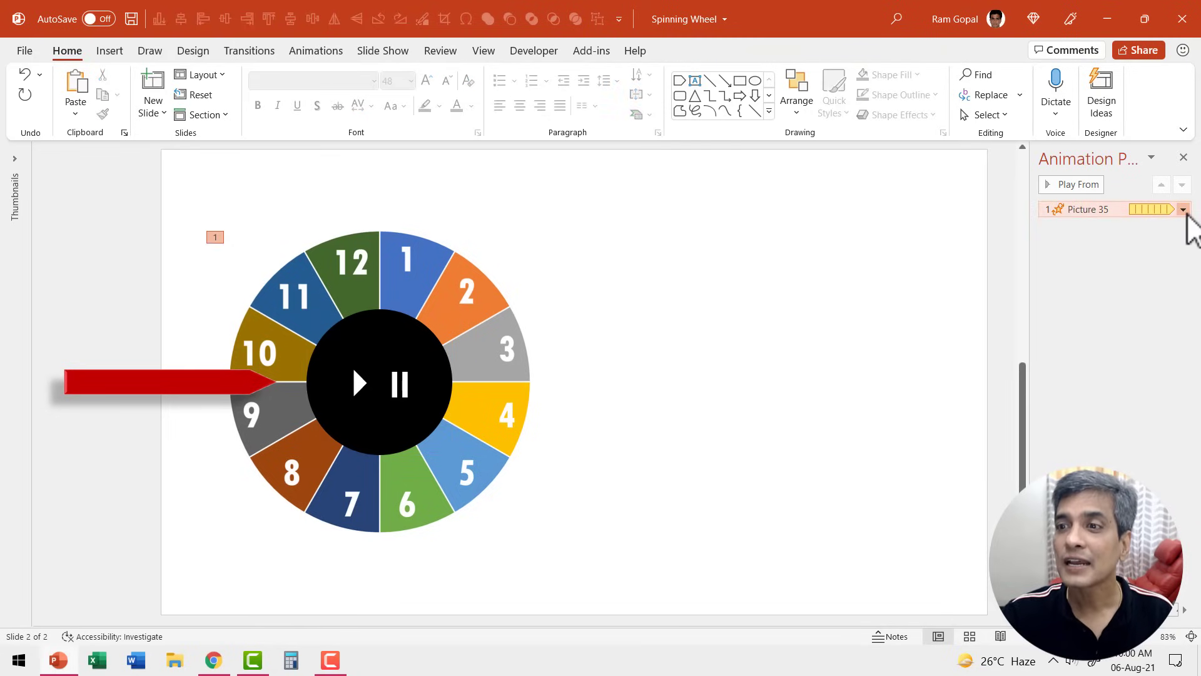
Set Picture 35's spin timing to start on click of the Play Pause object.
left_click(1181, 208)
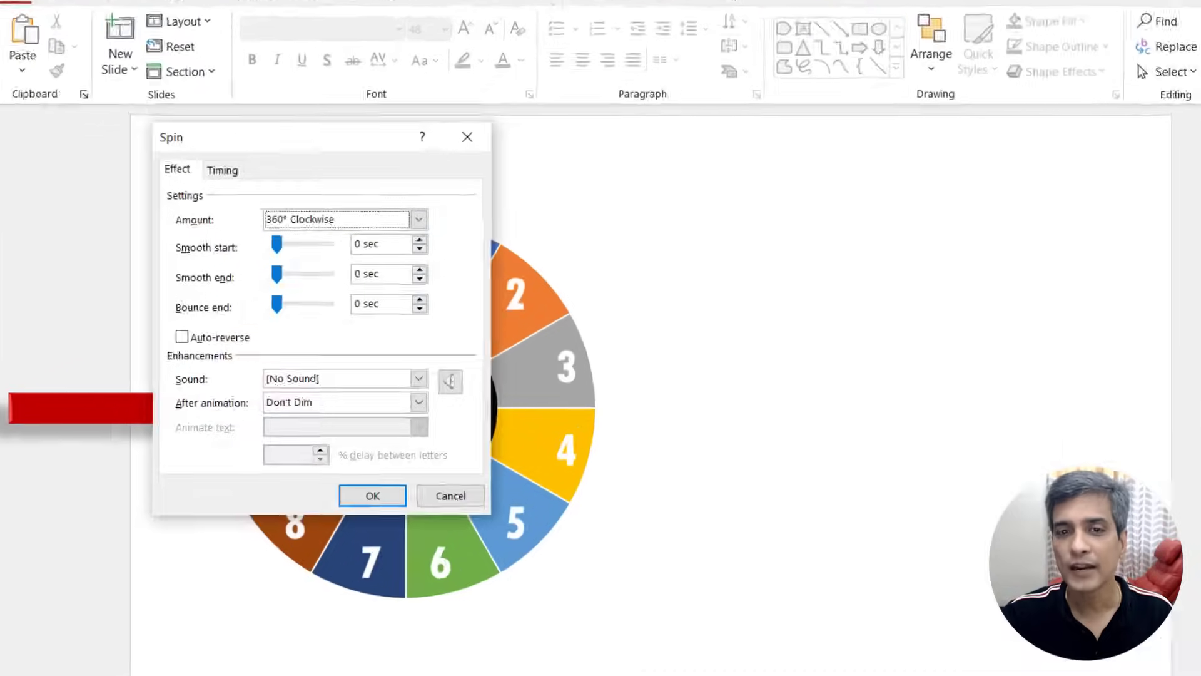
left_click(222, 171)
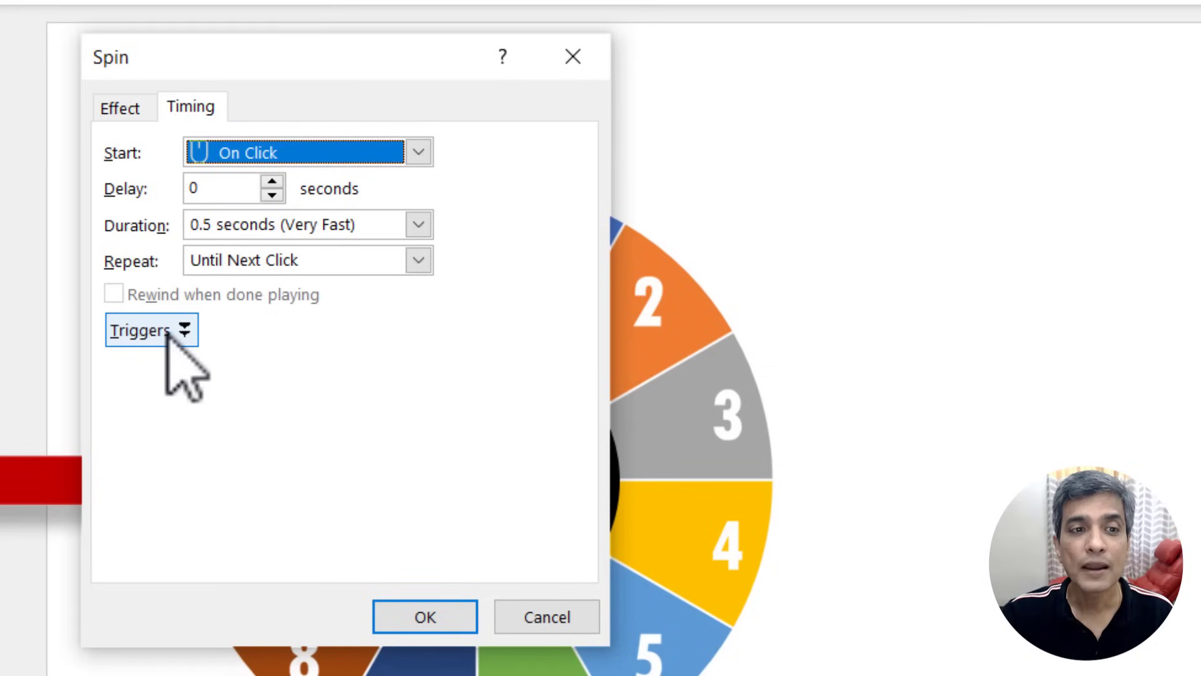
left_click(150, 330)
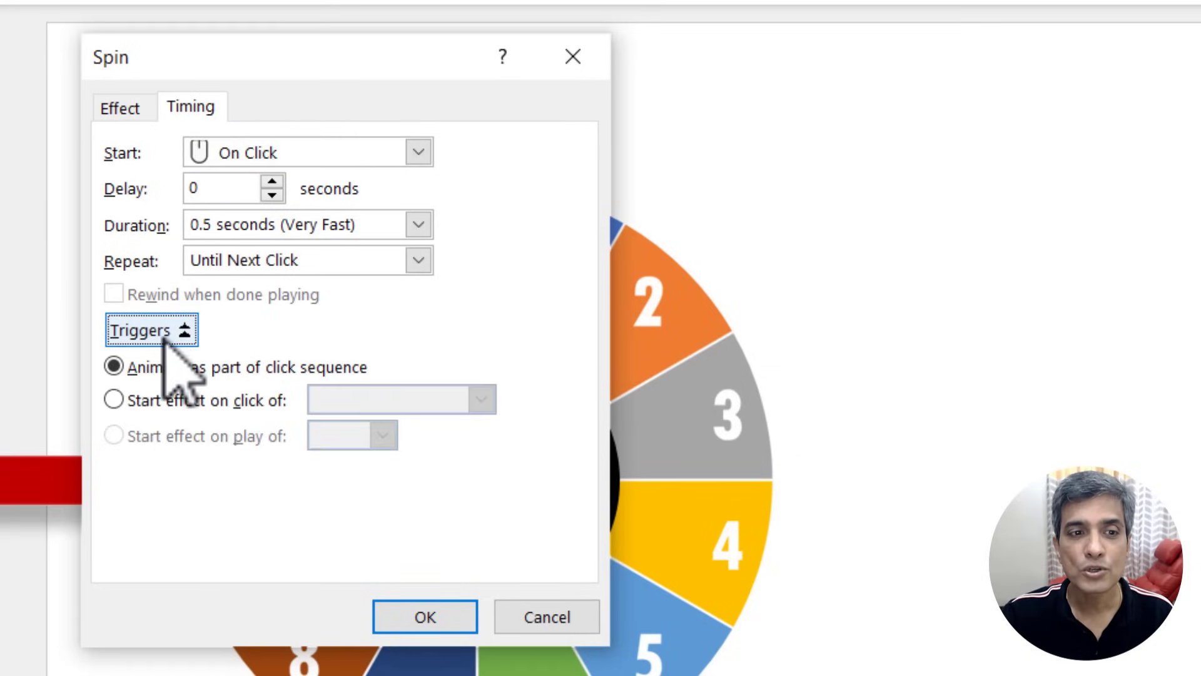
left_click(113, 400)
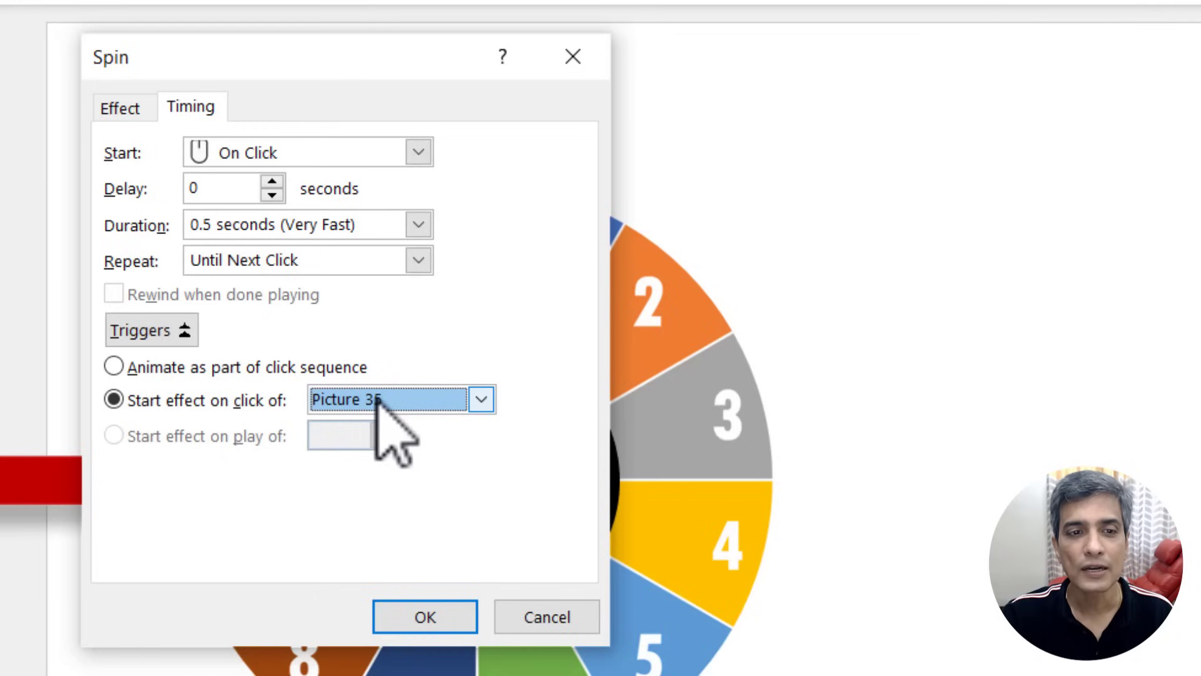
left_click(484, 400)
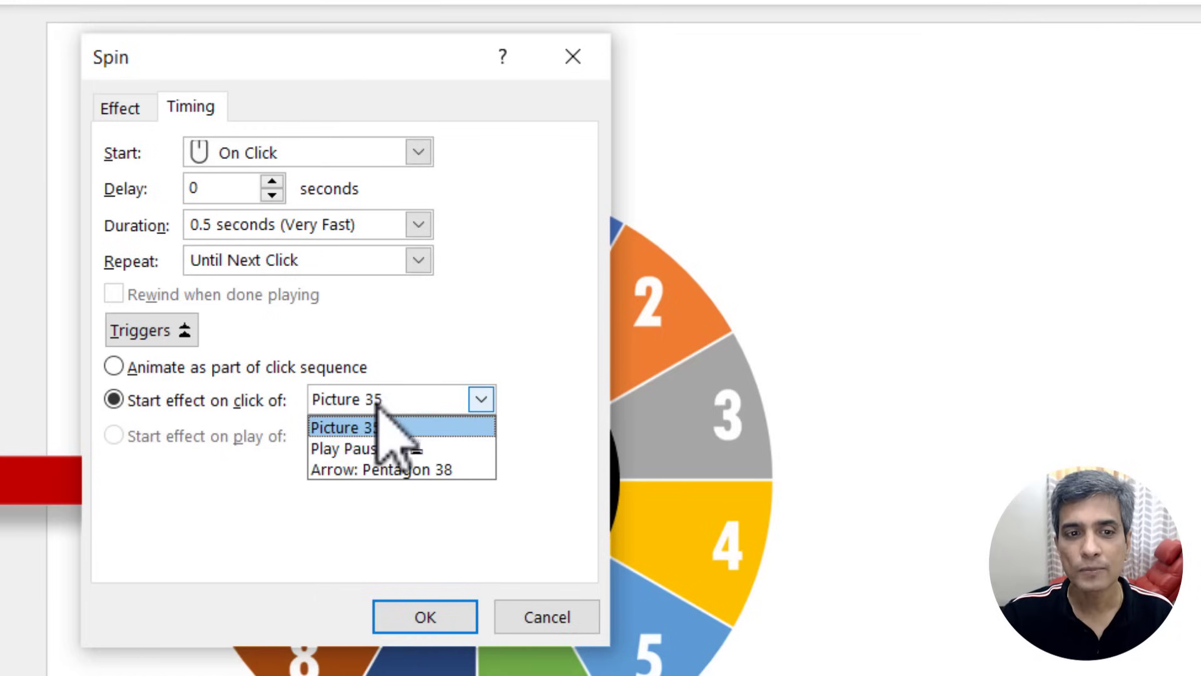
mouse_move(387, 448)
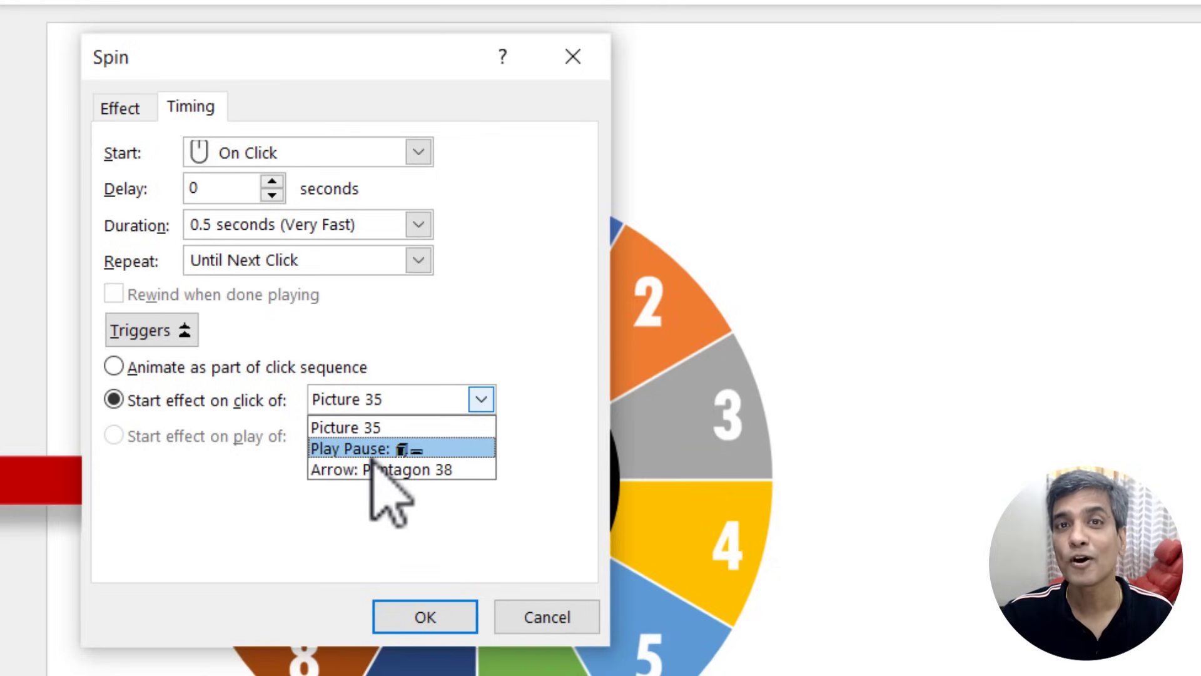
mouse_move(390, 498)
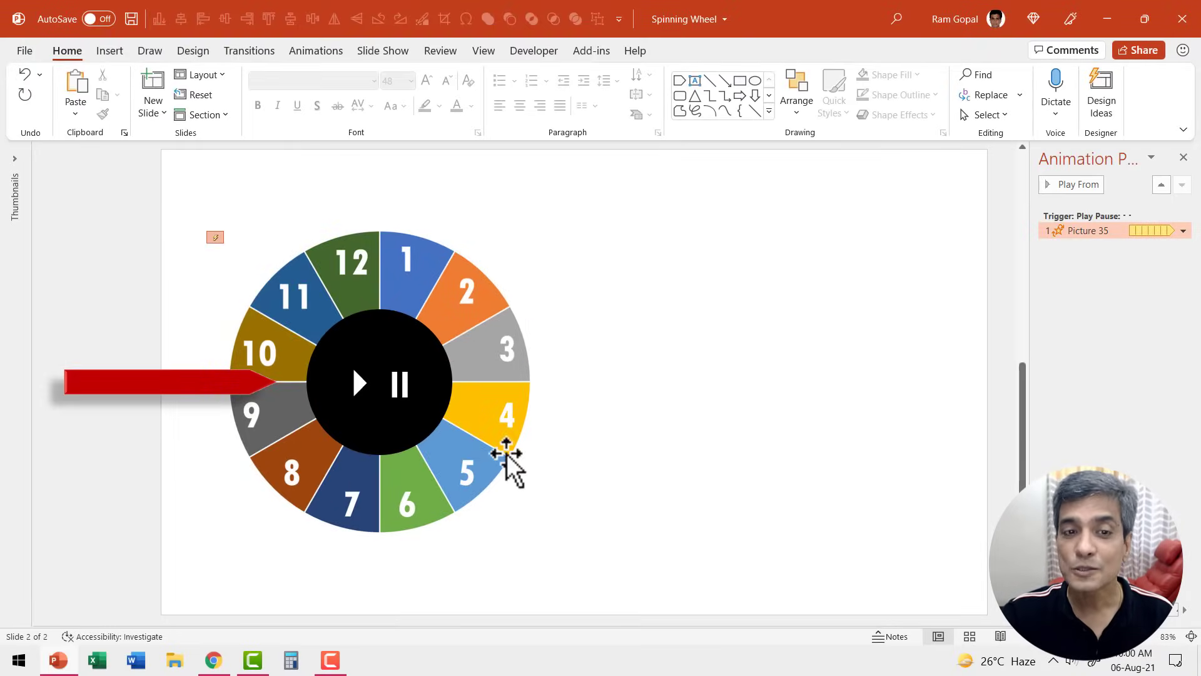
mouse_move(318, 360)
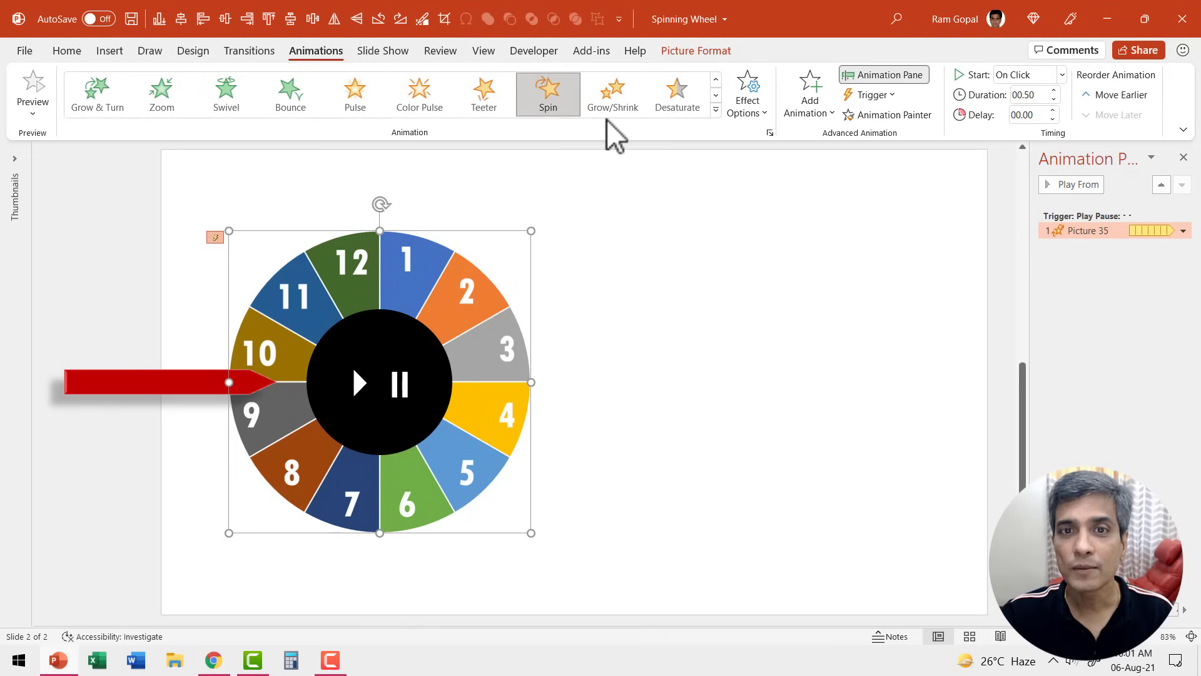
Add an Appear effect to the wheel, triggered by clicking Play Pause.
left_click(807, 92)
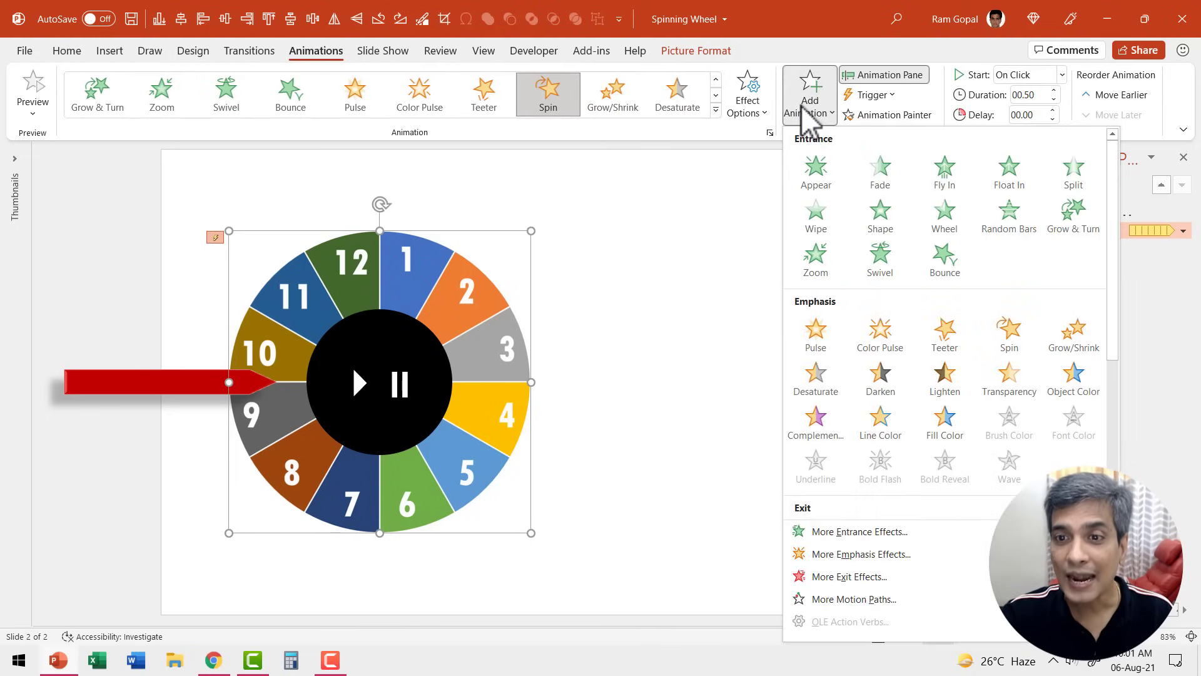
mouse_move(815, 168)
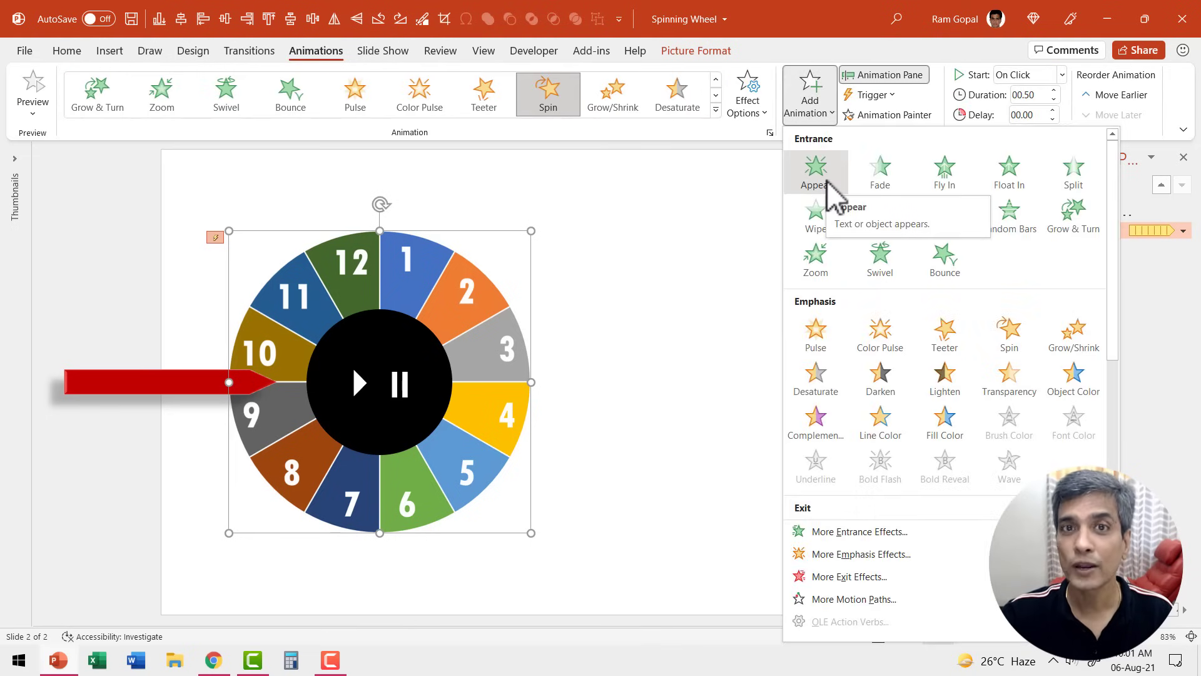
left_click(815, 168)
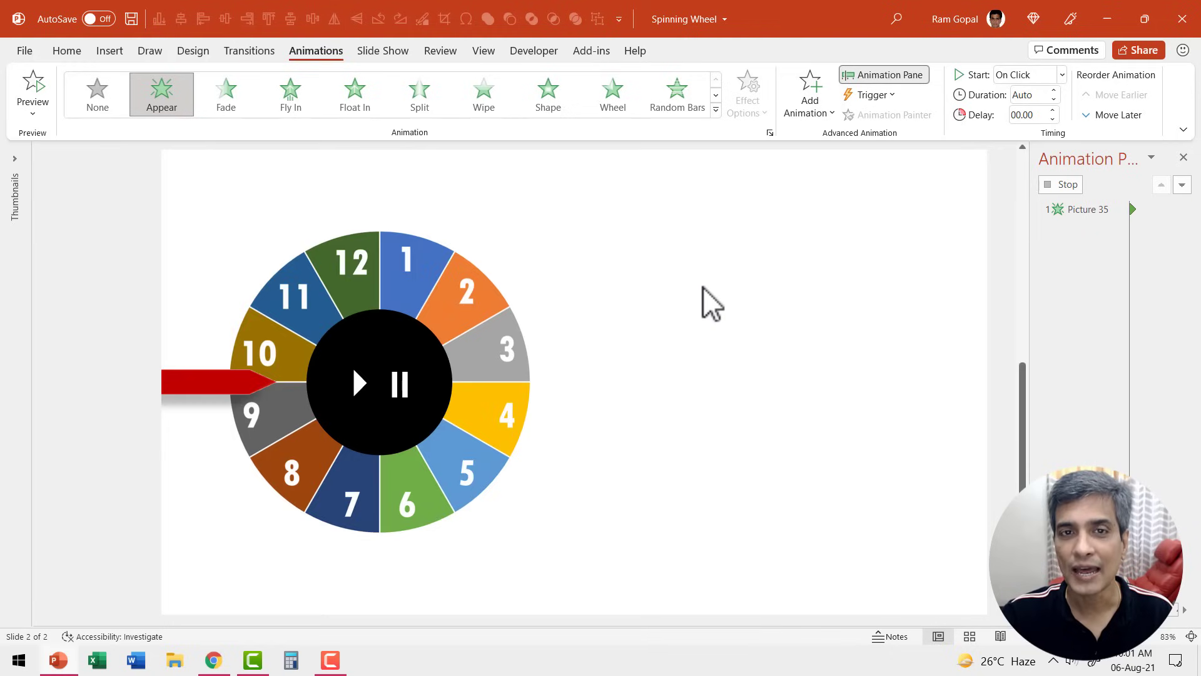
left_click(1085, 209)
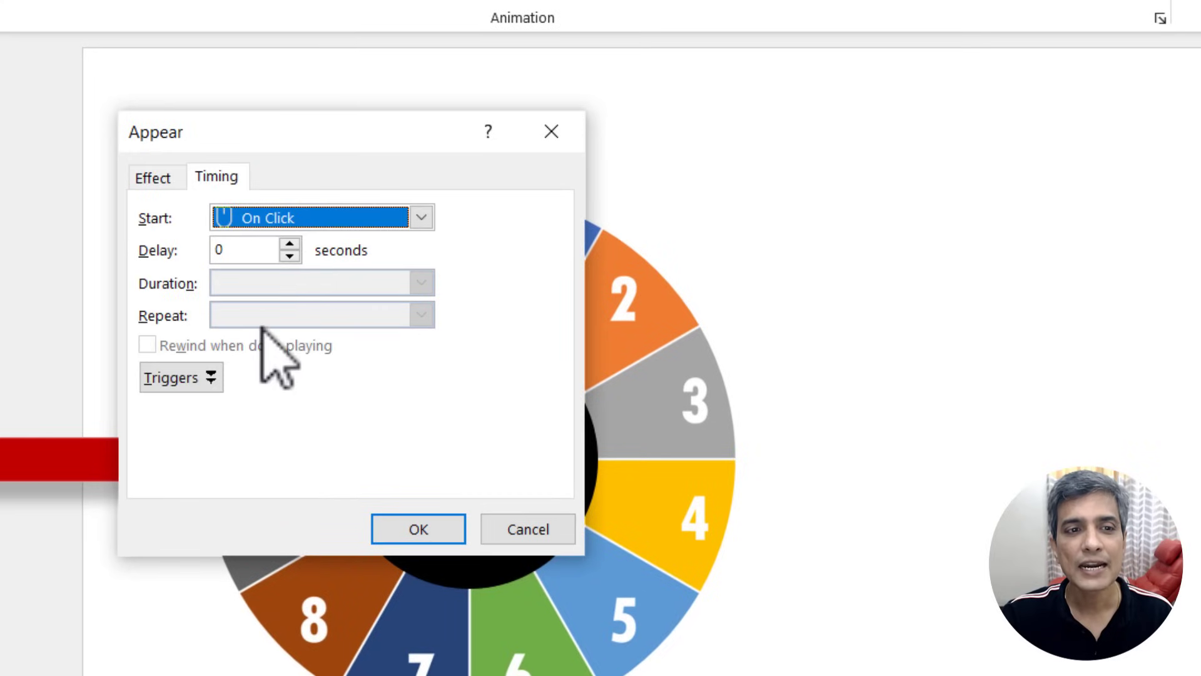
left_click(180, 376)
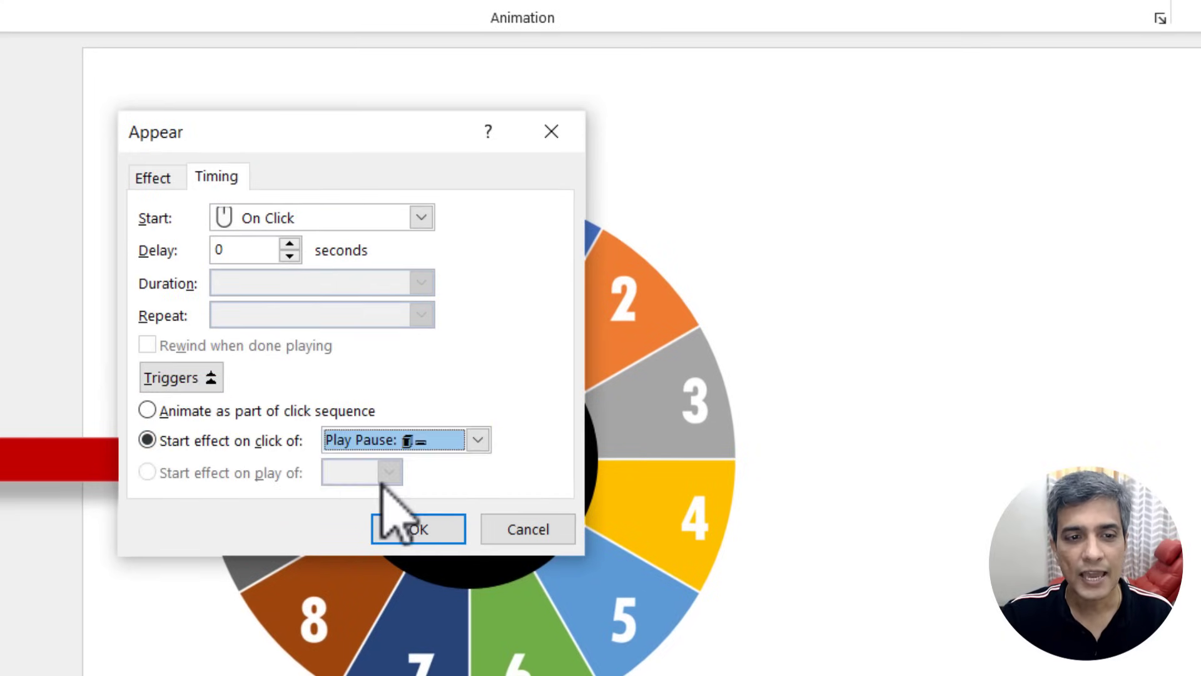
left_click(417, 529)
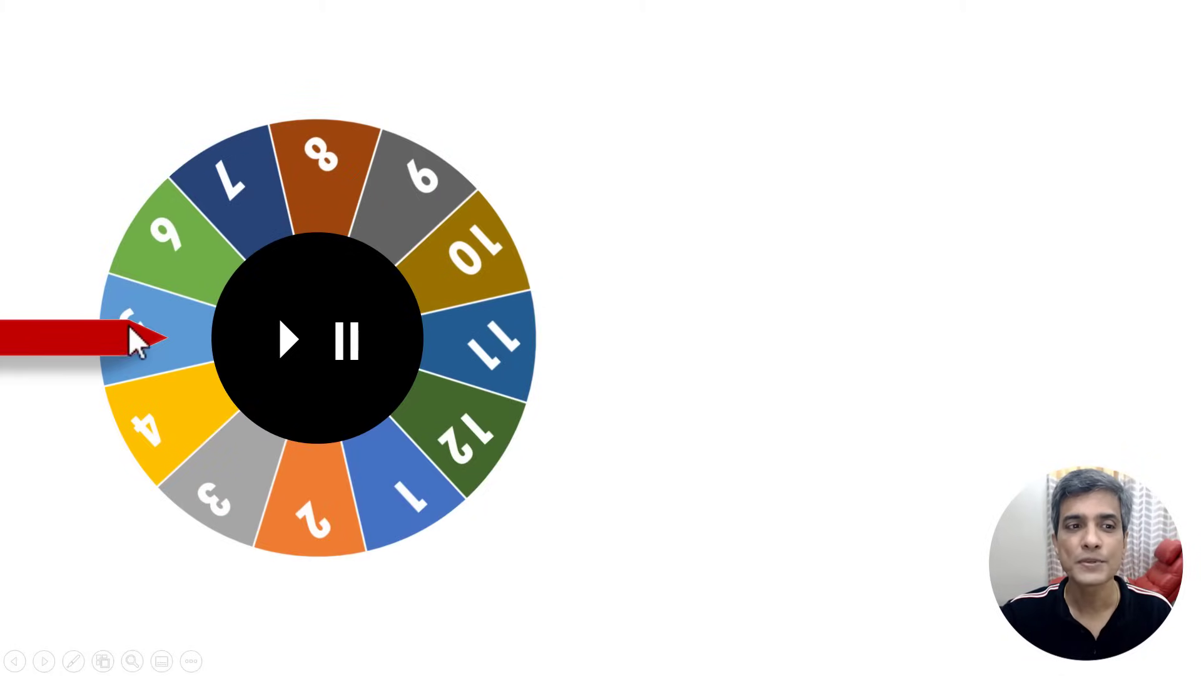
mouse_move(737, 240)
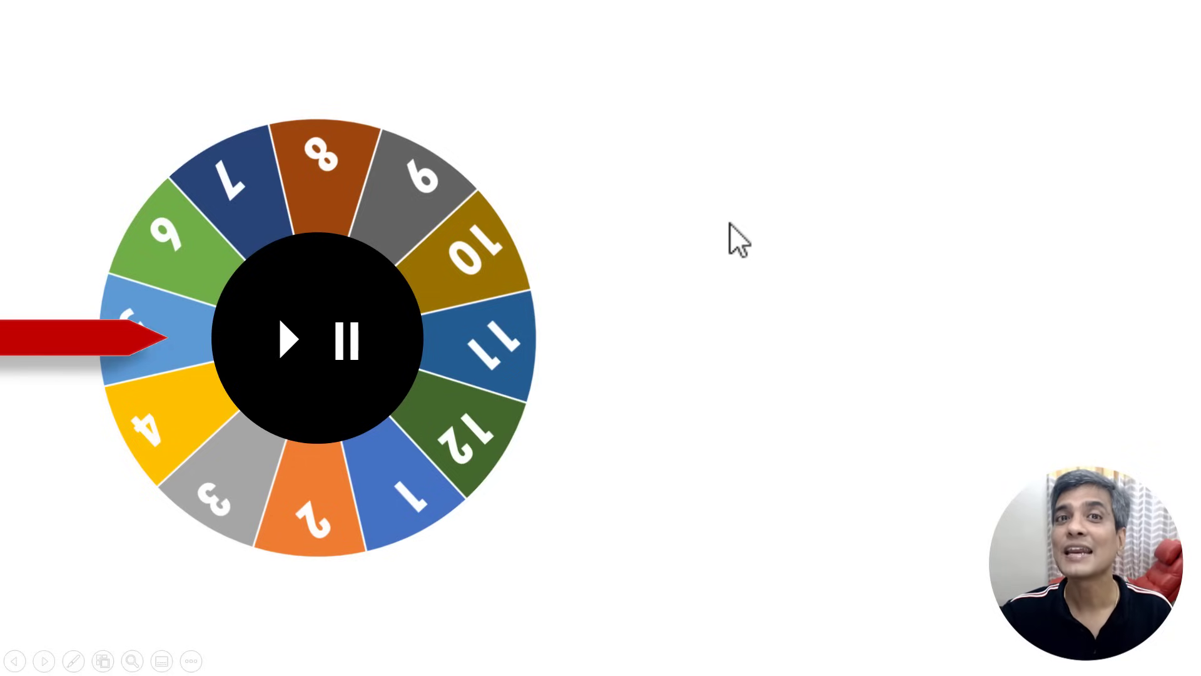
mouse_move(915, 529)
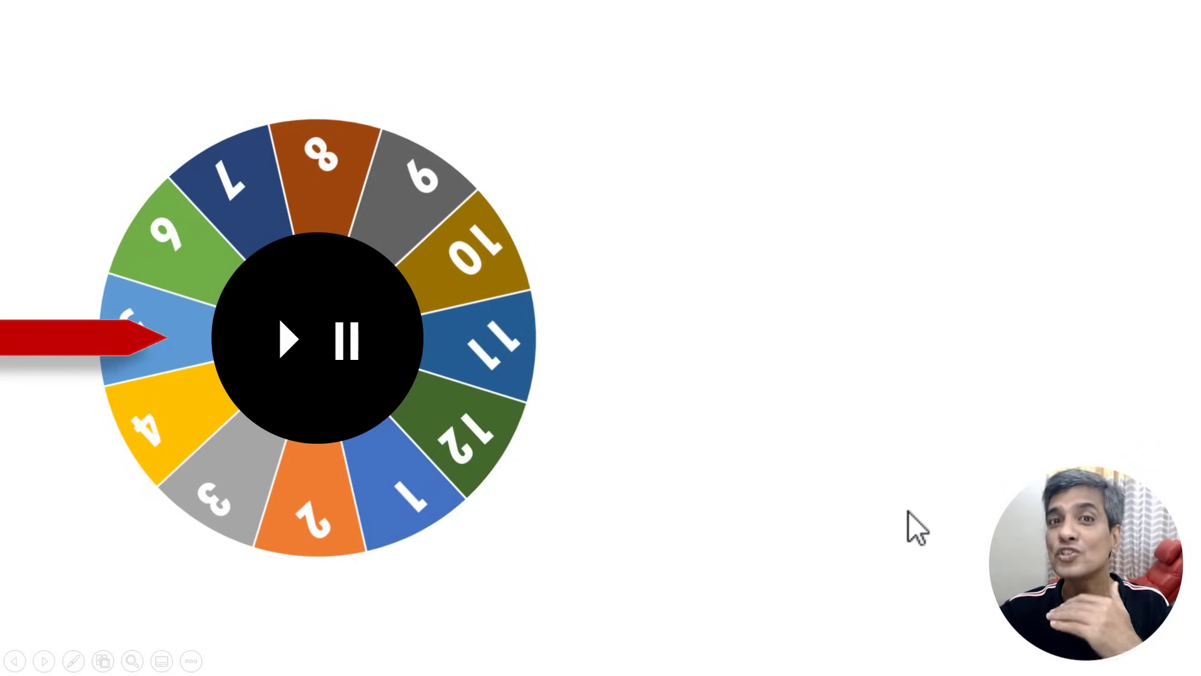
mouse_move(548, 560)
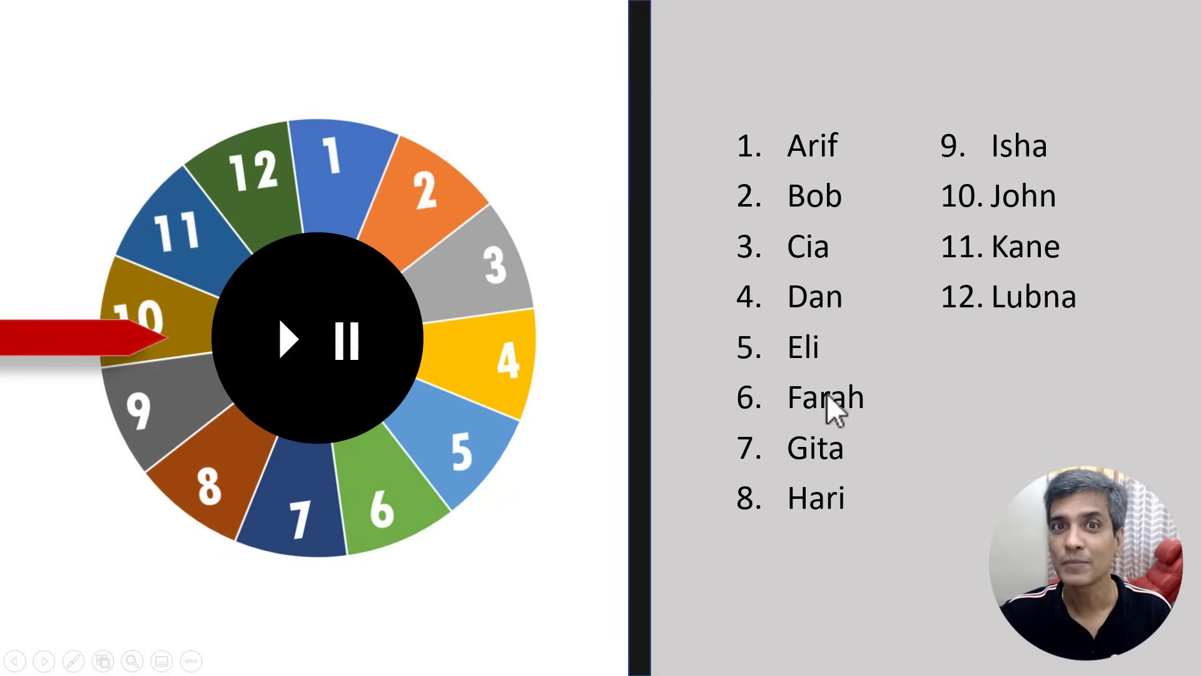
mouse_move(492, 325)
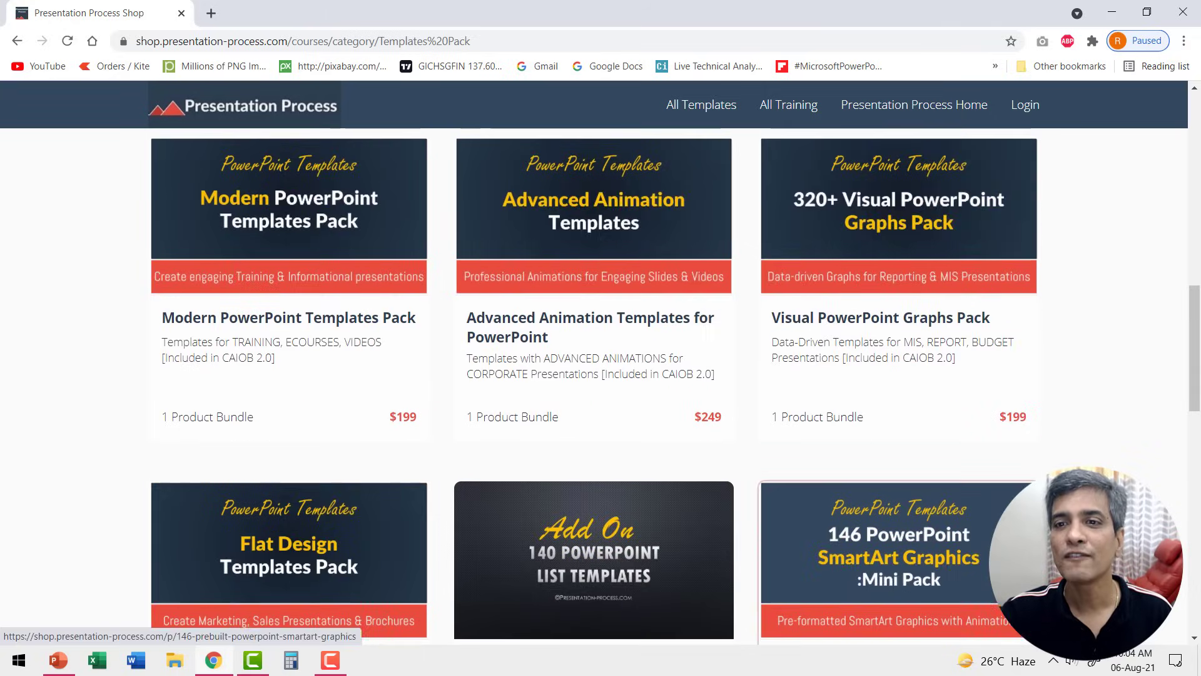
Scroll down through the PowerPoint template pack listings.
scroll("down", 3)
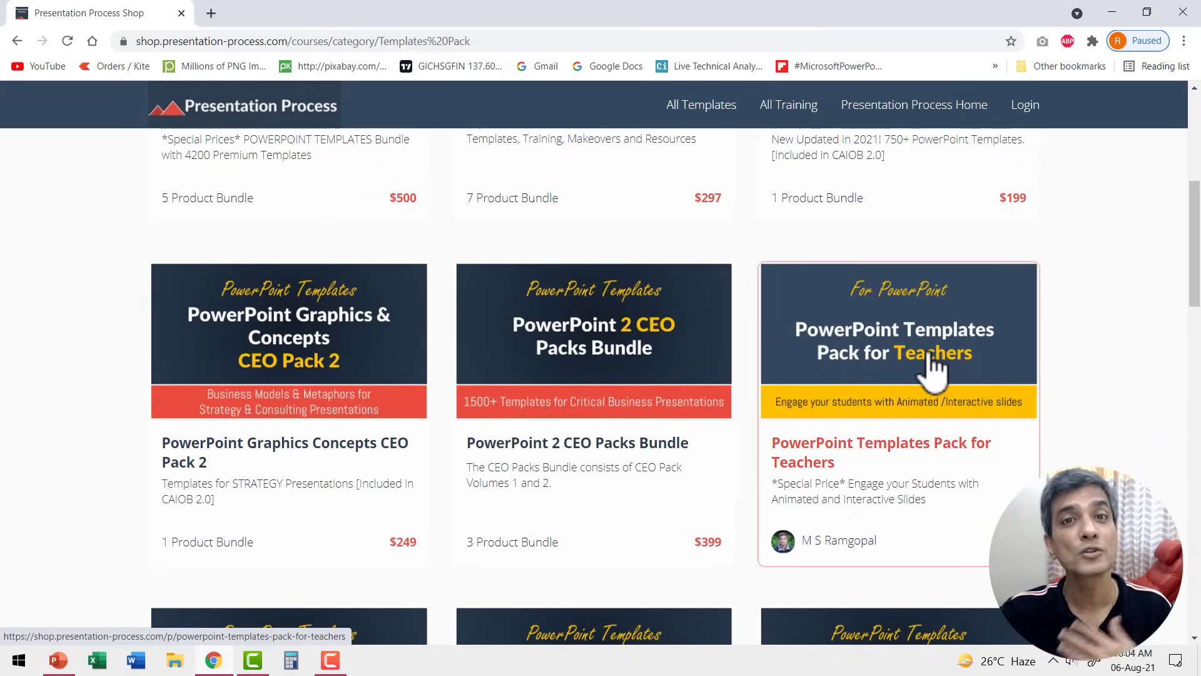